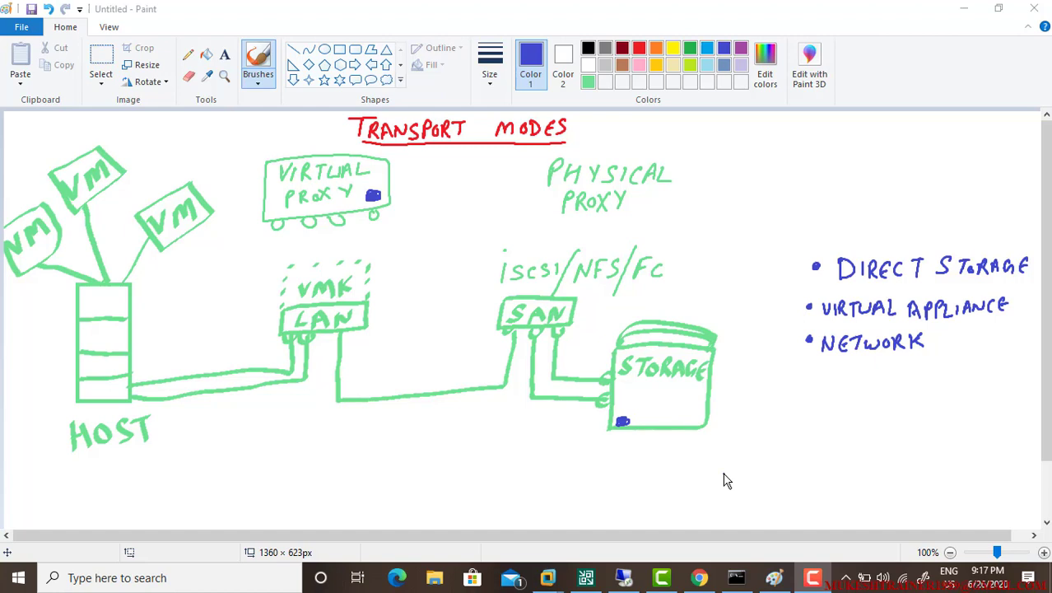
{"action": "mouse_move", "coordinate": [794, 138]}
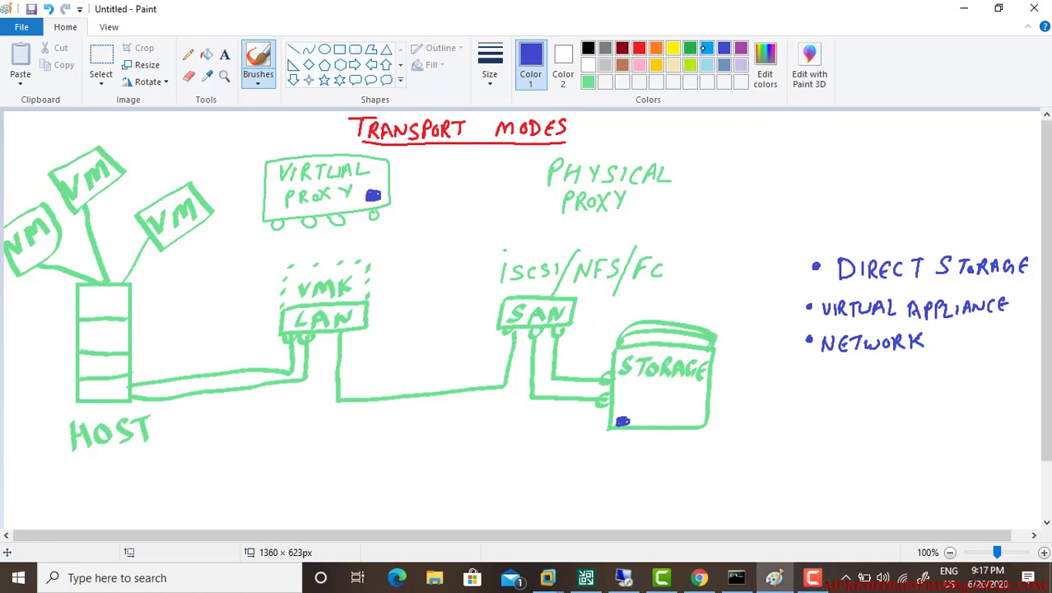
Hand-write the first letters of the 'Proxy' heading above the transport-mode bullet list.
{"action": "left_click_drag", "start_coordinate": [820, 123], "coordinate": [805, 162]}
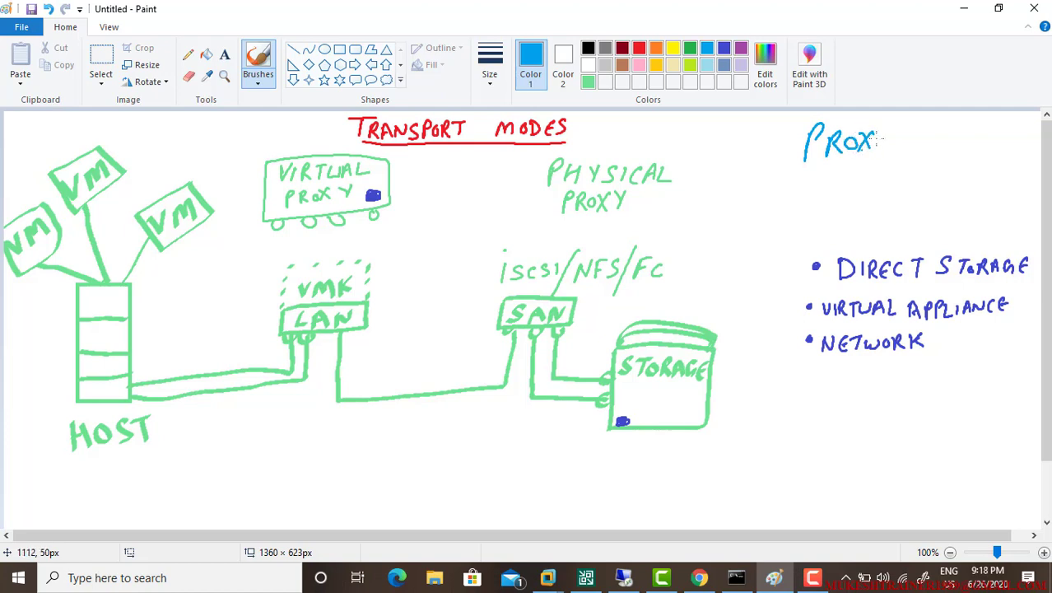
{"action": "left_click_drag", "start_coordinate": [876, 145], "coordinate": [925, 157]}
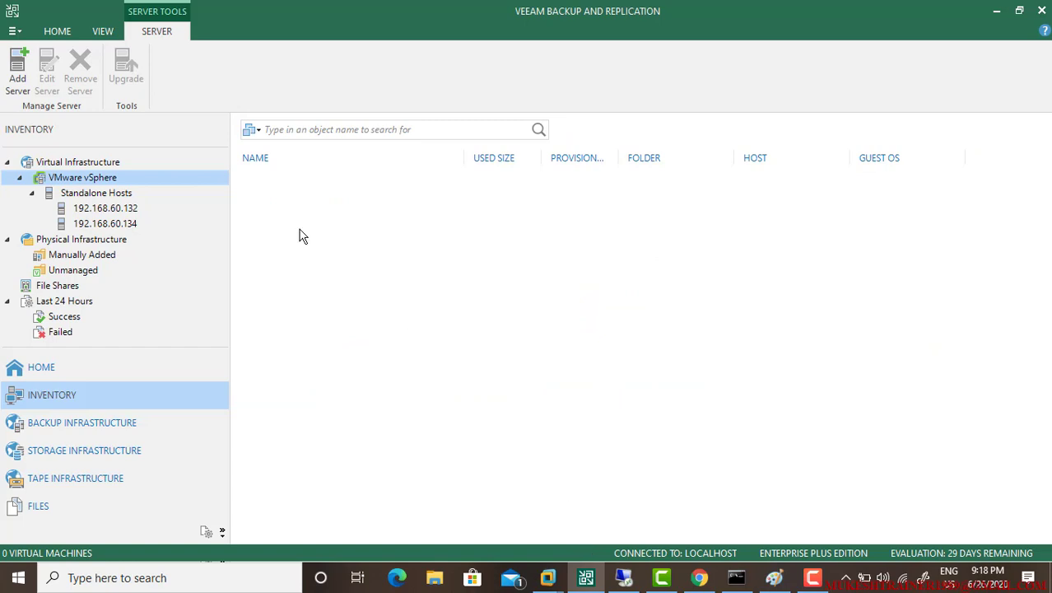
{"action": "mouse_move", "coordinate": [97, 254]}
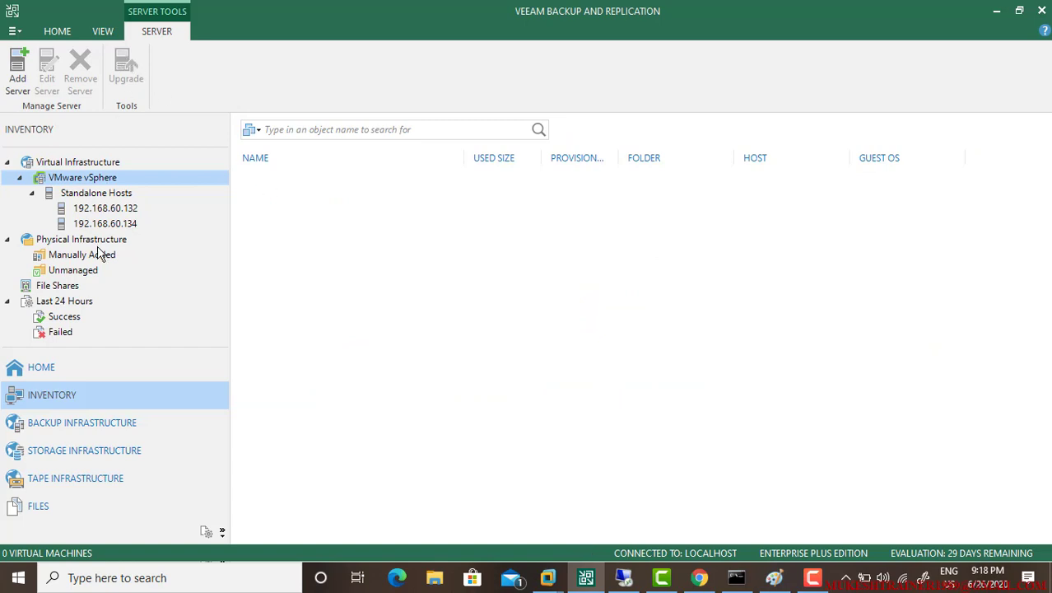
Go to Backup Infrastructure, browse Backup Proxies and Repositories, and select the VMware Backup Proxy.
{"action": "left_click", "coordinate": [41, 365]}
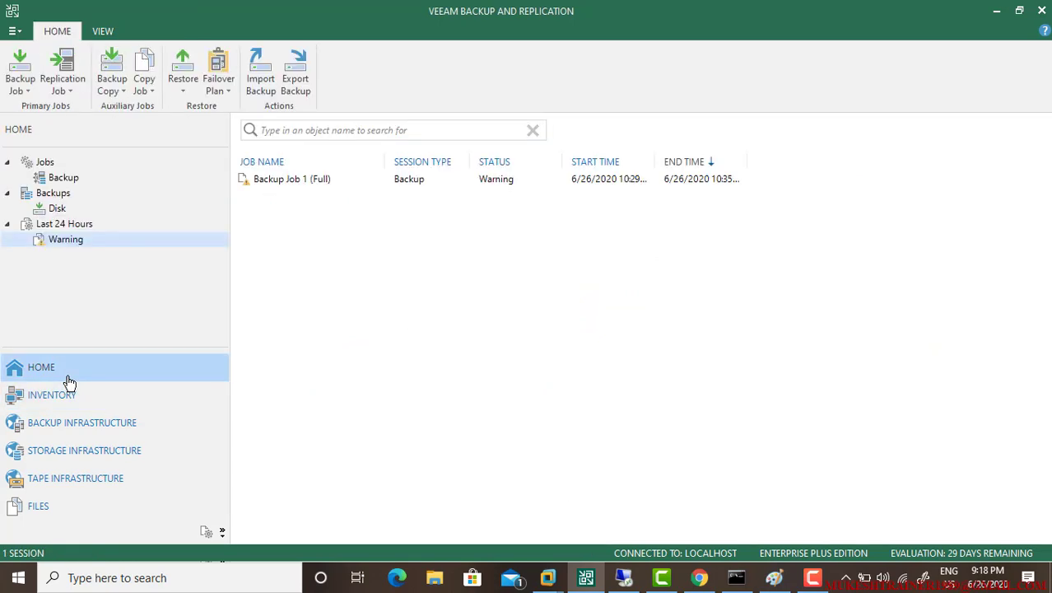
{"action": "left_click", "coordinate": [81, 421]}
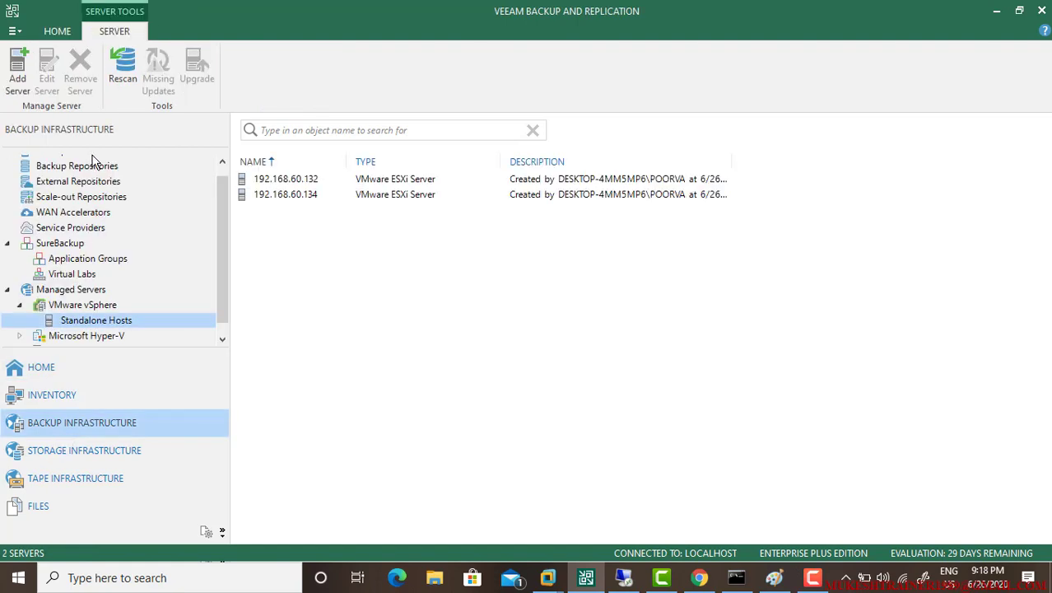
{"action": "left_click", "coordinate": [65, 162]}
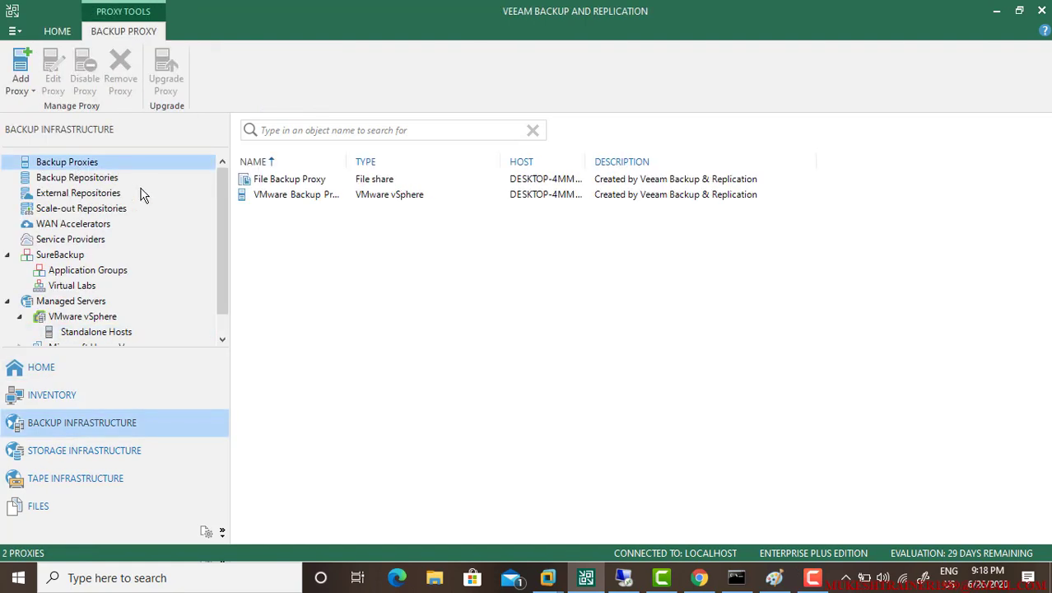
{"action": "left_click", "coordinate": [76, 178]}
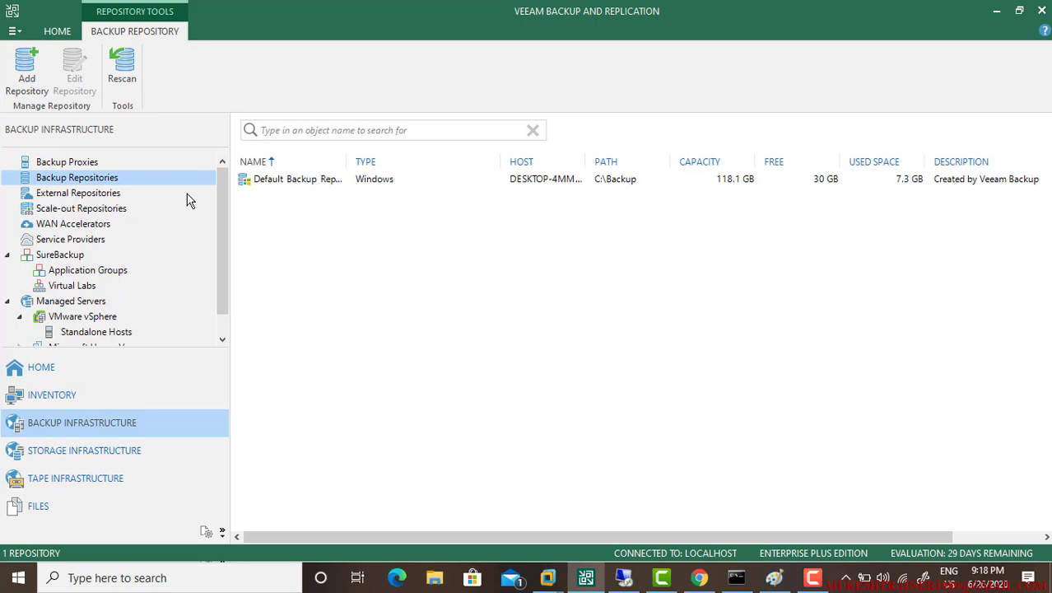
{"action": "left_click", "coordinate": [66, 161]}
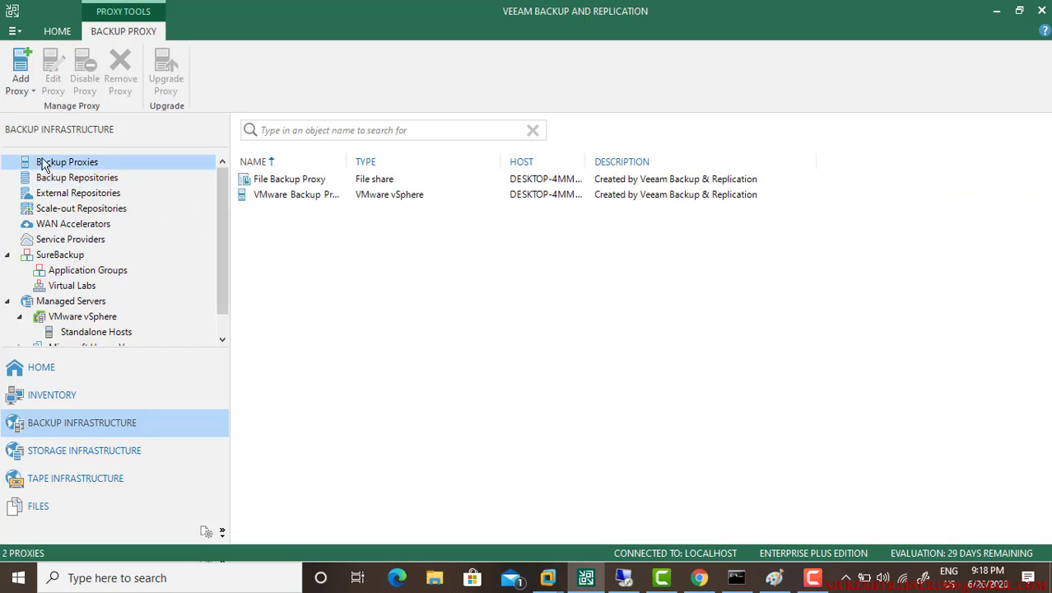
{"action": "left_click", "coordinate": [296, 195]}
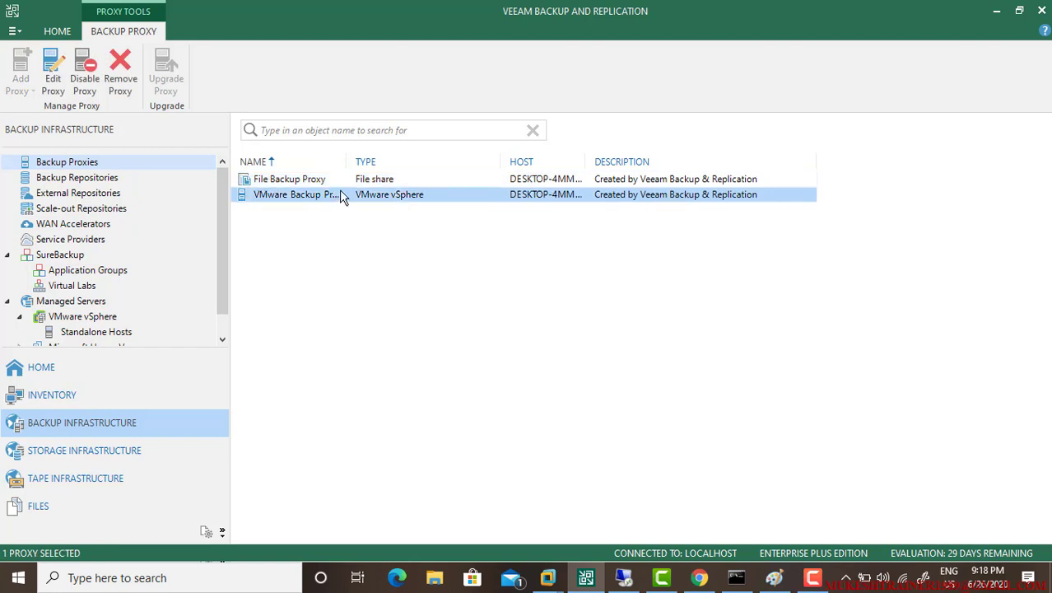
{"action": "mouse_move", "coordinate": [316, 203]}
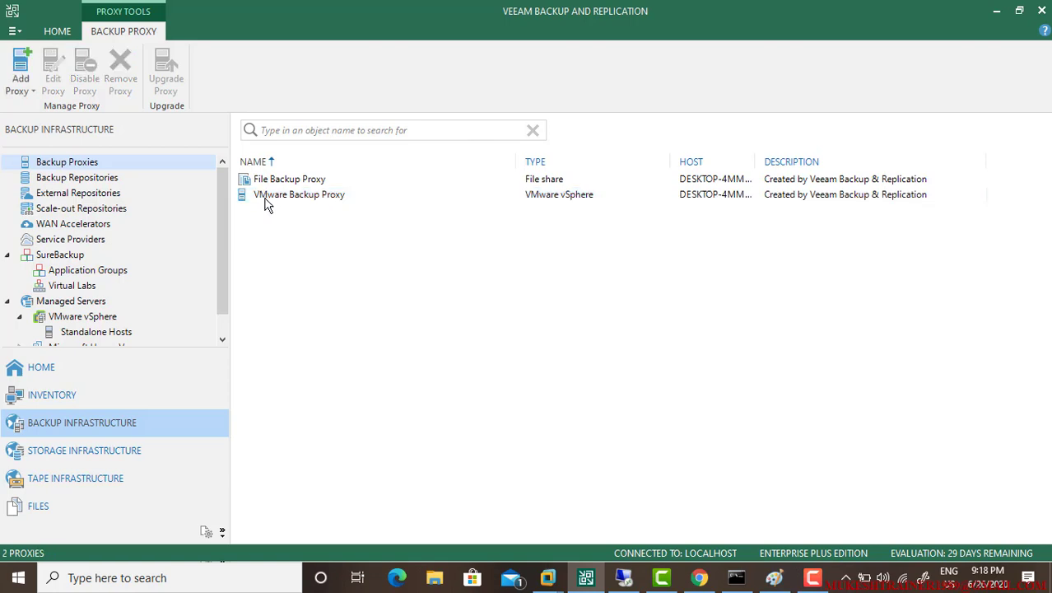
{"action": "mouse_move", "coordinate": [270, 204]}
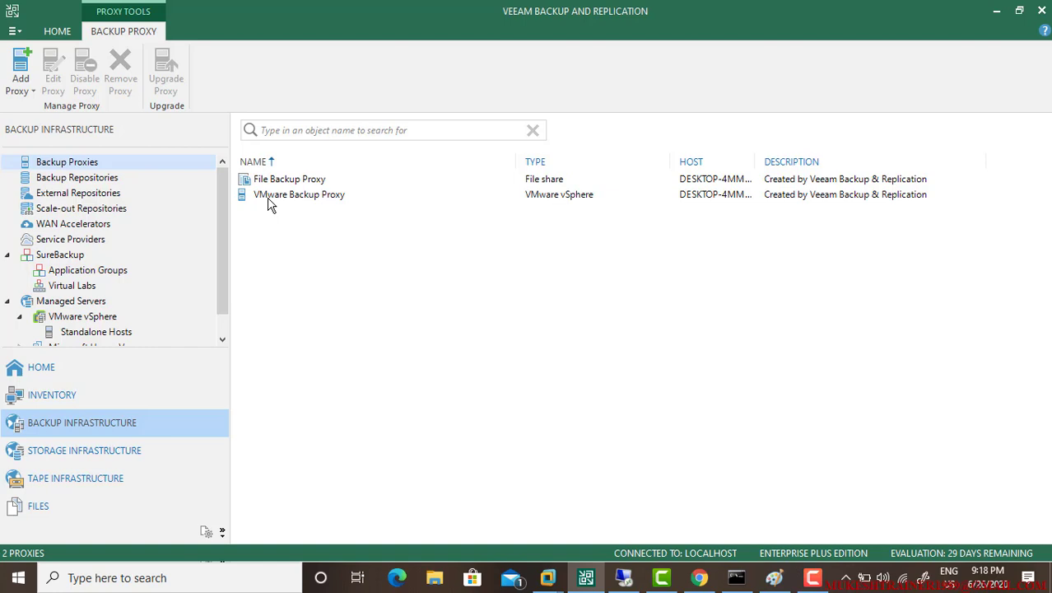
{"action": "mouse_move", "coordinate": [322, 202]}
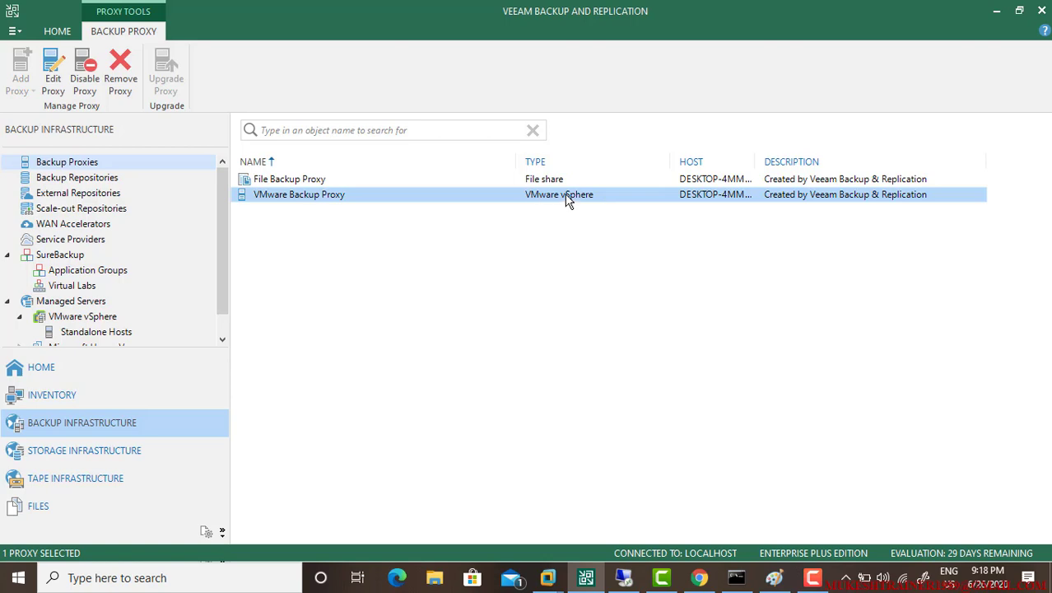
{"action": "mouse_move", "coordinate": [339, 204]}
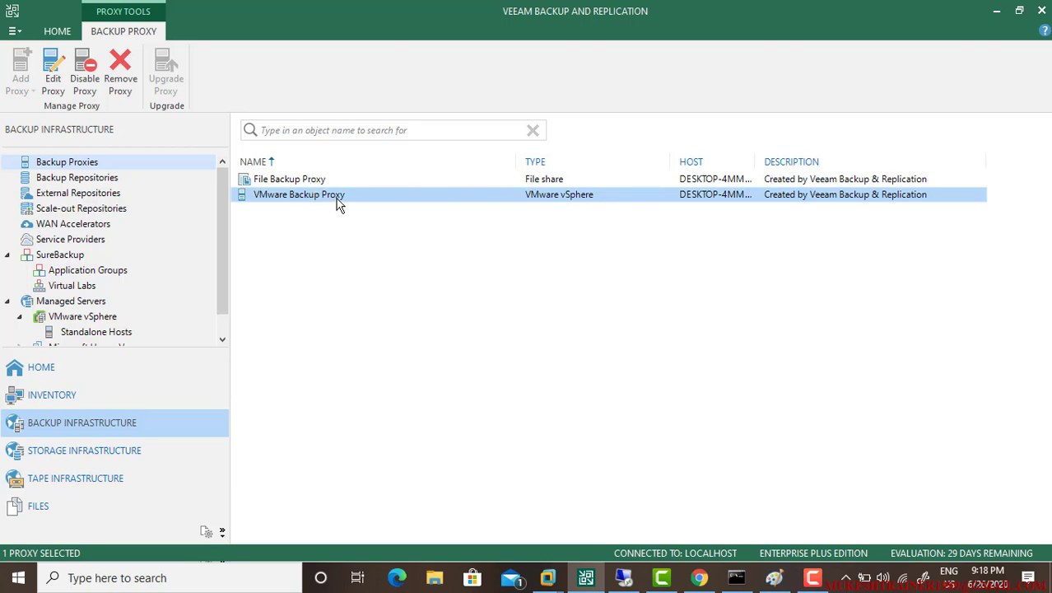
Bring up the VMware Backup Proxy's properties and its transport mode choices.
{"action": "right_click", "coordinate": [300, 194]}
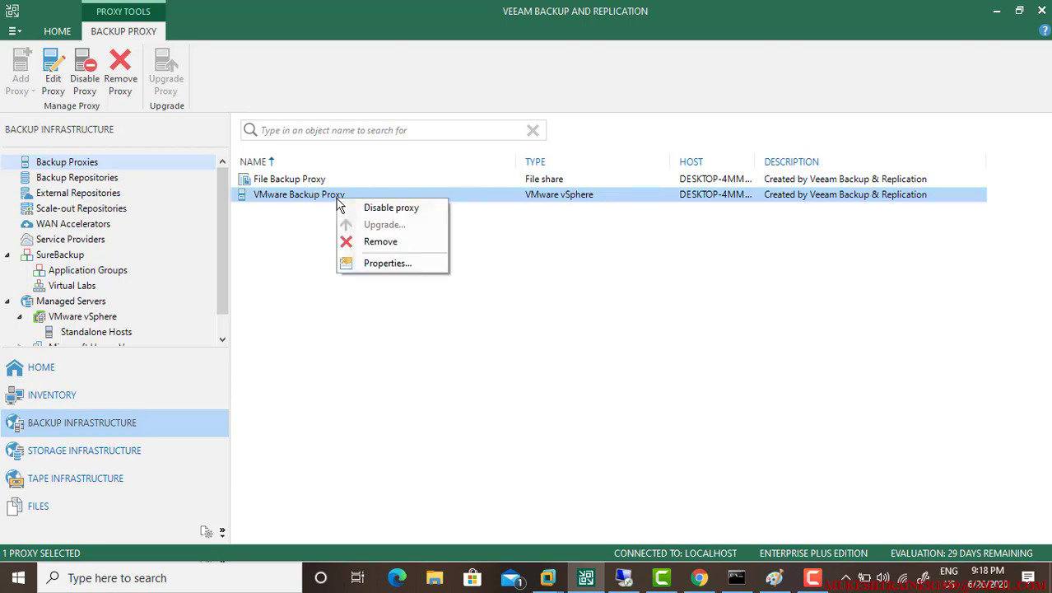
{"action": "left_click", "coordinate": [389, 264]}
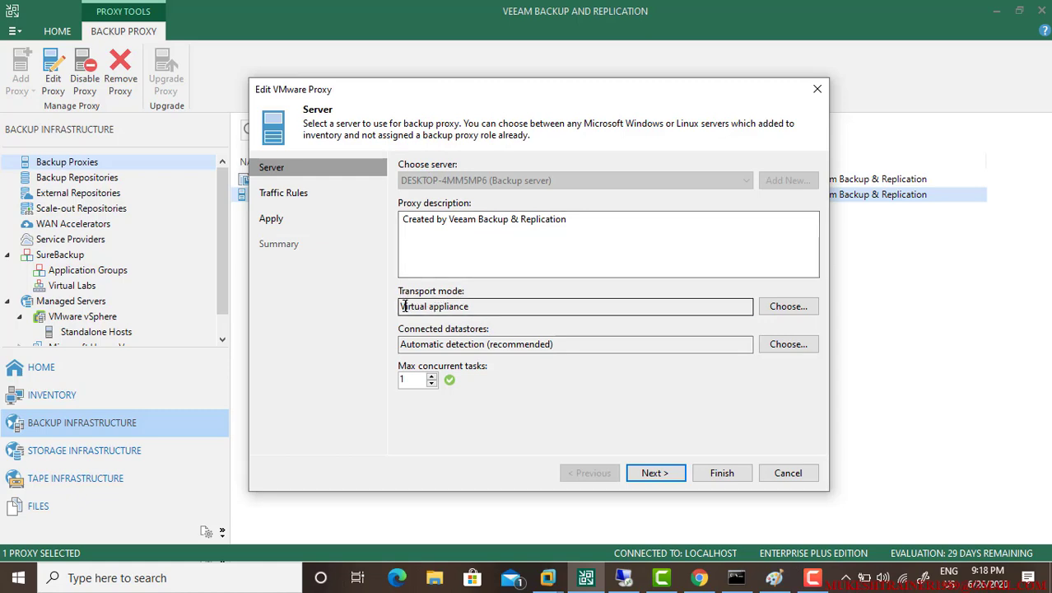
{"action": "left_click", "coordinate": [787, 305]}
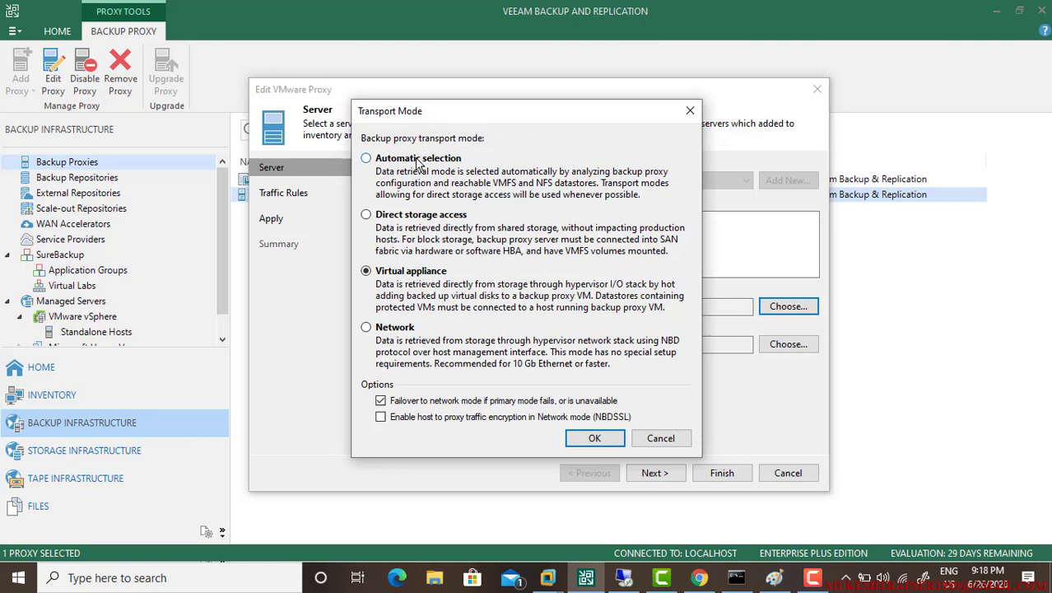
Compare direct storage access and network modes, then keep Automatic selection and confirm the proxy settings.
{"action": "left_click", "coordinate": [365, 158]}
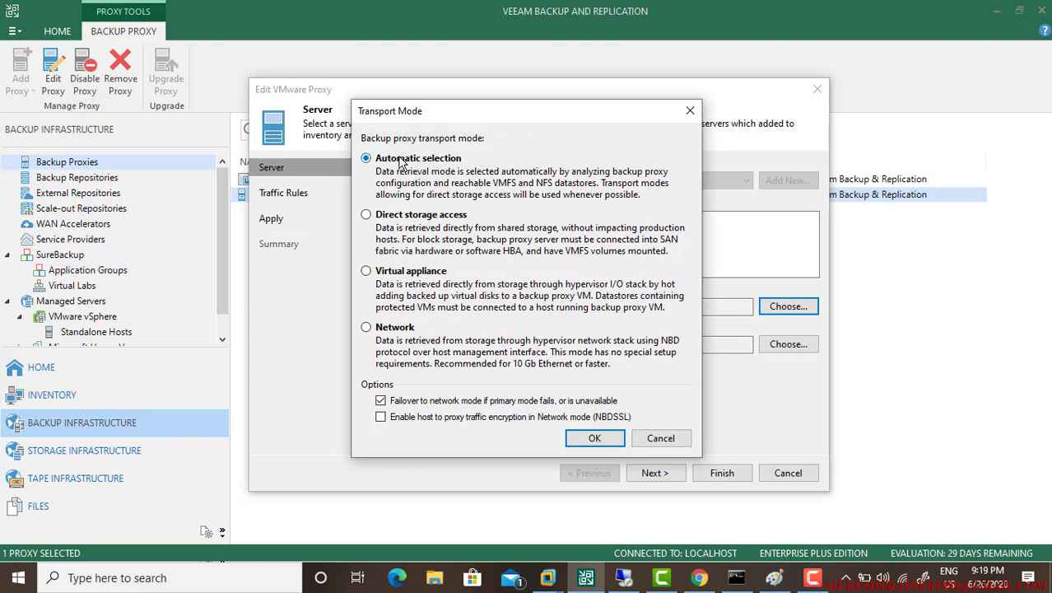
{"action": "left_click", "coordinate": [365, 214]}
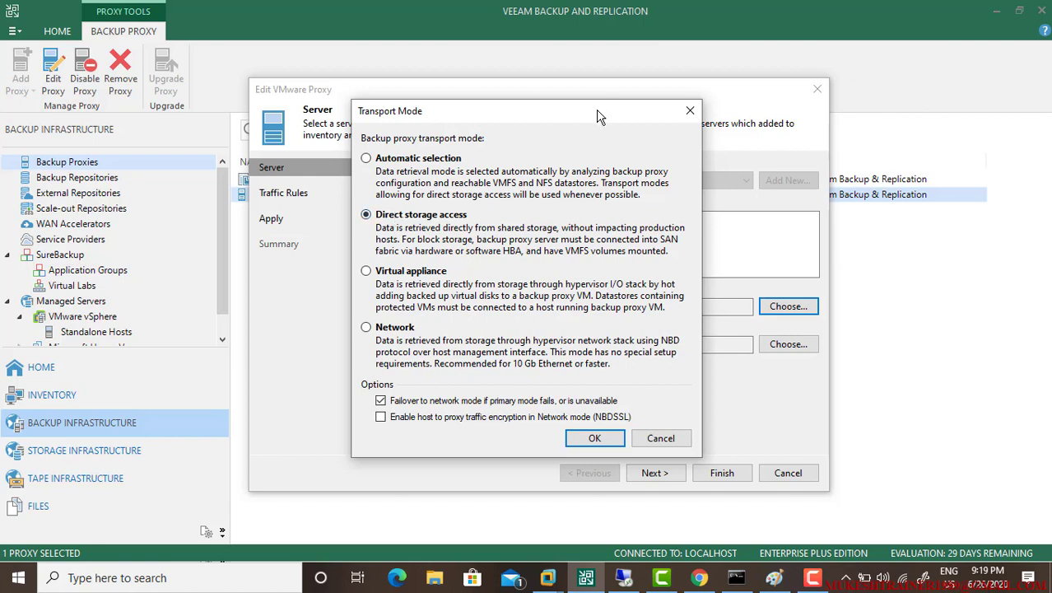
{"action": "left_click", "coordinate": [365, 326]}
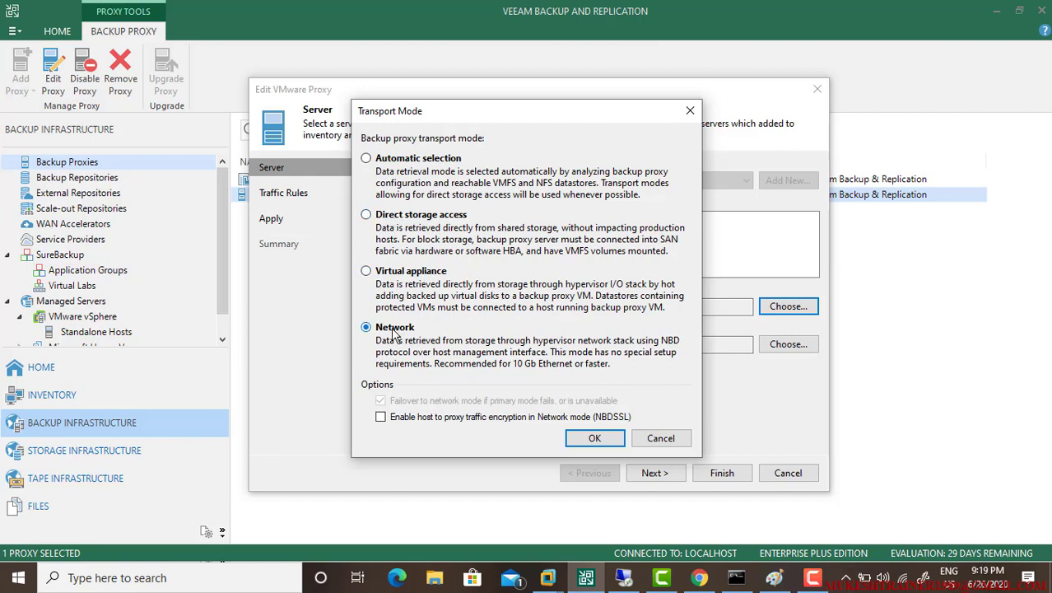
{"action": "mouse_move", "coordinate": [405, 169]}
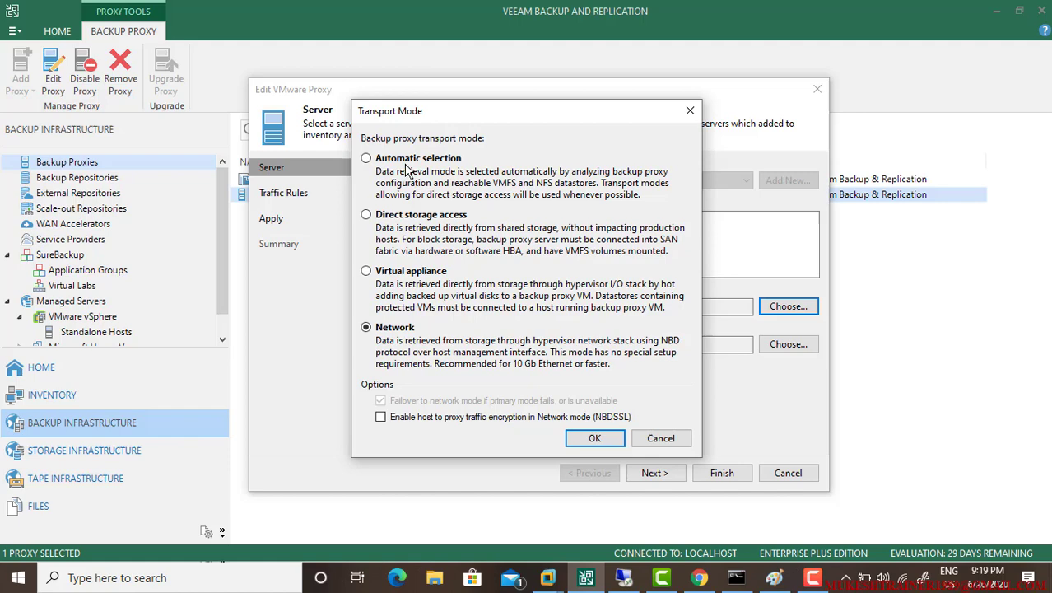
{"action": "left_click", "coordinate": [366, 158]}
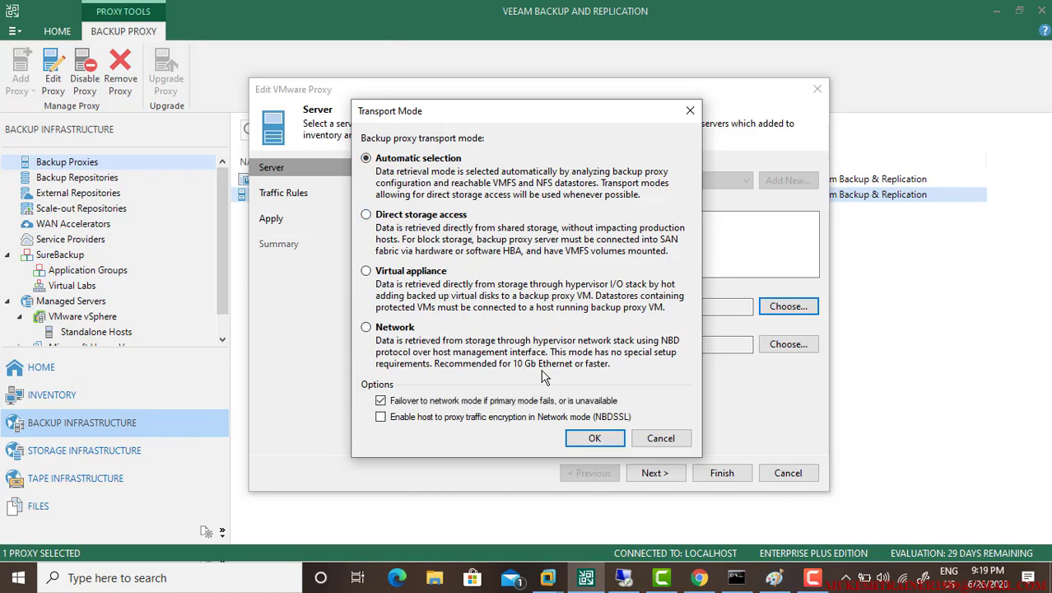
{"action": "left_click", "coordinate": [595, 438]}
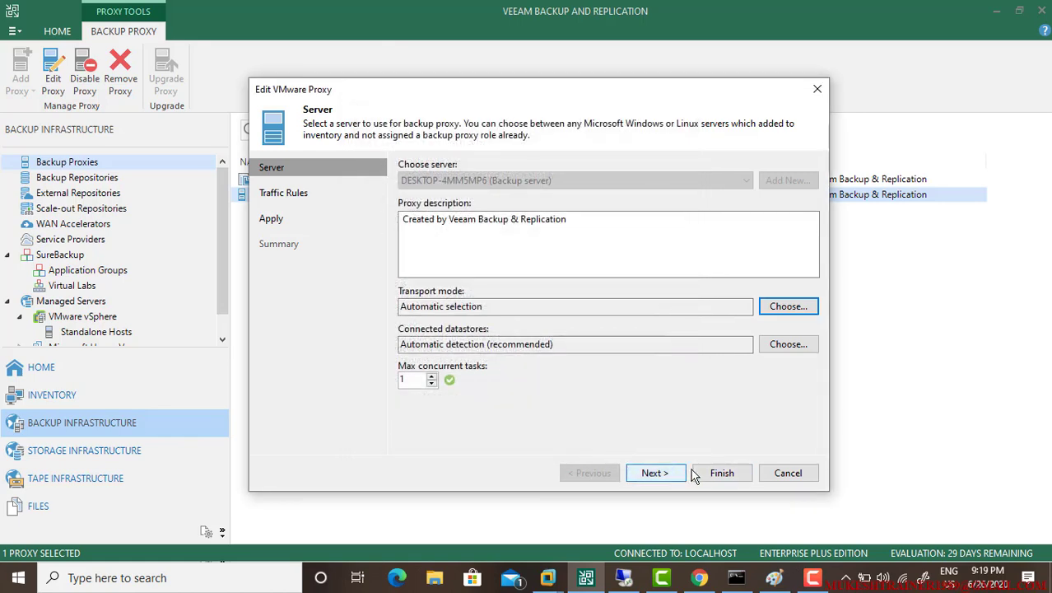
{"action": "mouse_move", "coordinate": [787, 473]}
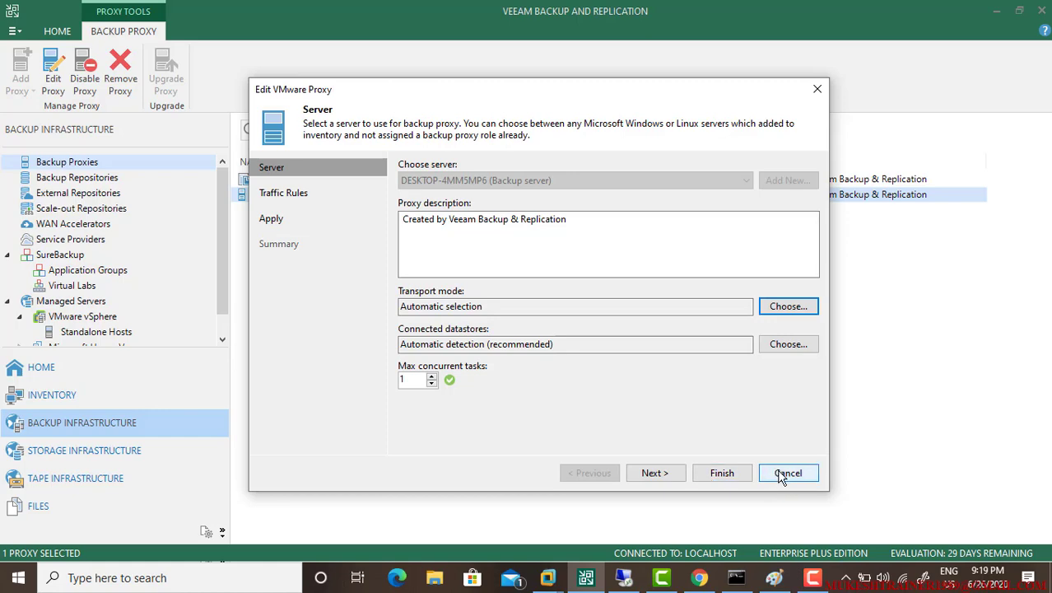
{"action": "left_click", "coordinate": [787, 472]}
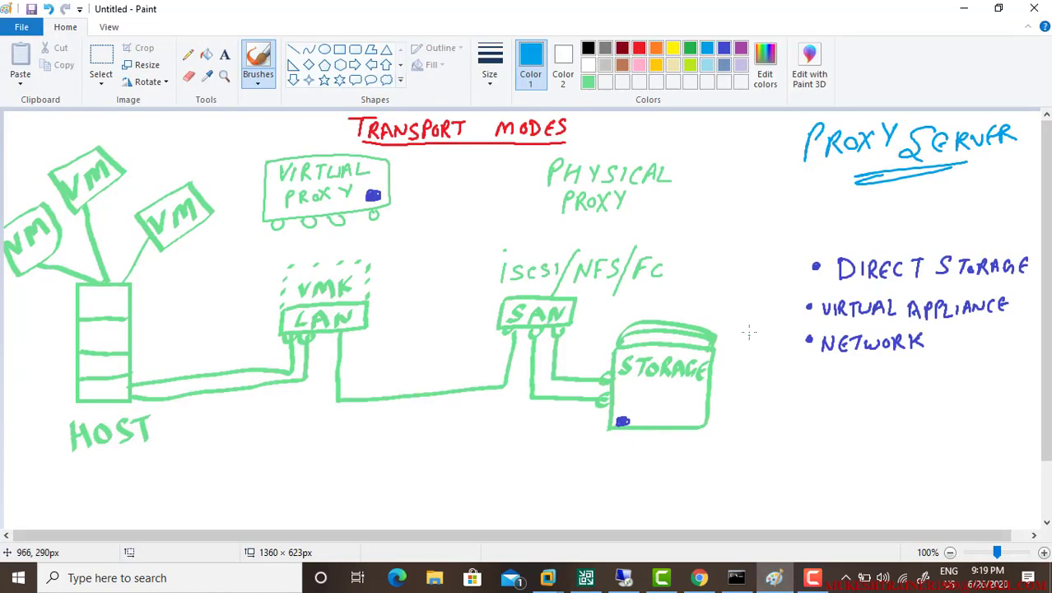
{"action": "mouse_move", "coordinate": [789, 204]}
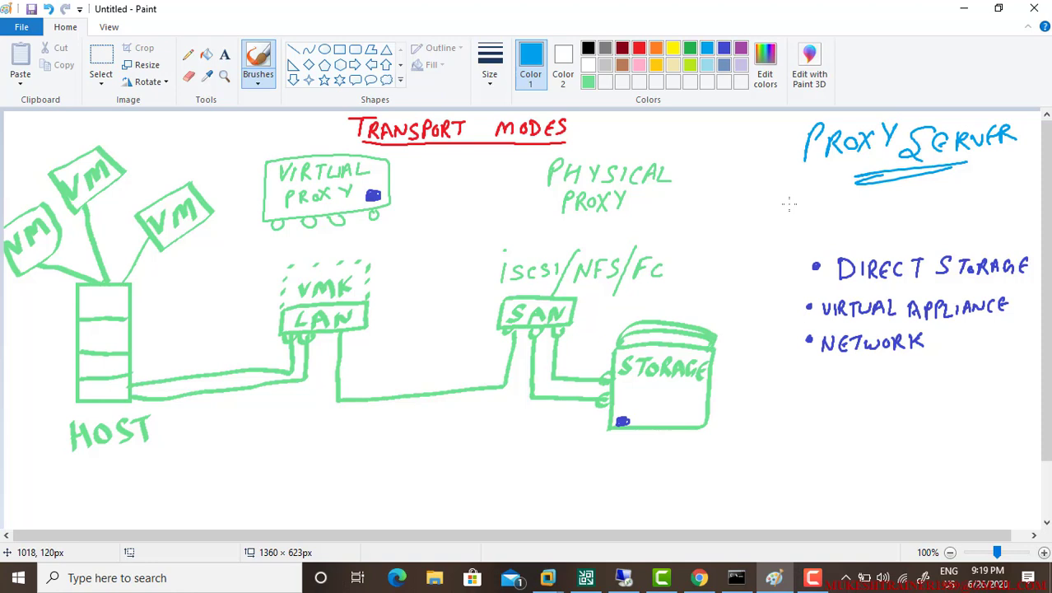
{"action": "mouse_move", "coordinate": [800, 237]}
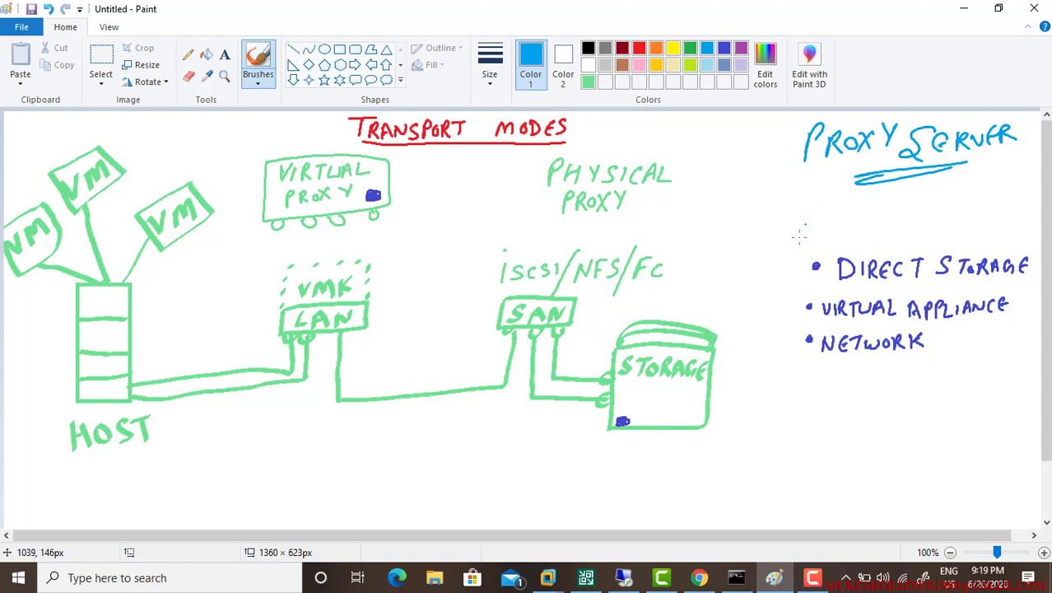
Tick the Direct Storage, Virtual Appliance and Network bullets in blue, then leave the sketch.
{"action": "left_click_drag", "start_coordinate": [797, 260], "coordinate": [823, 251]}
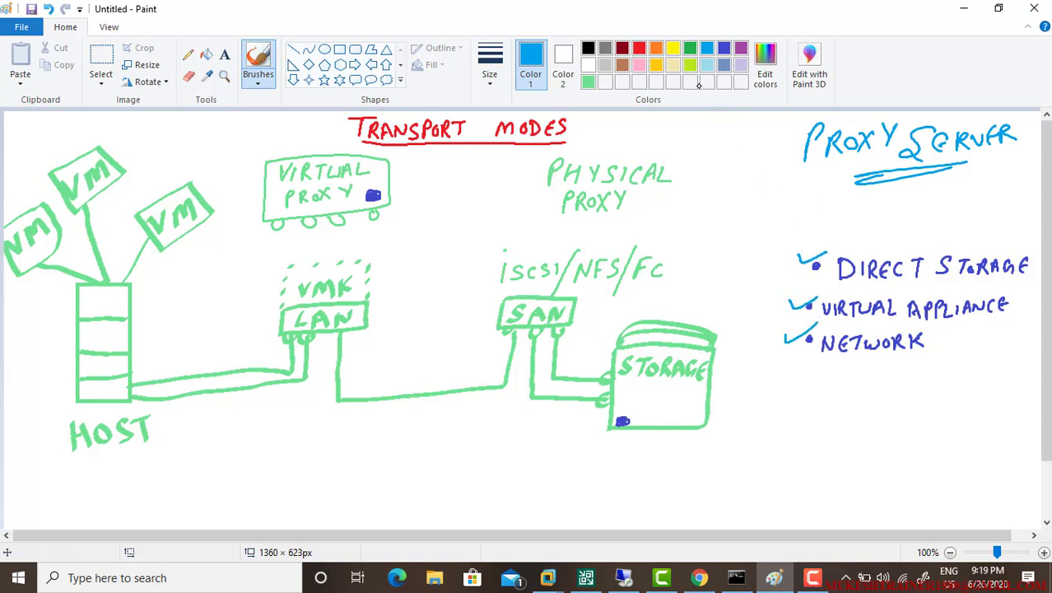
{"action": "left_click", "coordinate": [671, 47]}
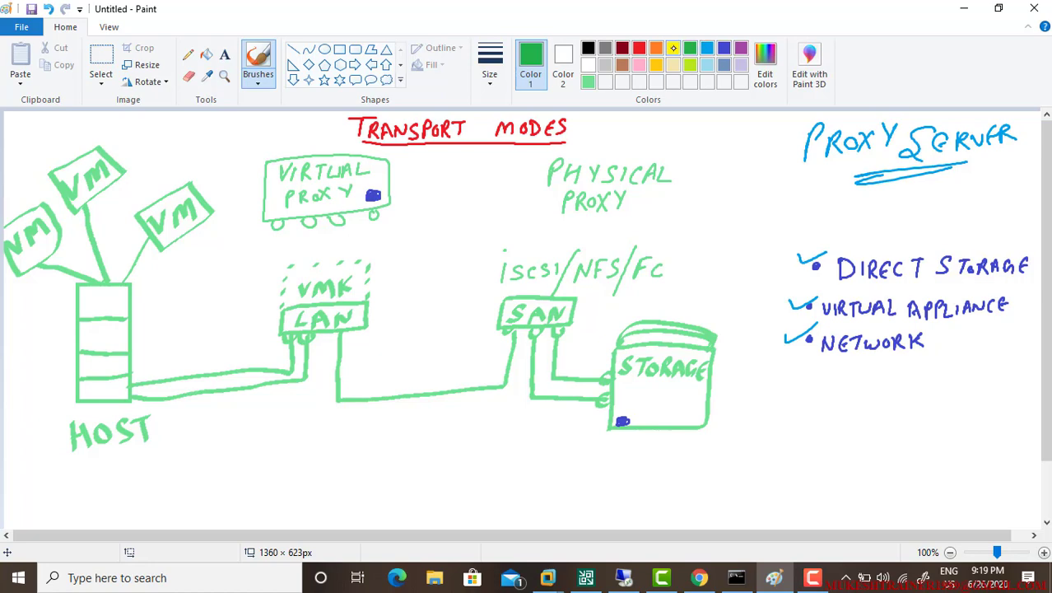
{"action": "left_click", "coordinate": [698, 576]}
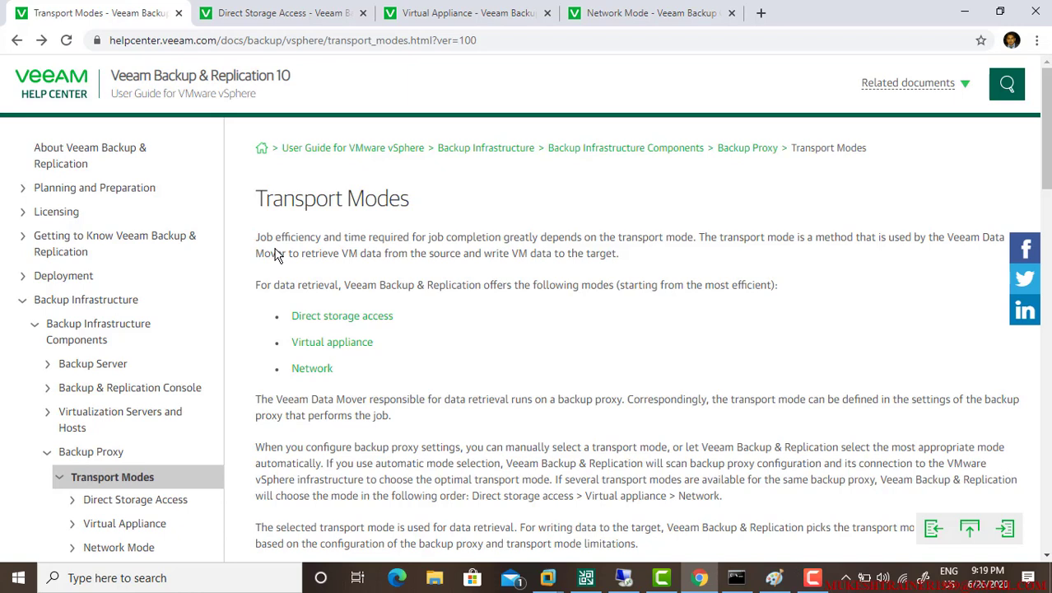
Emphasise the job-efficiency phrase and the term 'transport mode' in the Transport Modes introduction.
{"action": "left_click_drag", "start_coordinate": [265, 237], "coordinate": [404, 237]}
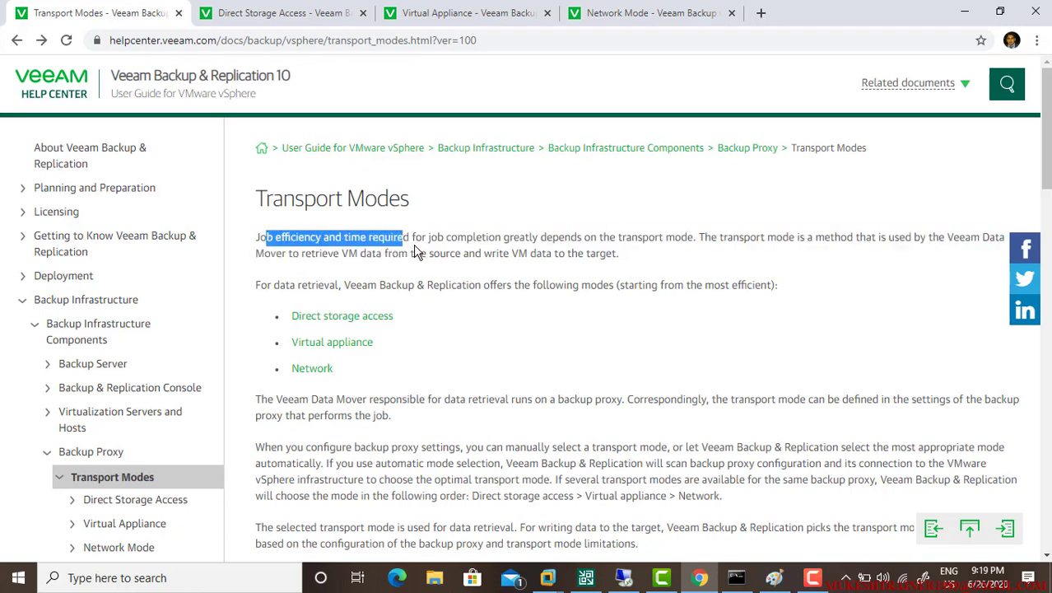
{"action": "left_click_drag", "start_coordinate": [404, 237], "coordinate": [519, 254]}
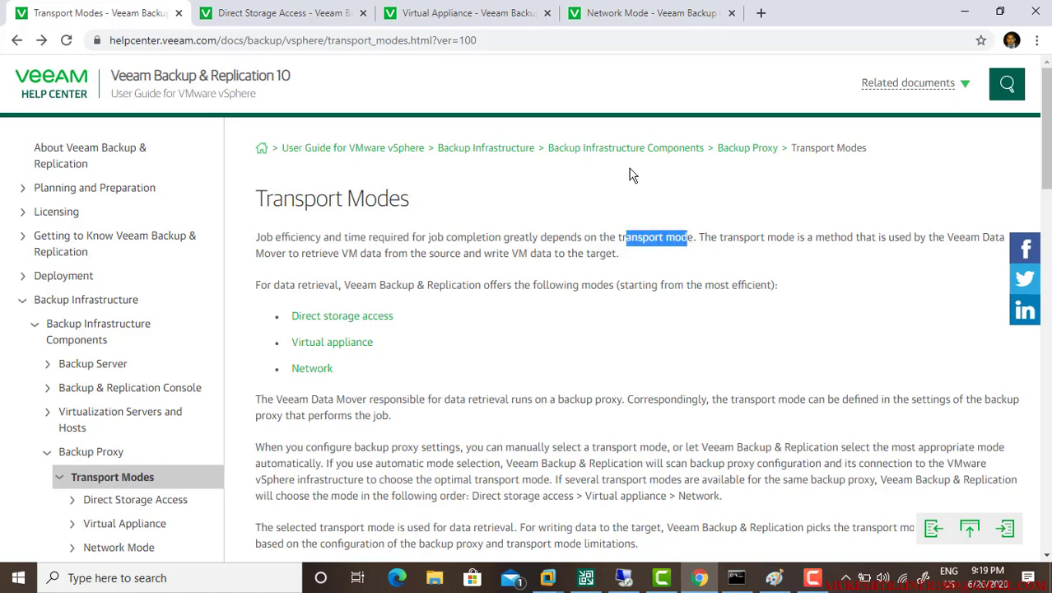
{"action": "mouse_move", "coordinate": [622, 165]}
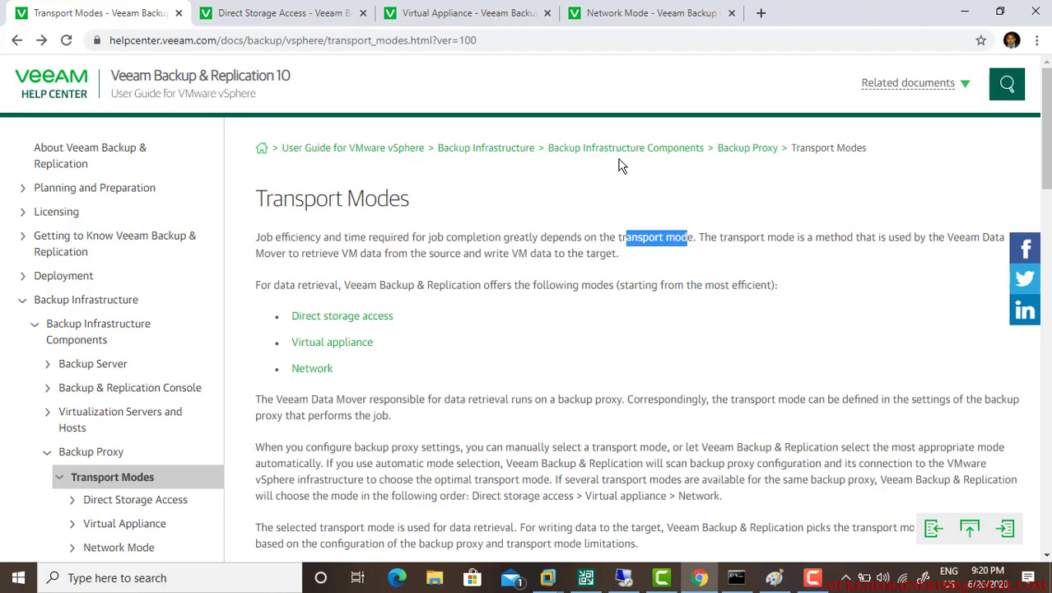
{"action": "scroll", "scroll_direction": "down", "scroll_amount": 3}
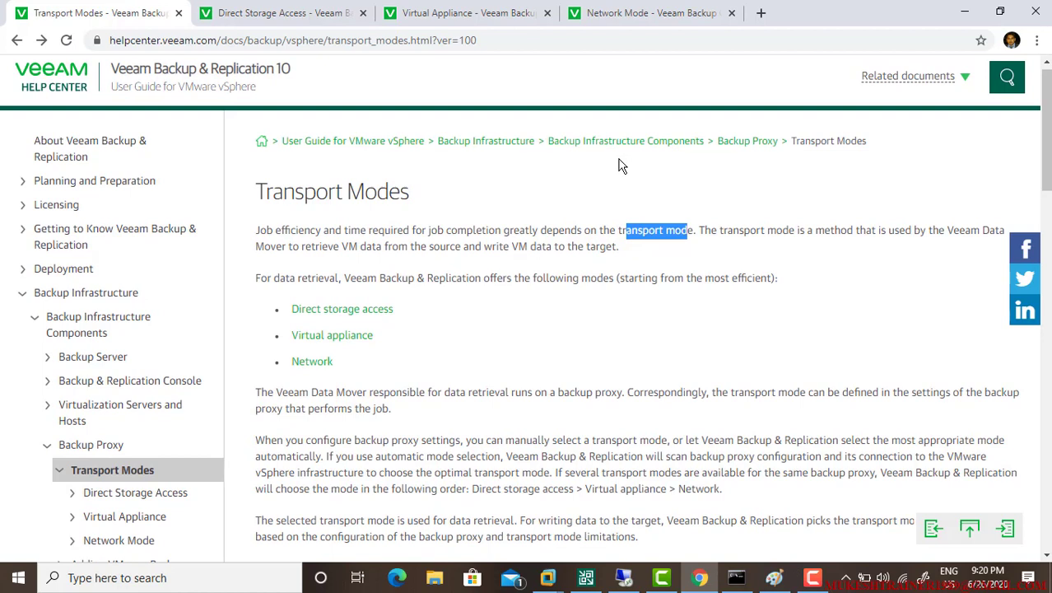
{"action": "key", "text": "ctrl"}
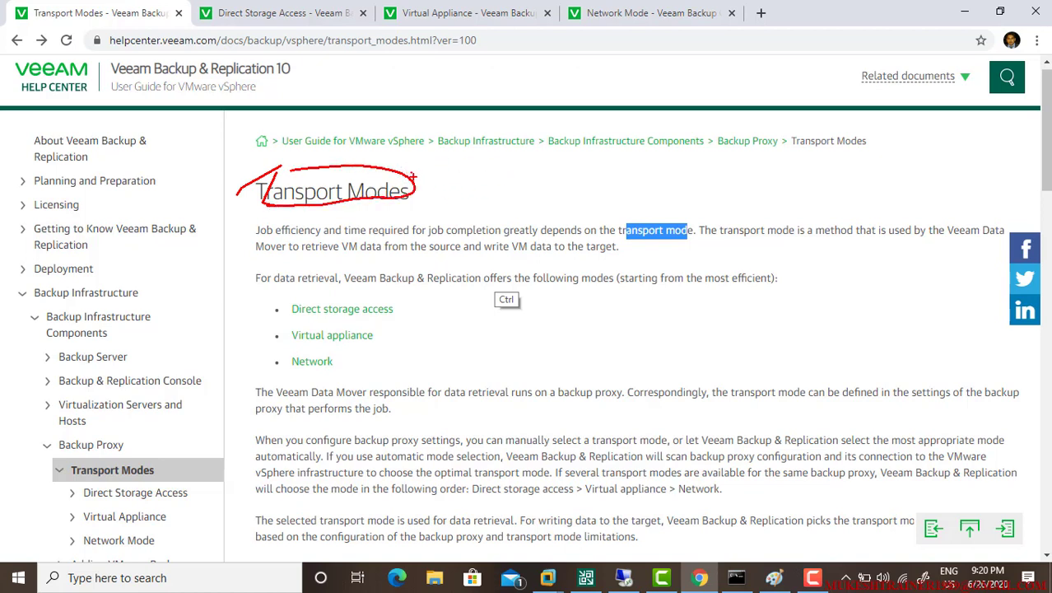
{"action": "mouse_move", "coordinate": [391, 283]}
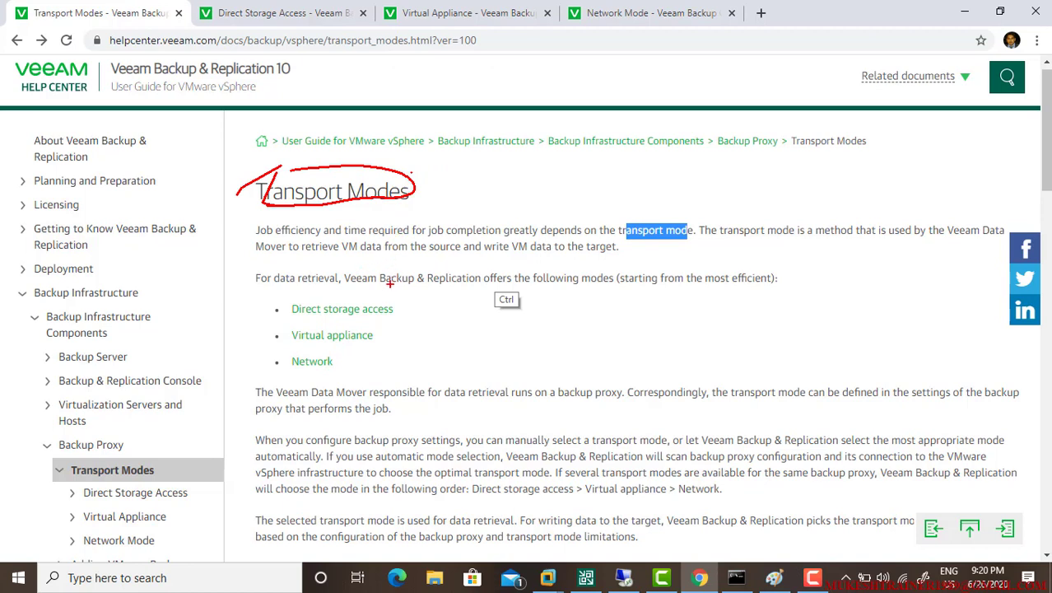
{"action": "mouse_move", "coordinate": [468, 178]}
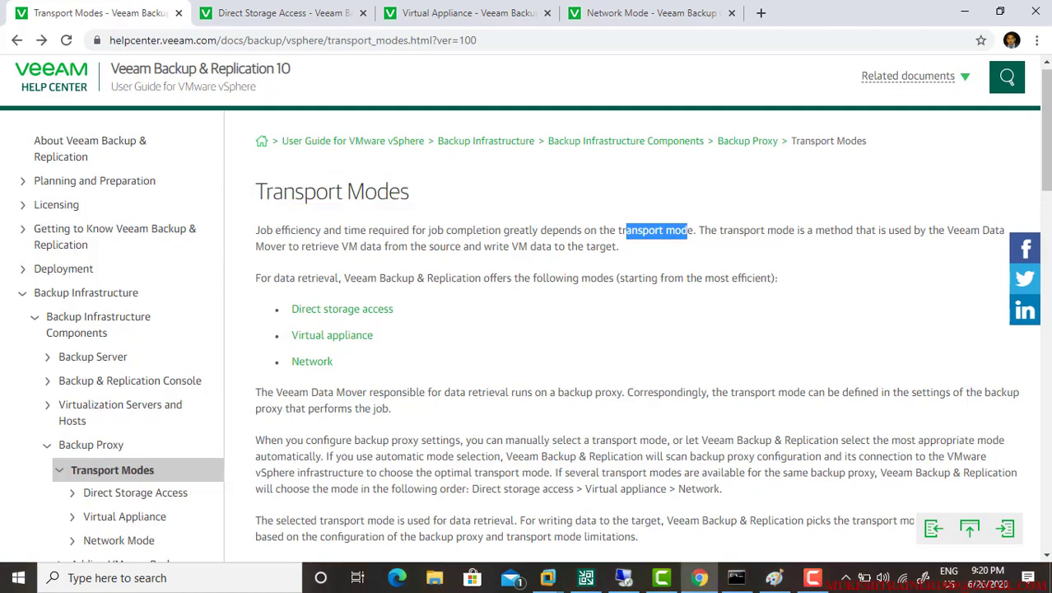
Switch to the Direct Storage Access page and emphasise its direct reads/writes description.
{"action": "left_click", "coordinate": [343, 308]}
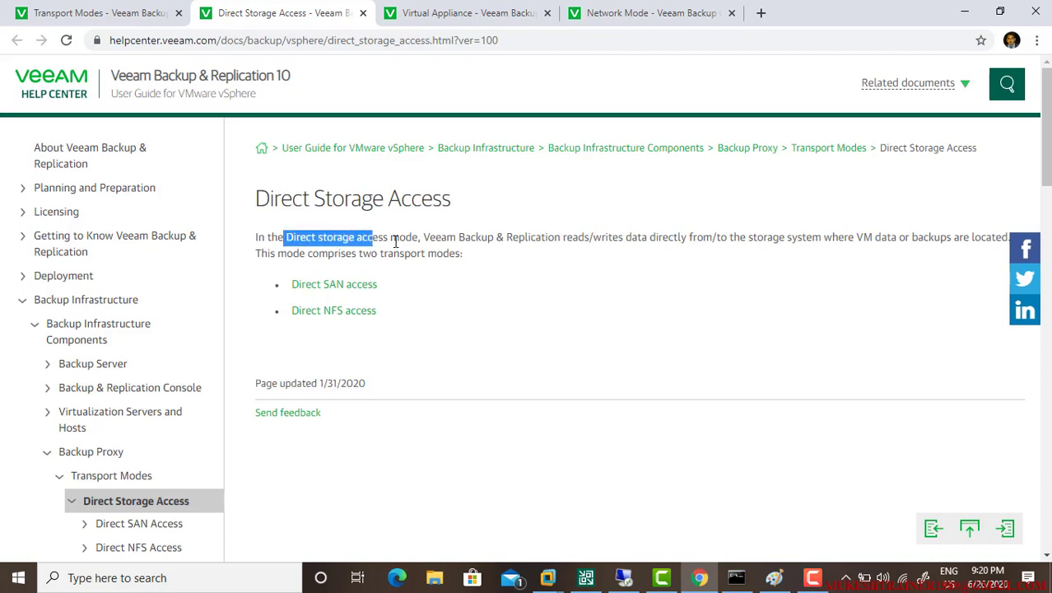
{"action": "left_click_drag", "start_coordinate": [373, 238], "coordinate": [547, 237]}
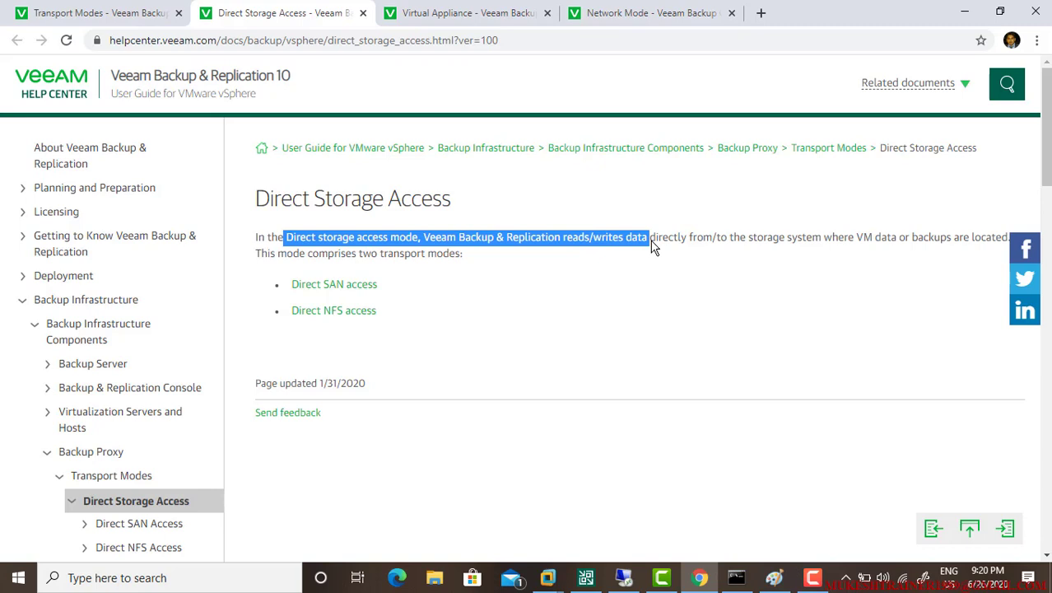
{"action": "left_click_drag", "start_coordinate": [650, 237], "coordinate": [843, 237]}
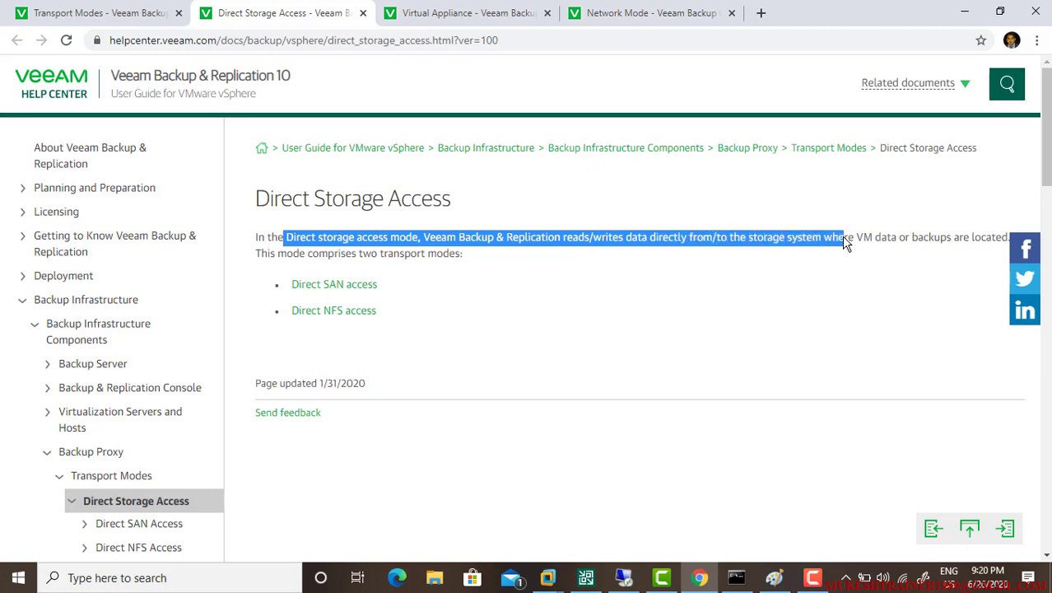
{"action": "left_click_drag", "start_coordinate": [843, 237], "coordinate": [891, 237]}
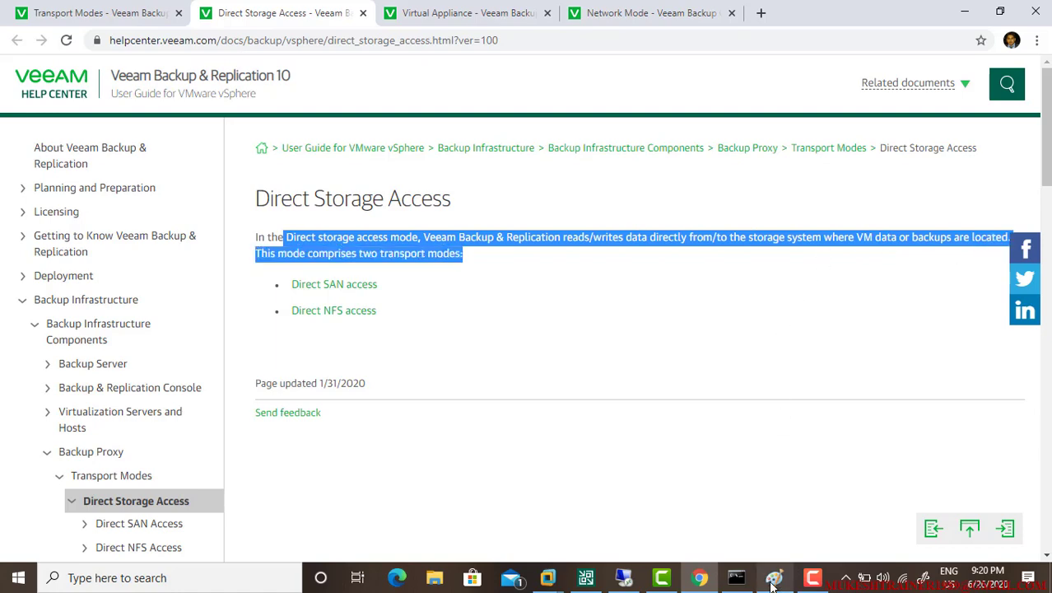
Back in the sketch, outline the PHYSICAL PROXY label in green and connect it to the host through LAN.
{"action": "left_click", "coordinate": [774, 576]}
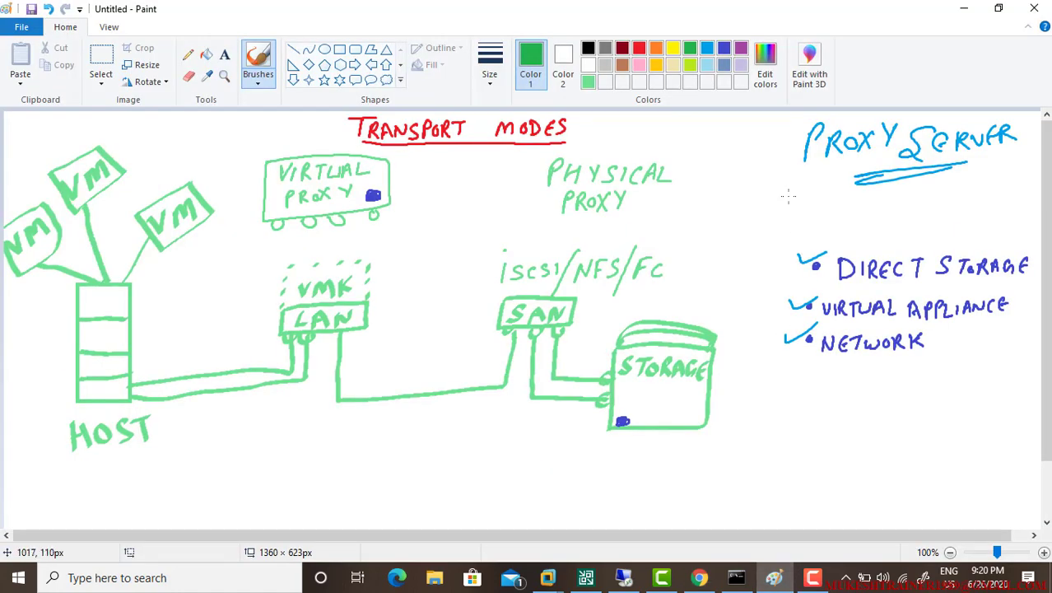
{"action": "left_click", "coordinate": [588, 79]}
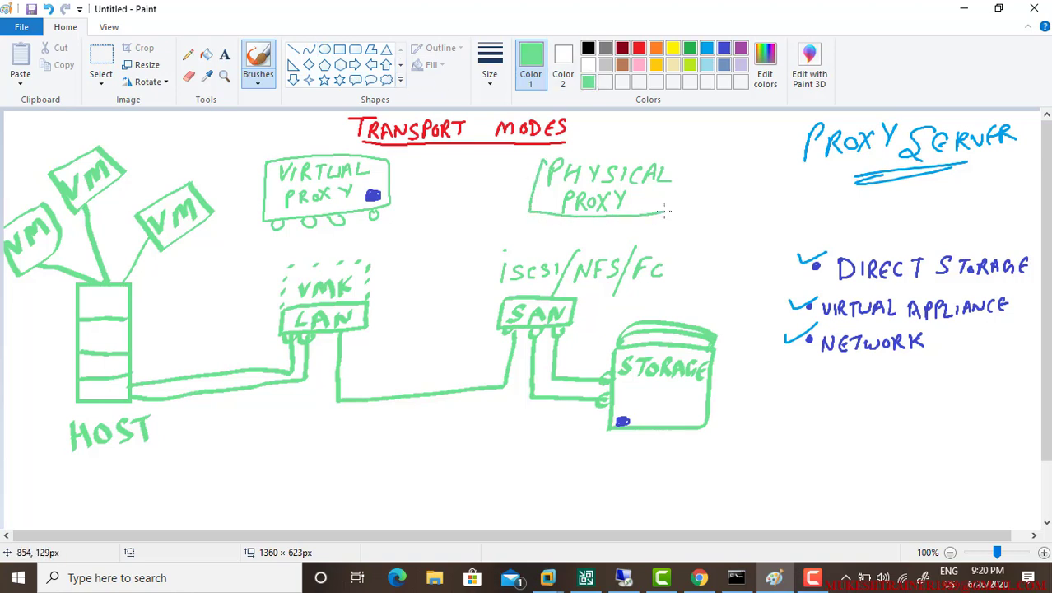
{"action": "left_click_drag", "start_coordinate": [531, 156], "coordinate": [688, 214]}
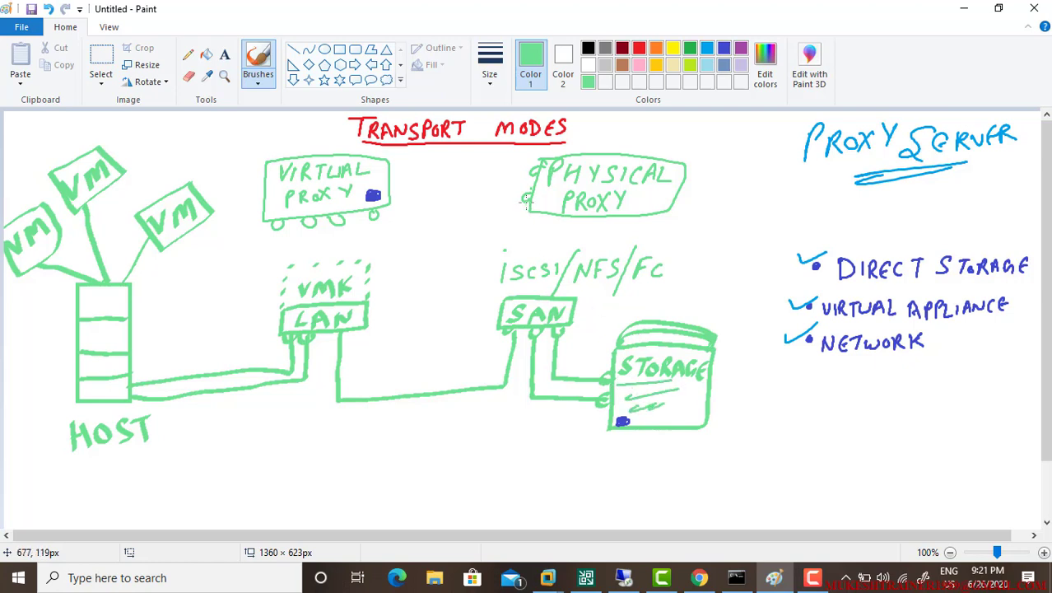
{"action": "left_click_drag", "start_coordinate": [524, 201], "coordinate": [420, 293]}
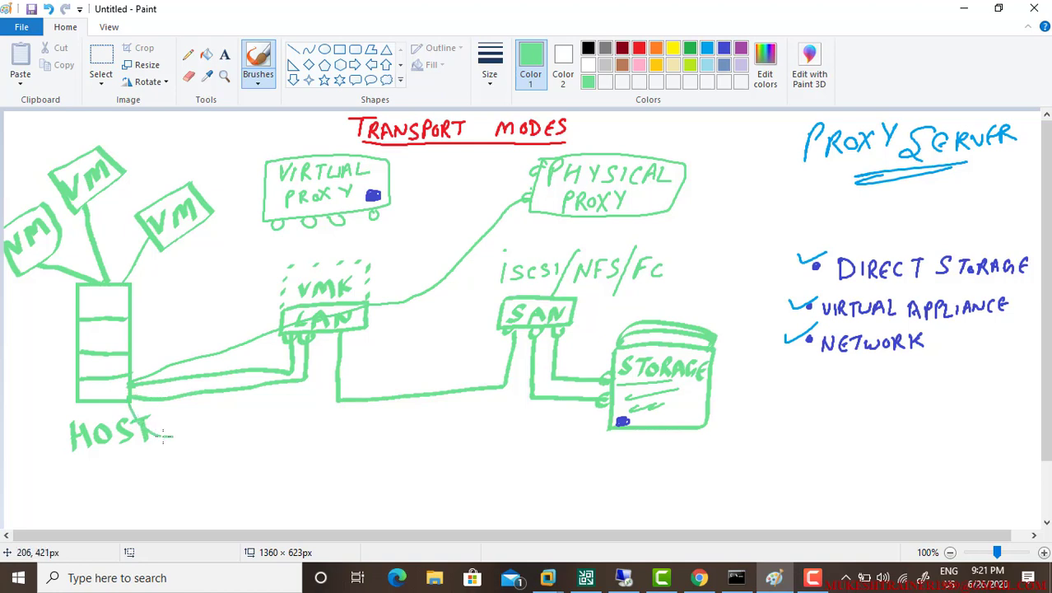
Draw a direct host-to-storage line and link the physical proxy down to the storage.
{"action": "left_click_drag", "start_coordinate": [162, 435], "coordinate": [481, 425]}
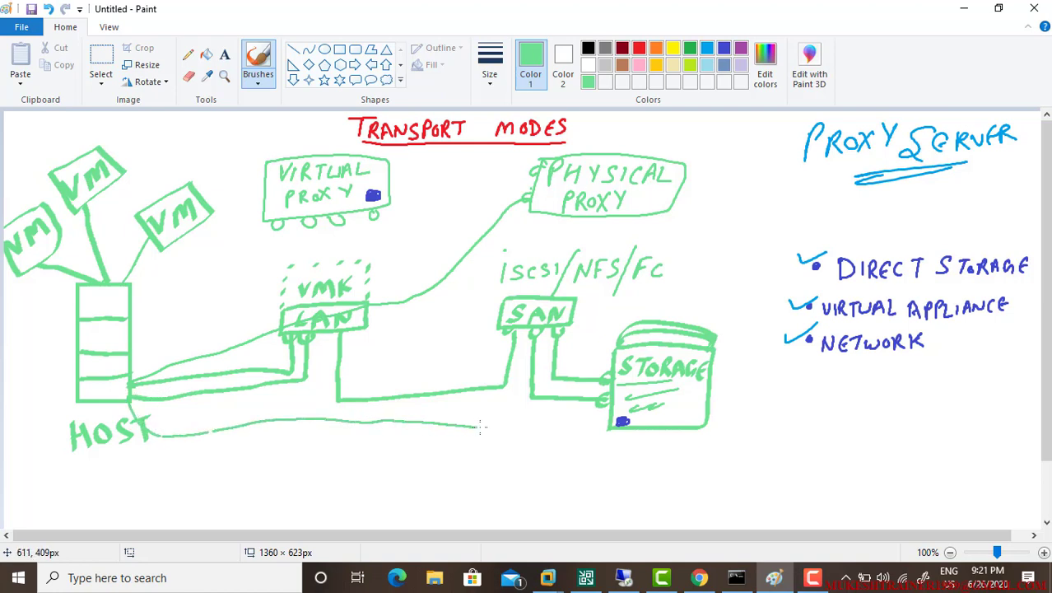
{"action": "left_click_drag", "start_coordinate": [480, 425], "coordinate": [593, 420]}
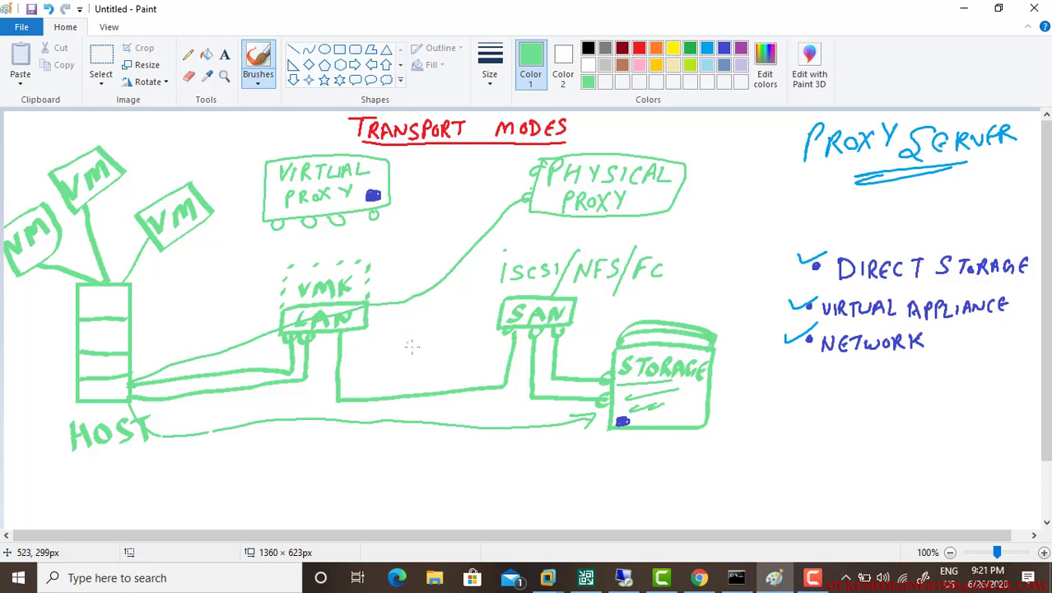
{"action": "mouse_move", "coordinate": [339, 273]}
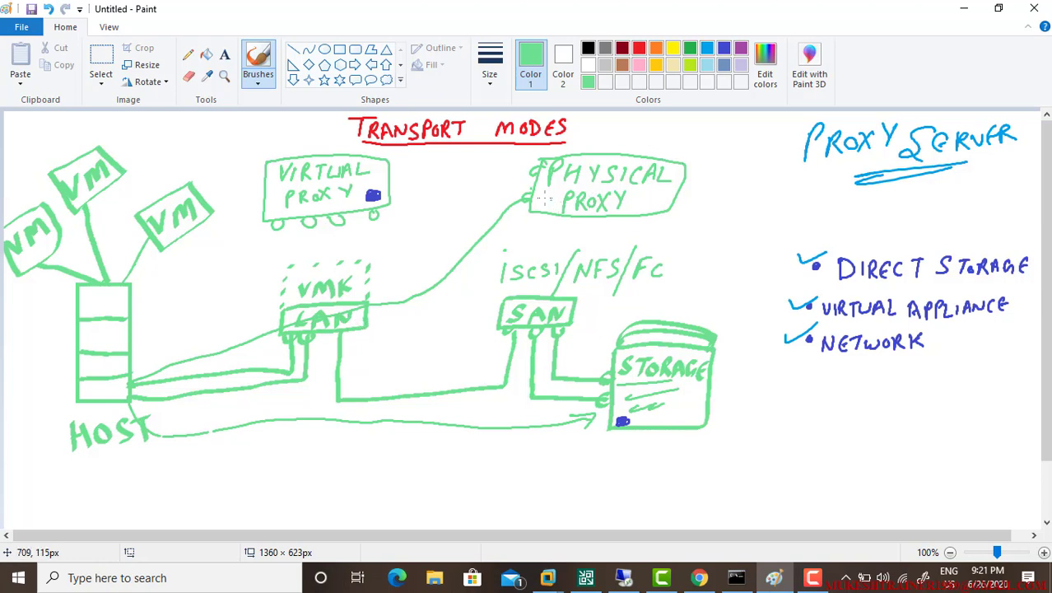
{"action": "mouse_move", "coordinate": [543, 224]}
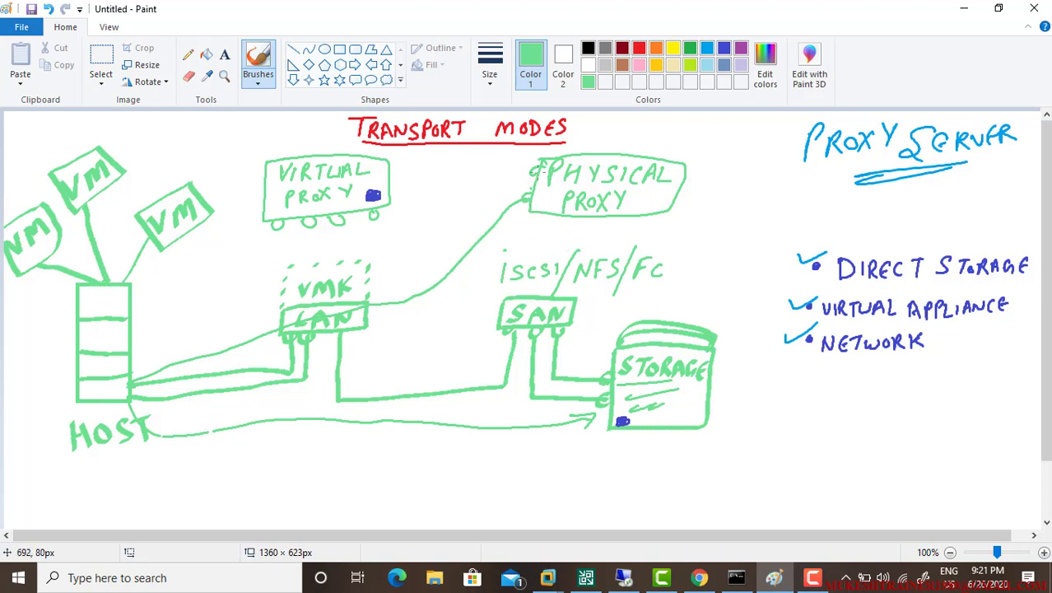
{"action": "left_click_drag", "start_coordinate": [536, 168], "coordinate": [596, 395]}
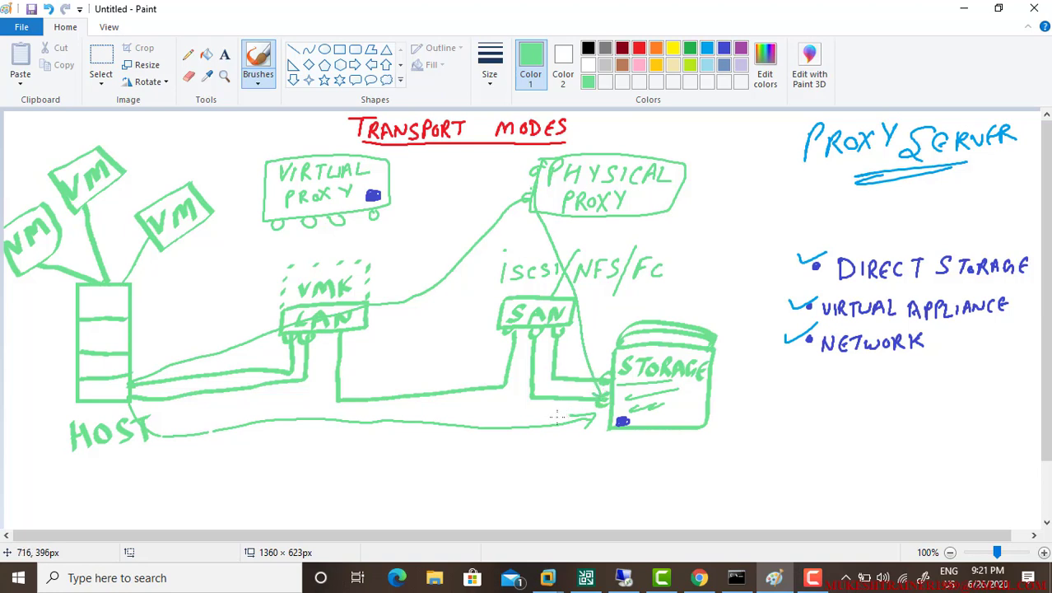
{"action": "mouse_move", "coordinate": [606, 308]}
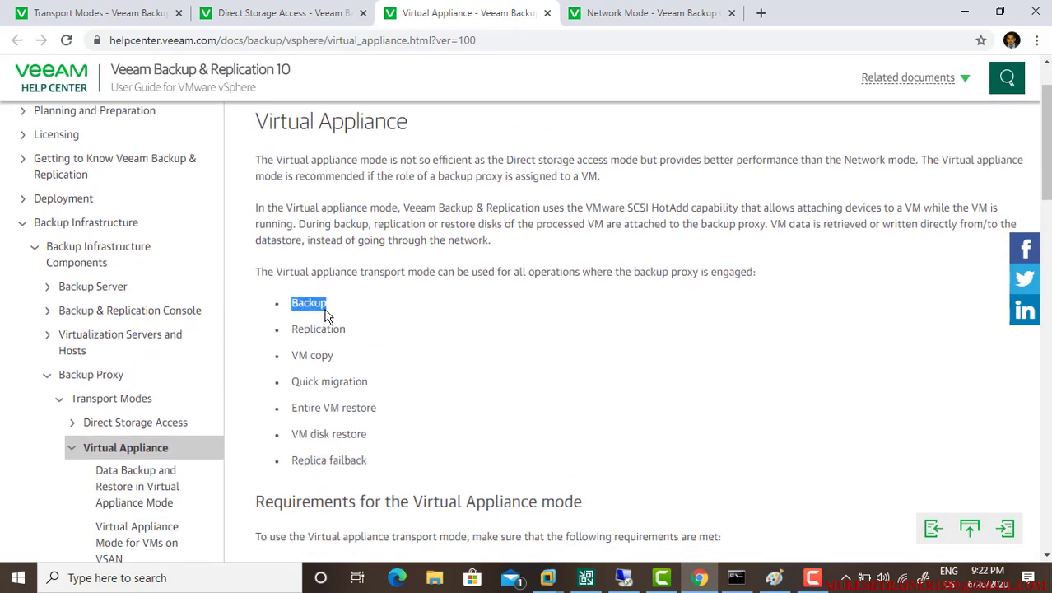
{"action": "mouse_move", "coordinate": [300, 329]}
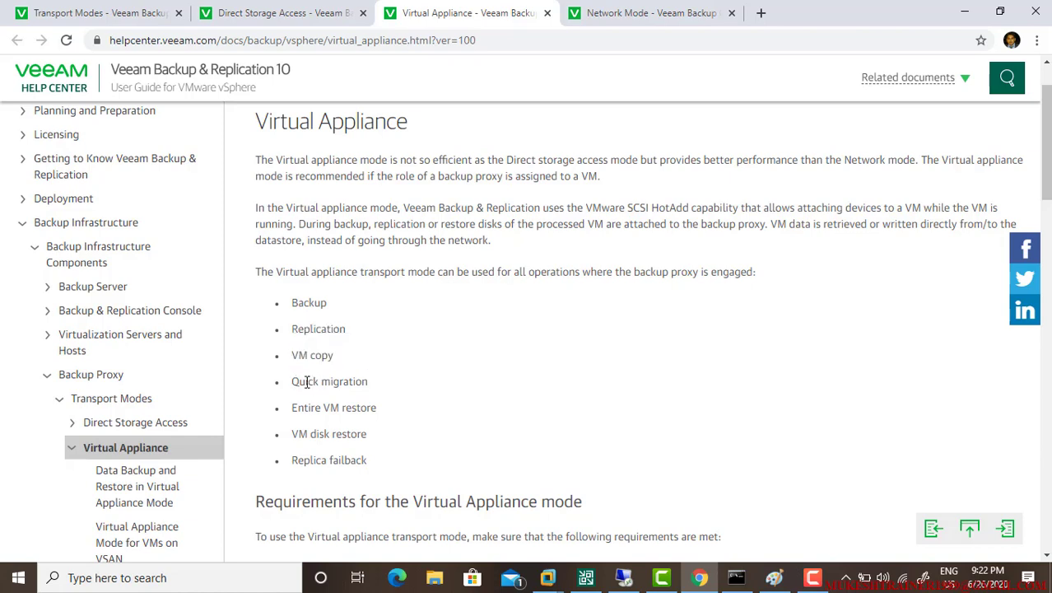
Emphasise the Entire VM restore operation, the Virtual Appliance heading and where the mode is recommended for VM proxies.
{"action": "double_click", "coordinate": [332, 409]}
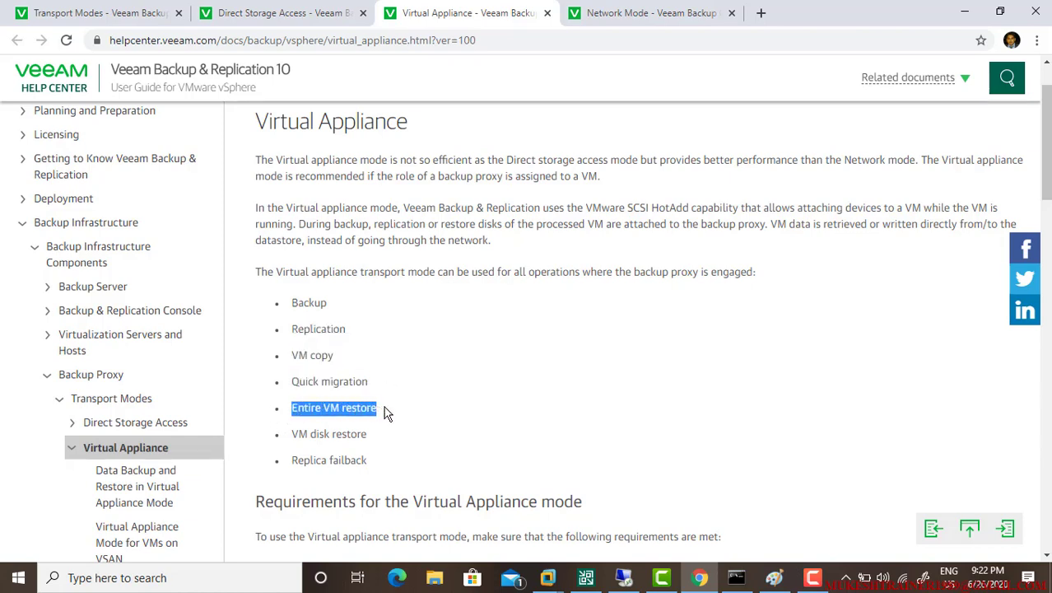
{"action": "double_click", "coordinate": [329, 435]}
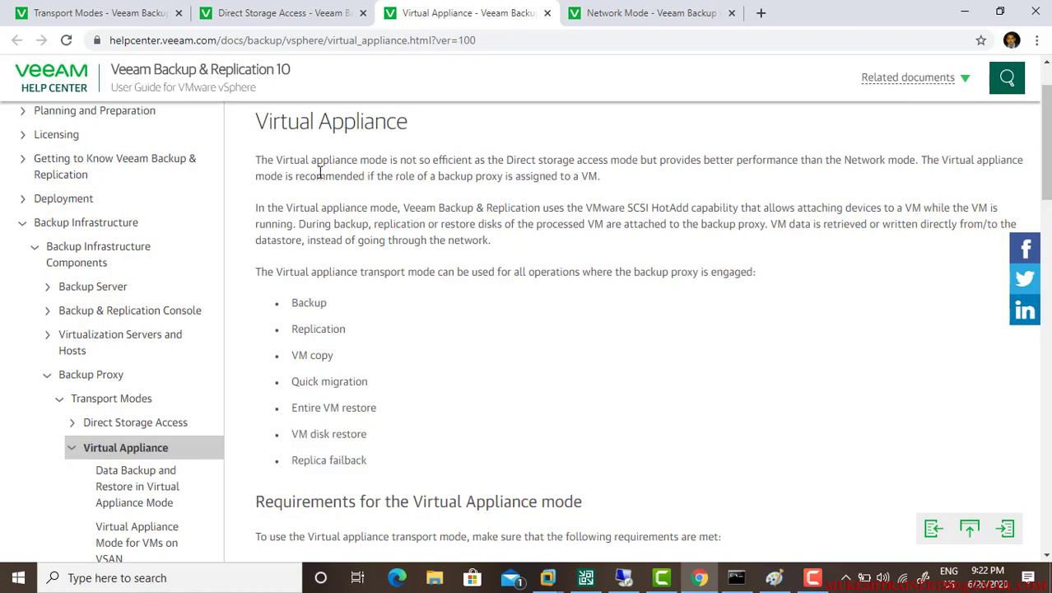
{"action": "double_click", "coordinate": [331, 122]}
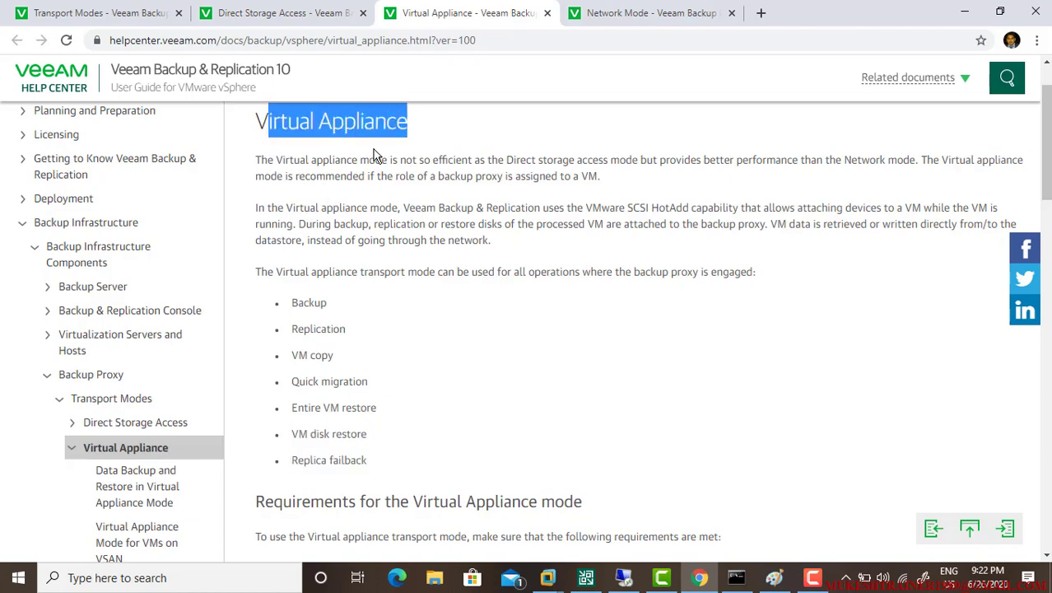
{"action": "mouse_move", "coordinate": [389, 173]}
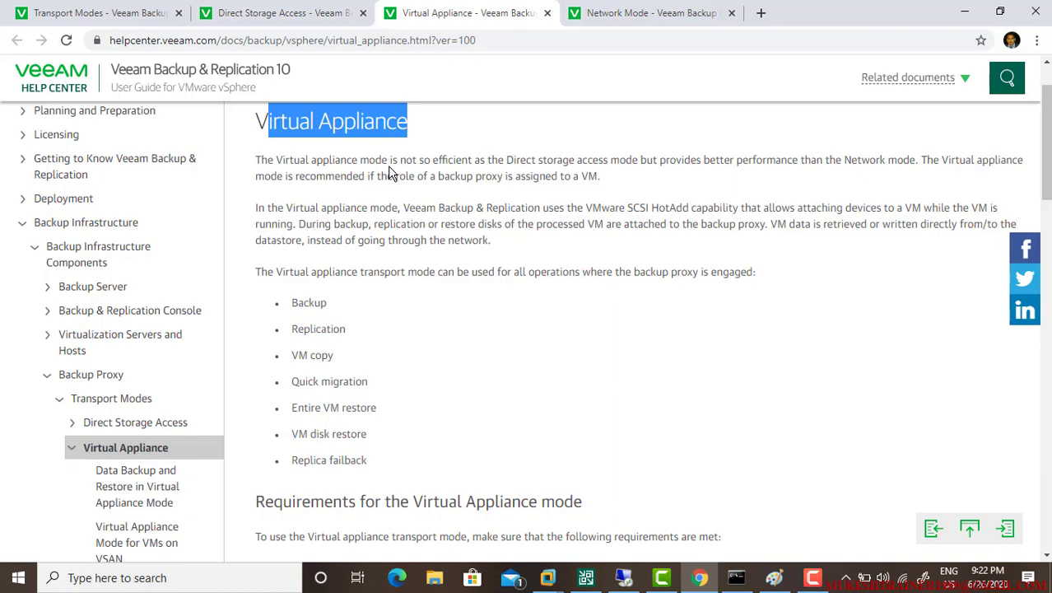
{"action": "left_click_drag", "start_coordinate": [392, 159], "coordinate": [547, 160]}
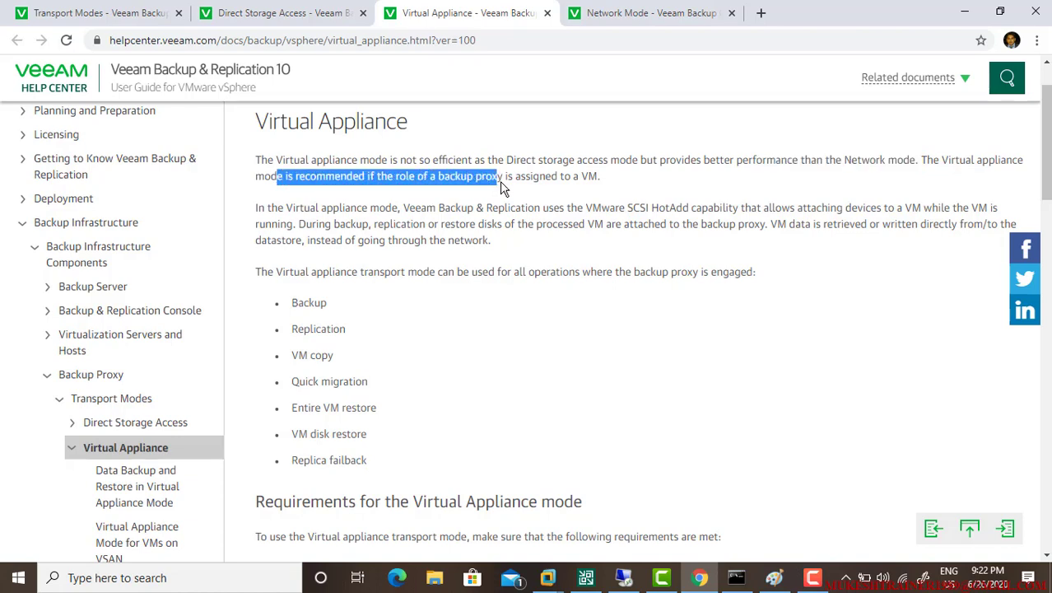
{"action": "left_click_drag", "start_coordinate": [501, 175], "coordinate": [601, 175]}
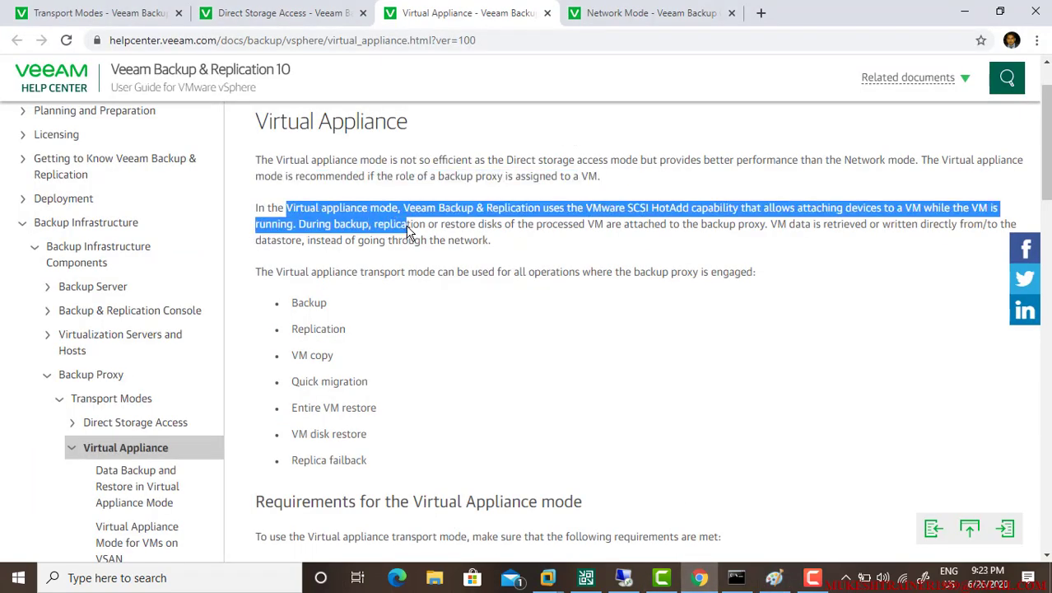
Highlight the HotAdd explanation of attaching VM disks to the proxy and reading data bypassing the network.
{"action": "left_click_drag", "start_coordinate": [408, 234], "coordinate": [629, 208]}
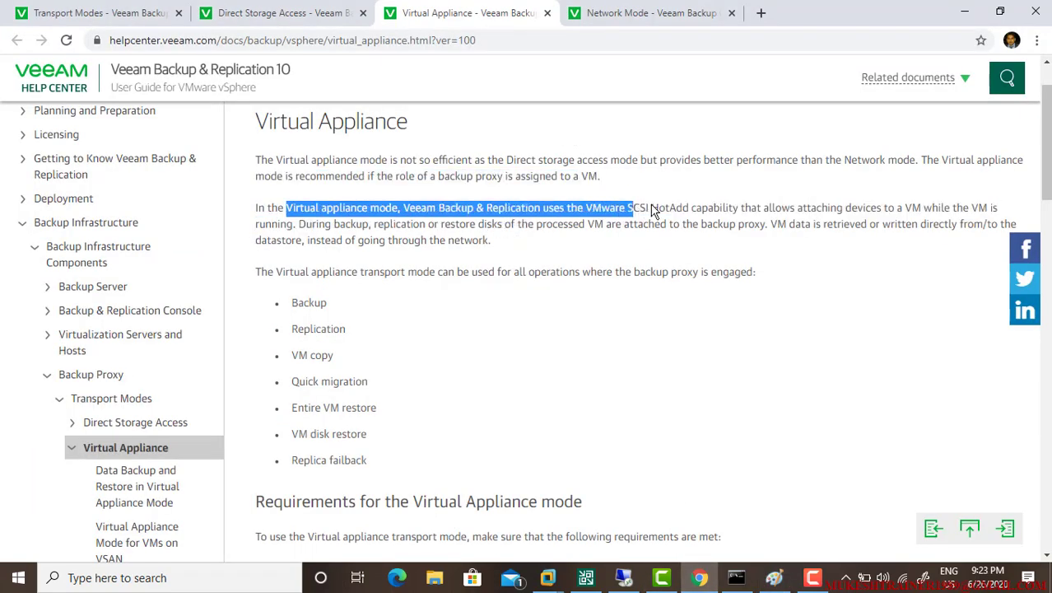
{"action": "left_click_drag", "start_coordinate": [629, 208], "coordinate": [766, 208]}
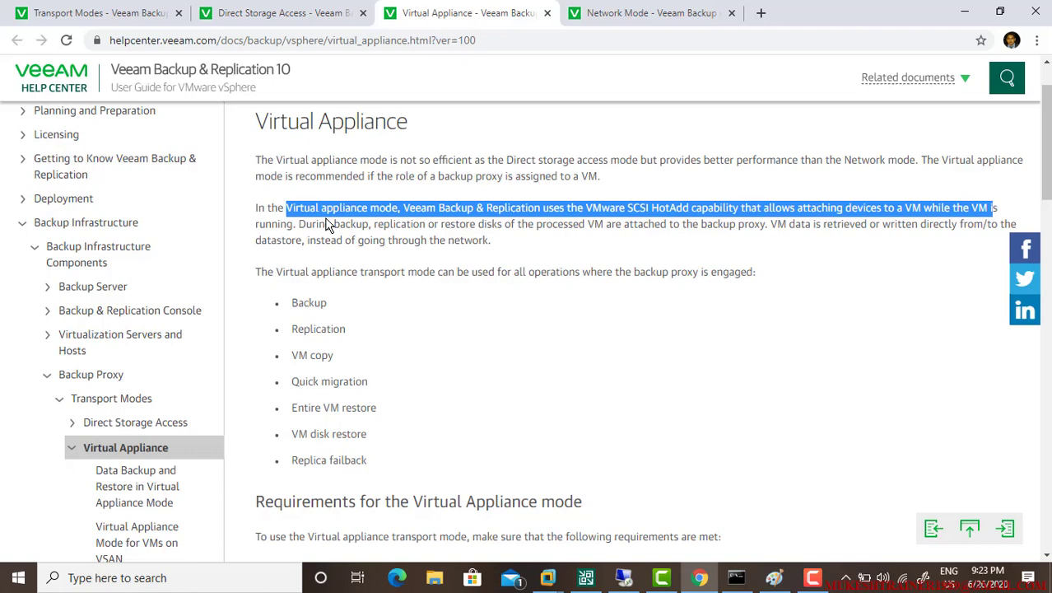
{"action": "left_click", "coordinate": [330, 224]}
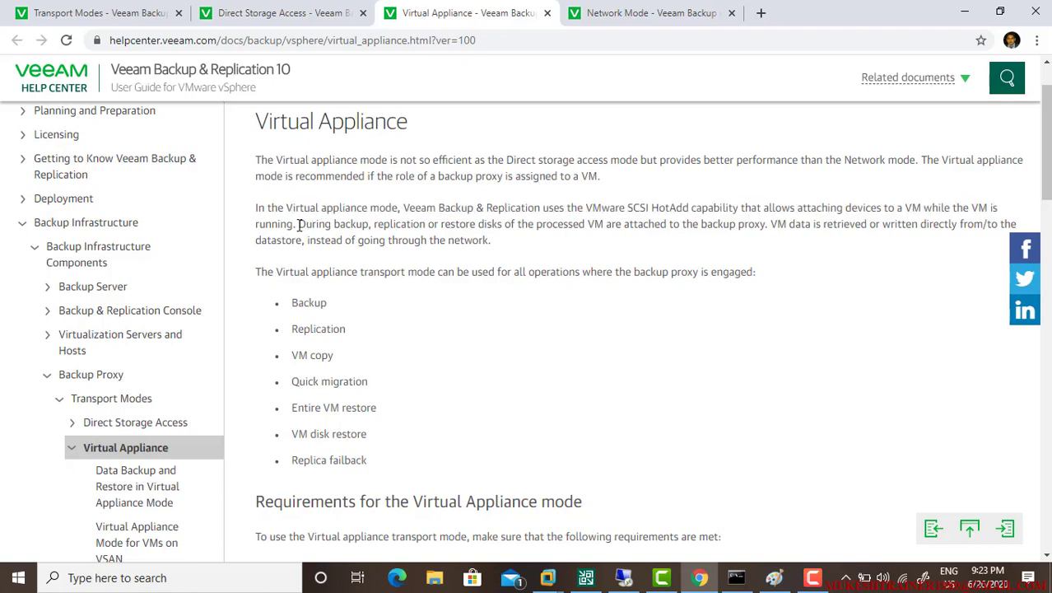
{"action": "left_click_drag", "start_coordinate": [298, 224], "coordinate": [387, 224]}
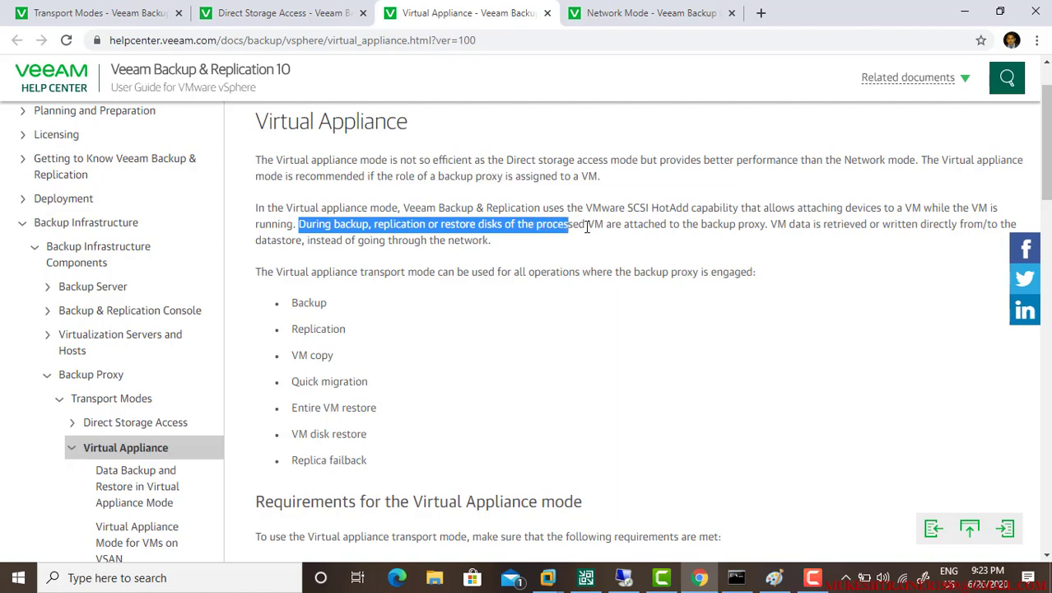
{"action": "left_click_drag", "start_coordinate": [566, 224], "coordinate": [699, 224]}
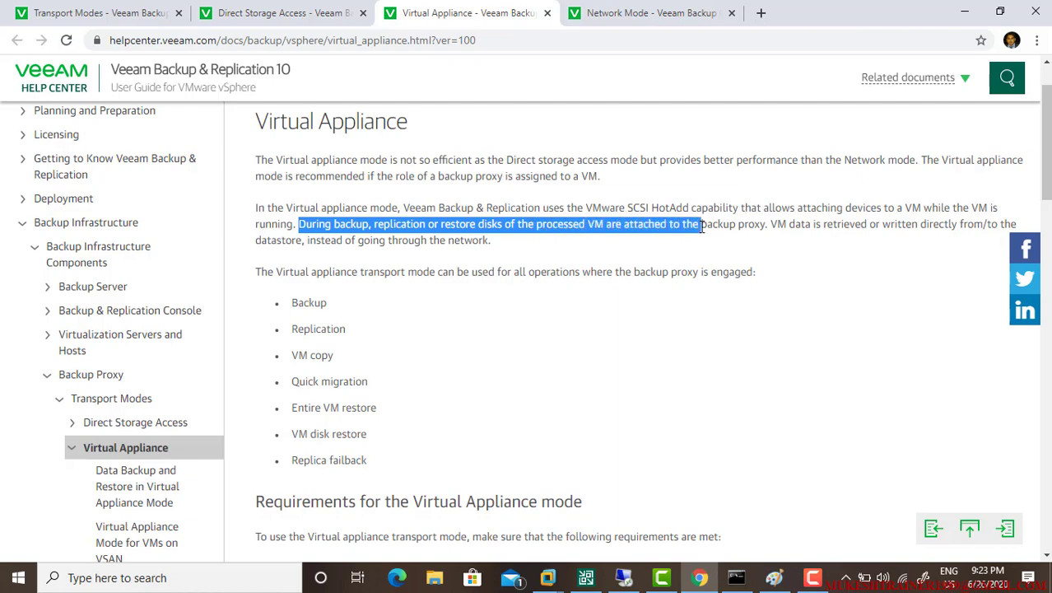
{"action": "left_click_drag", "start_coordinate": [695, 224], "coordinate": [767, 224]}
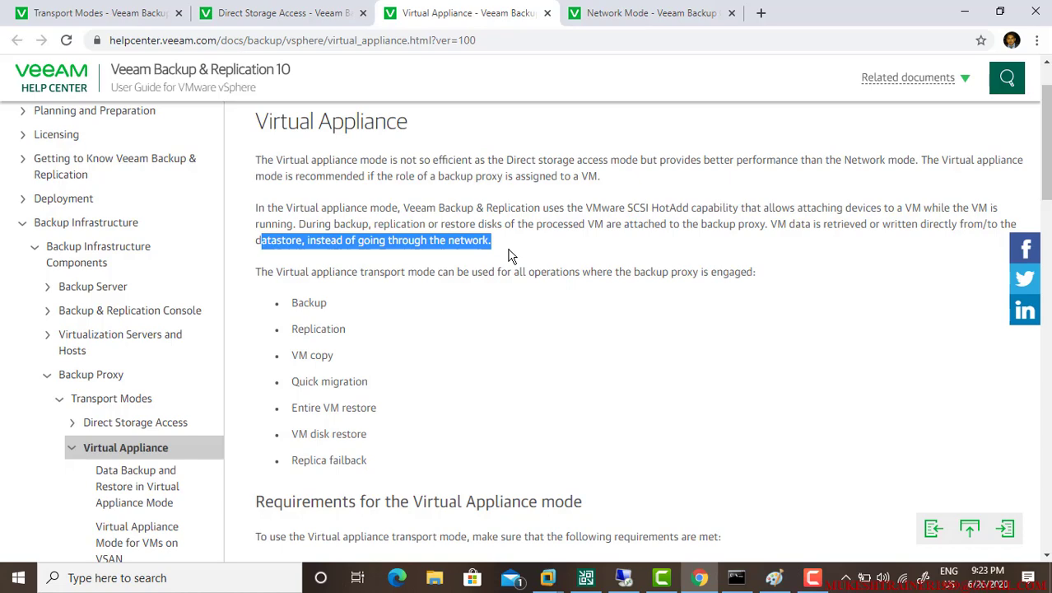
{"action": "mouse_move", "coordinate": [303, 270]}
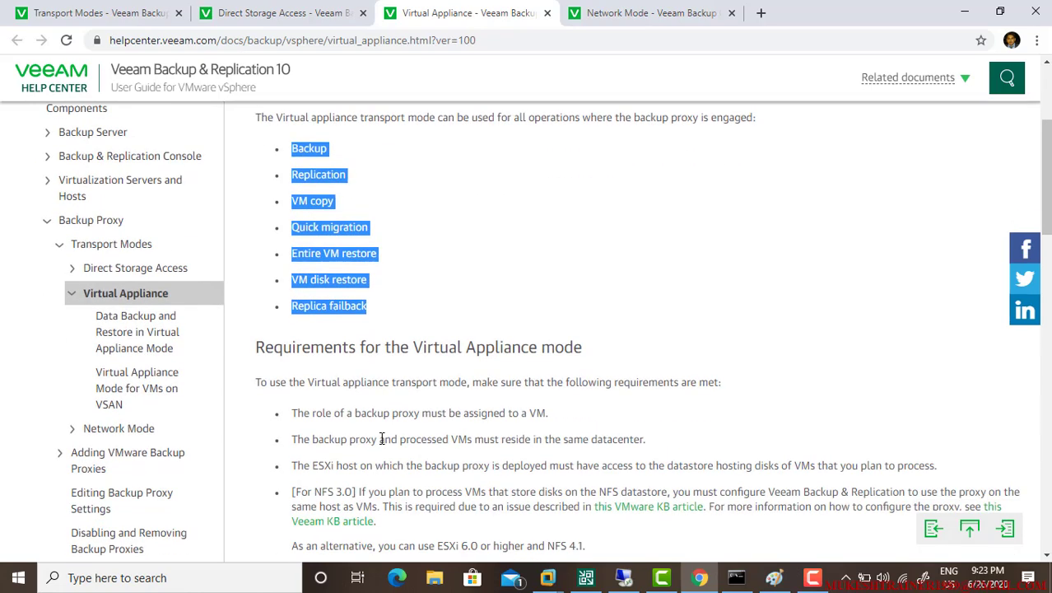
Scroll down to the Virtual Appliance mode requirements section.
{"action": "scroll", "scroll_direction": "down", "scroll_amount": 3}
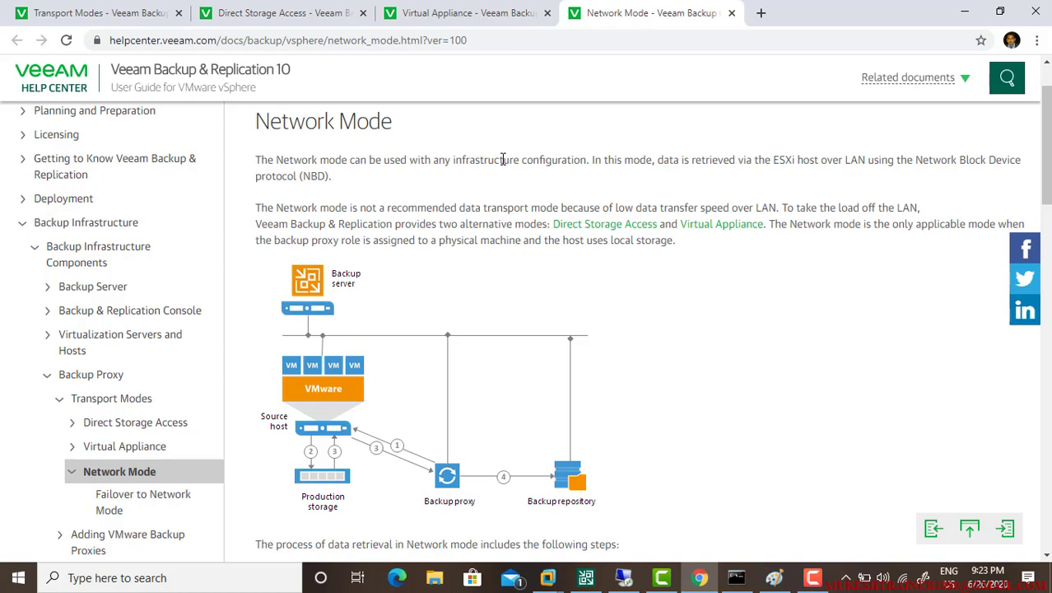
{"action": "mouse_move", "coordinate": [645, 159]}
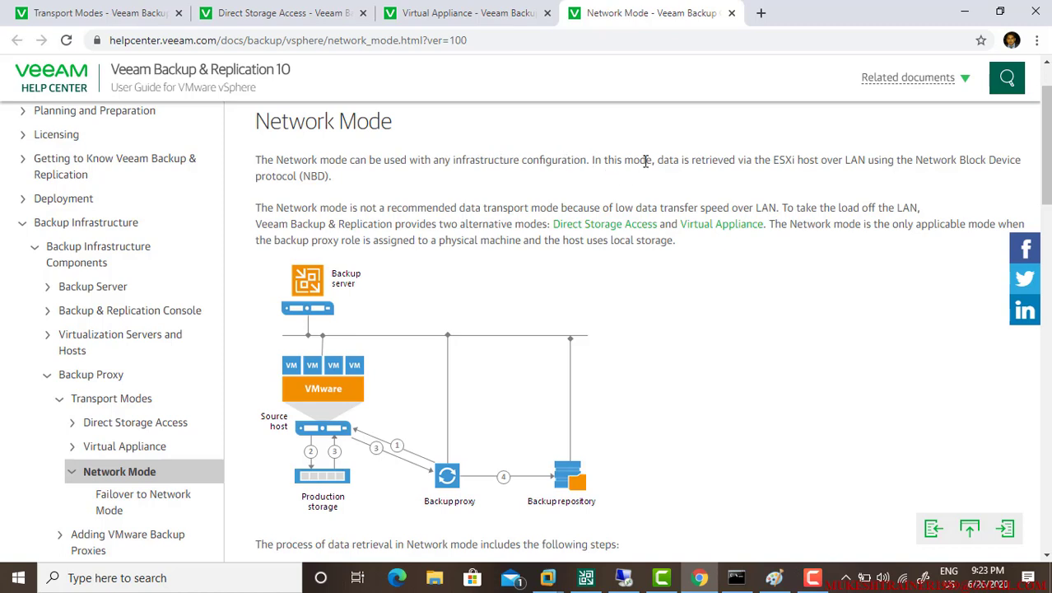
Highlight NBD retrieval through the ESXi host over LAN and why Network mode is not recommended.
{"action": "double_click", "coordinate": [760, 160]}
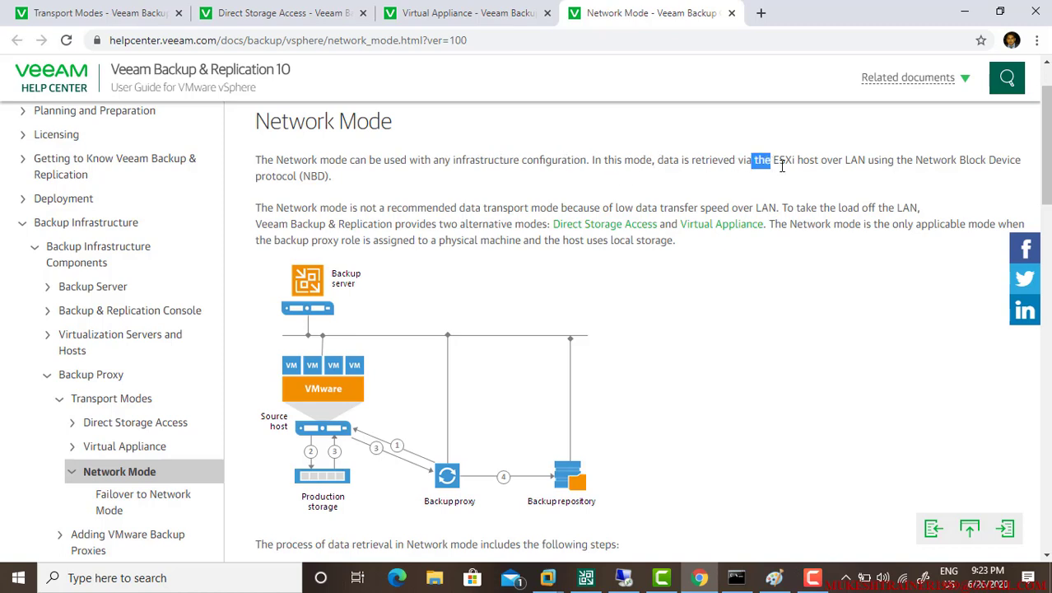
{"action": "left_click_drag", "start_coordinate": [751, 159], "coordinate": [942, 160]}
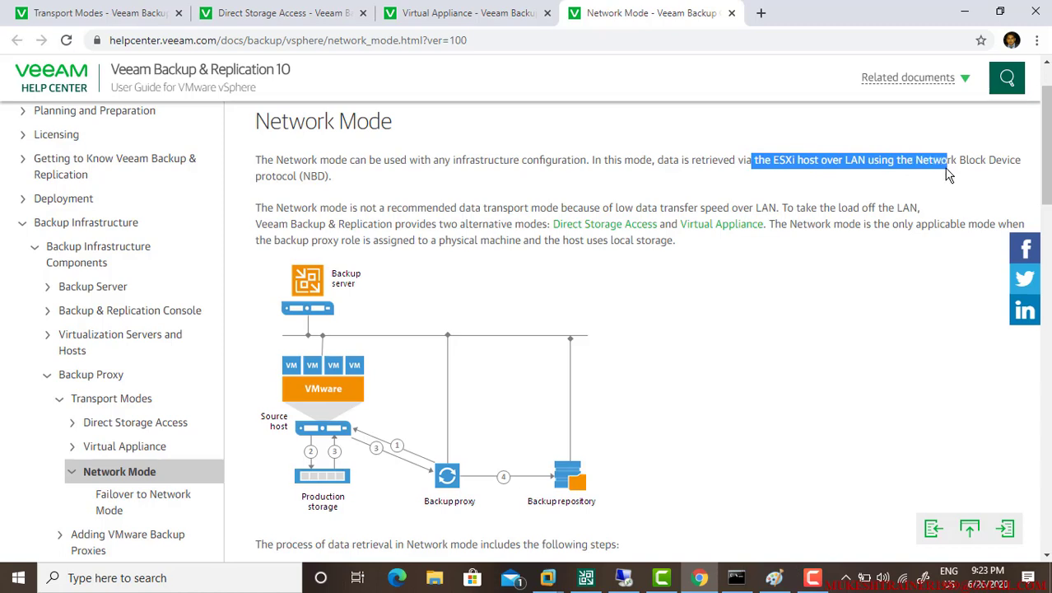
{"action": "mouse_move", "coordinate": [573, 175]}
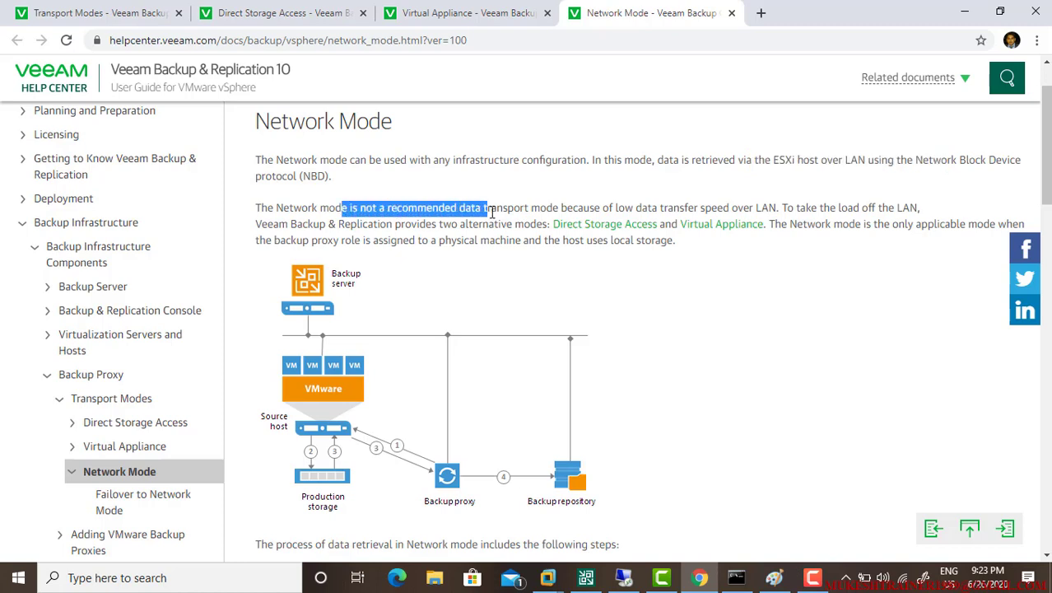
{"action": "left_click_drag", "start_coordinate": [486, 208], "coordinate": [613, 224]}
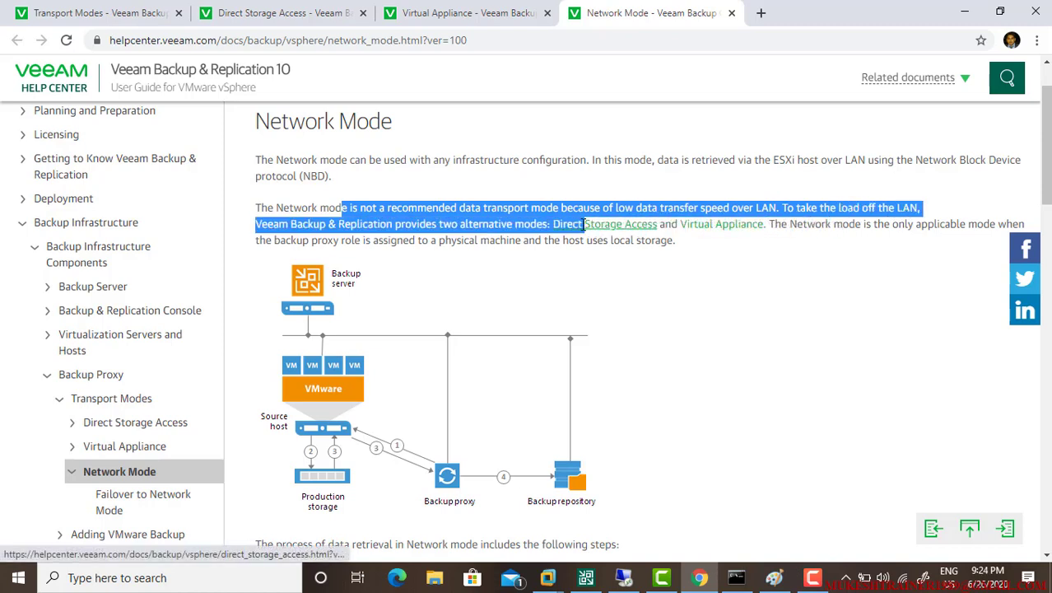
Highlight the two alternative modes and that Network mode is the only option for physical proxies, then return to the sketch.
{"action": "left_click", "coordinate": [551, 224]}
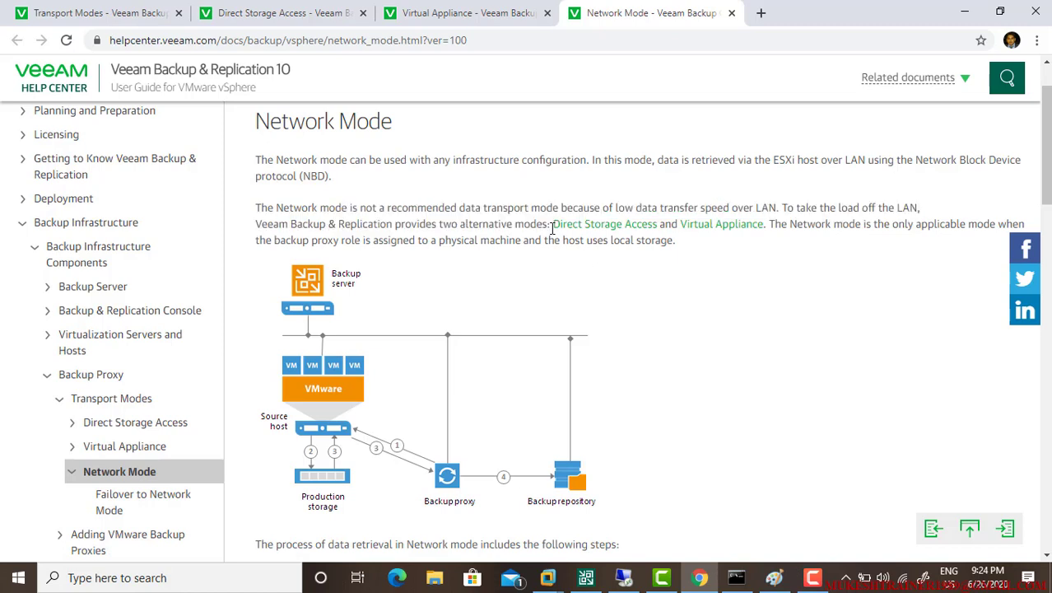
{"action": "left_click_drag", "start_coordinate": [553, 224], "coordinate": [767, 224]}
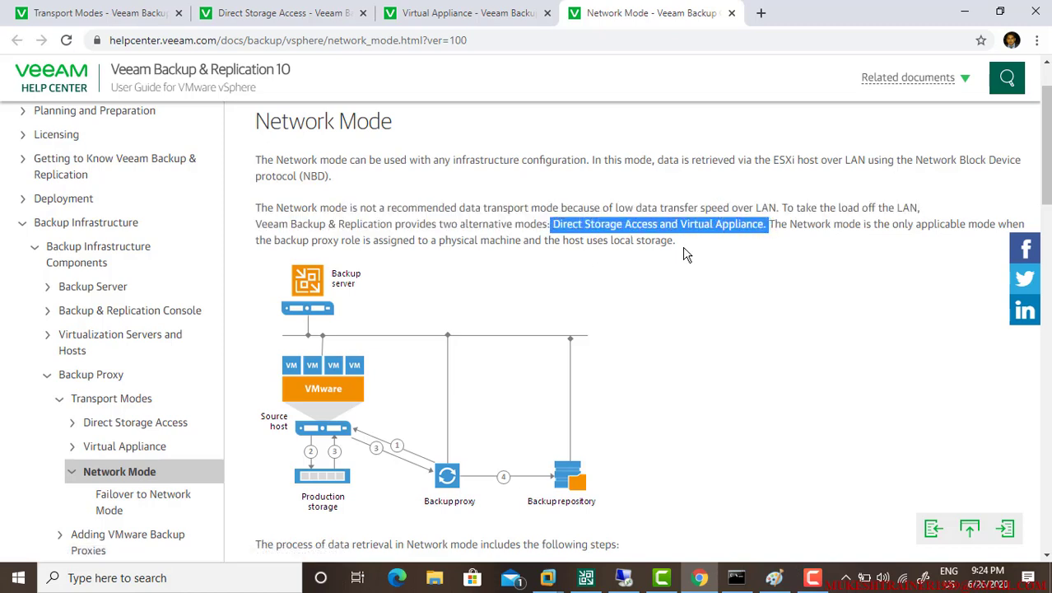
{"action": "left_click_drag", "start_coordinate": [790, 224], "coordinate": [871, 224]}
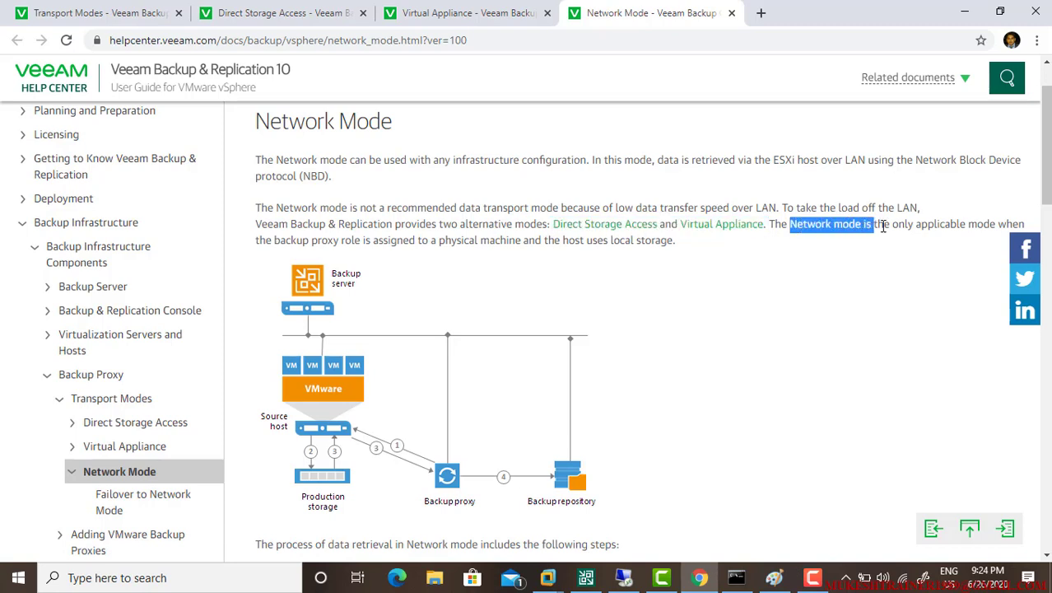
{"action": "left_click_drag", "start_coordinate": [869, 224], "coordinate": [955, 224]}
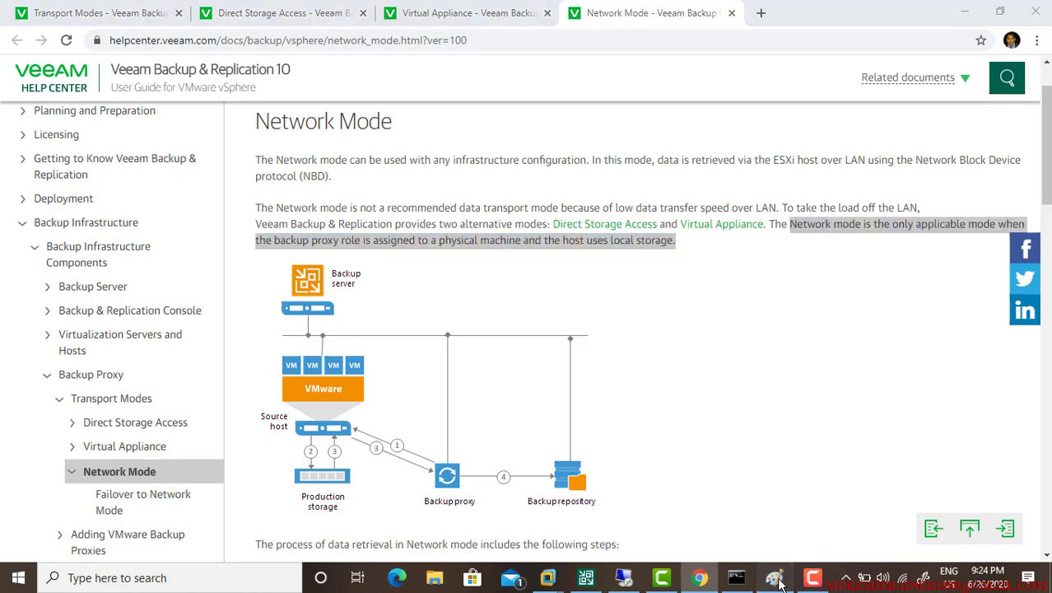
{"action": "left_click", "coordinate": [774, 576]}
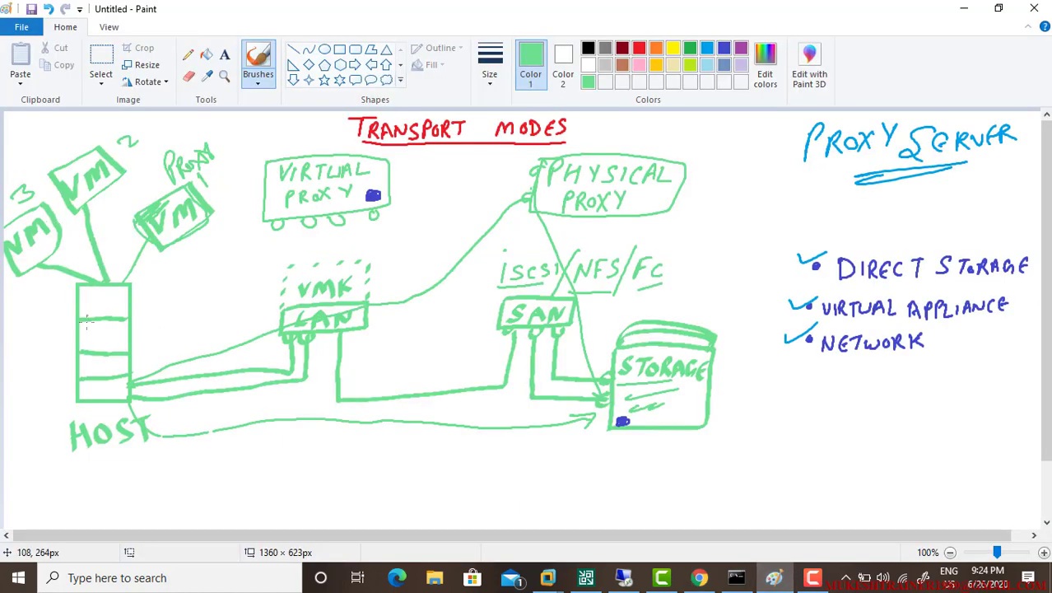
Sketch a small green mark beside the HOST box in the transport modes diagram.
{"action": "left_click_drag", "start_coordinate": [24, 341], "coordinate": [66, 379]}
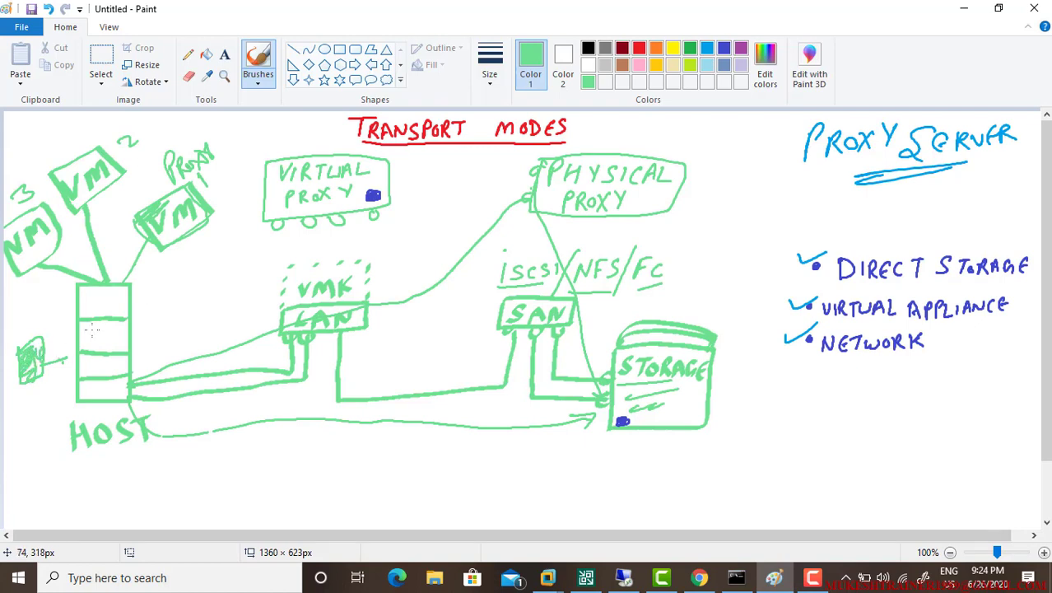
{"action": "left_click_drag", "start_coordinate": [615, 147], "coordinate": [708, 130]}
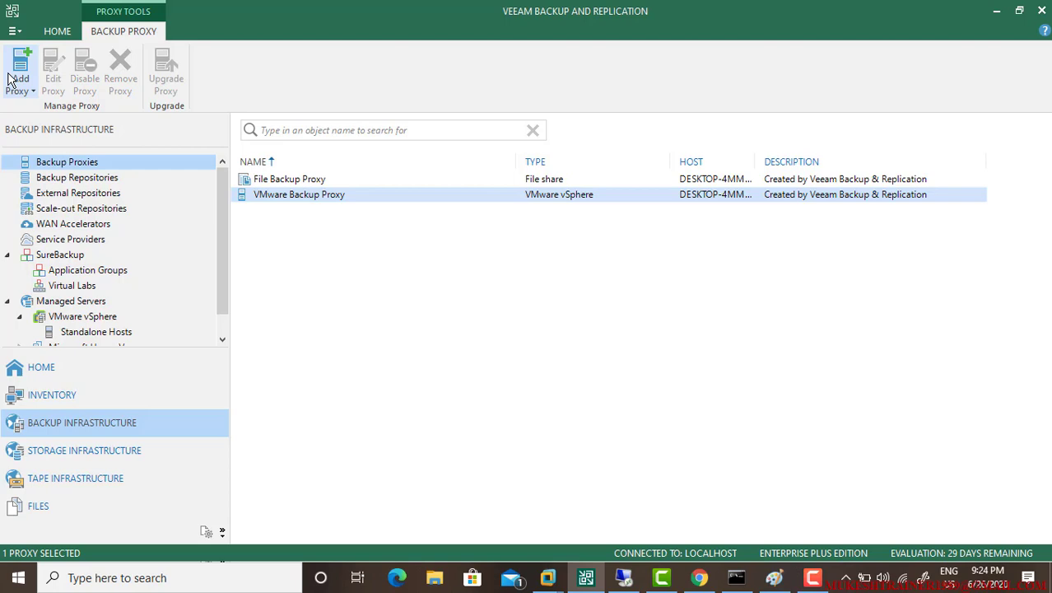
Show the Add Proxy choices: VMware vSphere, Microsoft Hyper-V, or file share.
{"action": "left_click", "coordinate": [19, 75]}
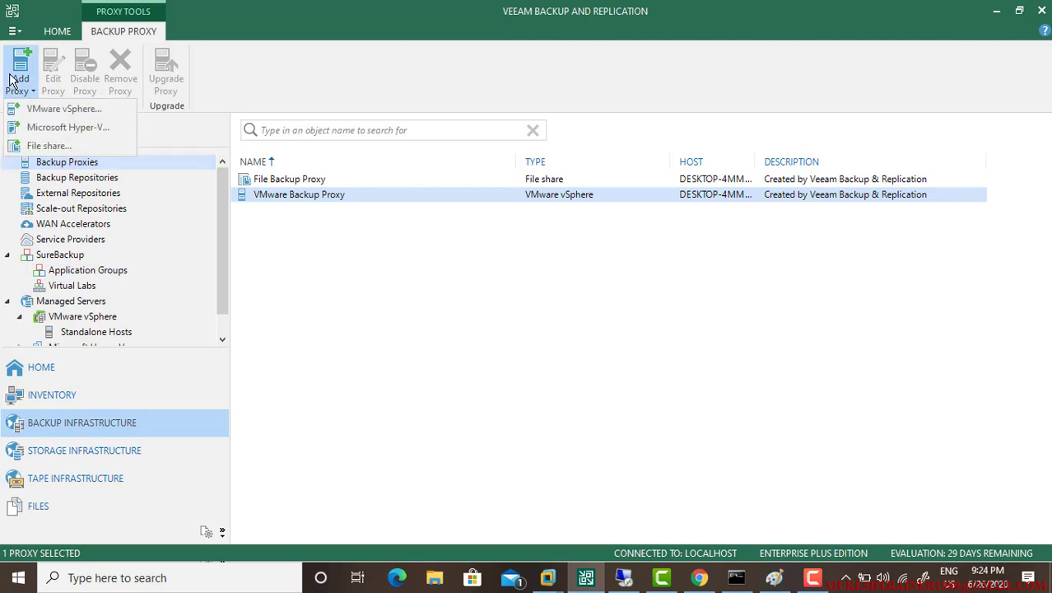
{"action": "mouse_move", "coordinate": [67, 126]}
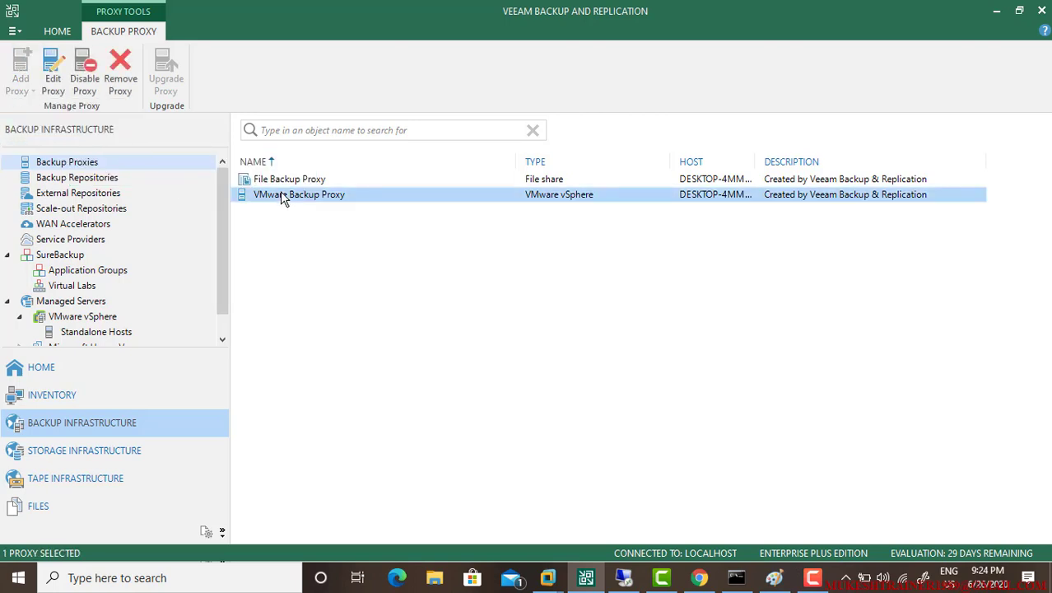
{"action": "mouse_move", "coordinate": [343, 267]}
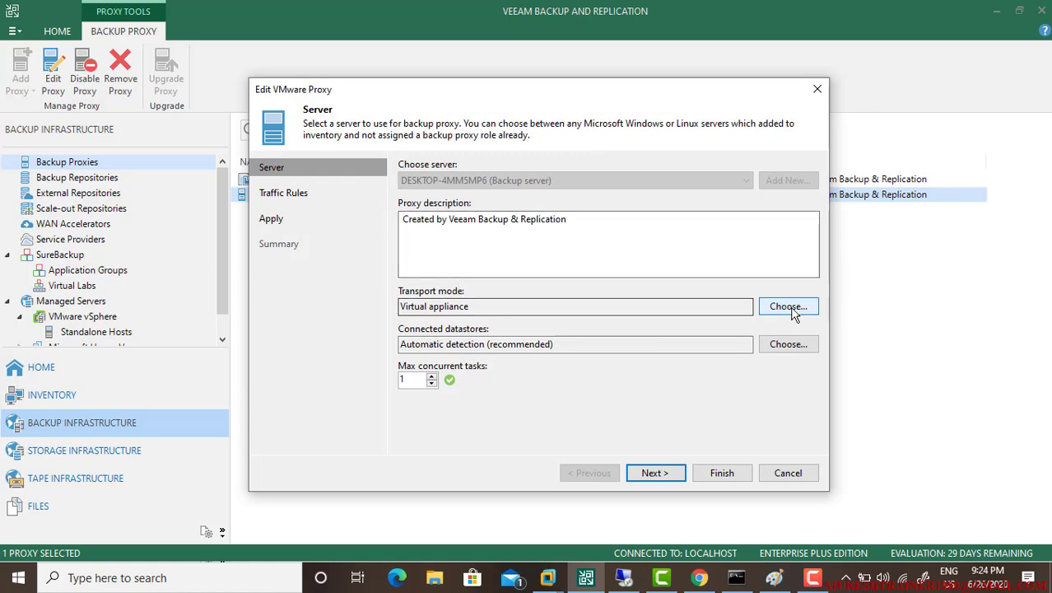
Change the VMware proxy's transport mode to direct storage access and move on to connected datastores.
{"action": "left_click", "coordinate": [787, 306]}
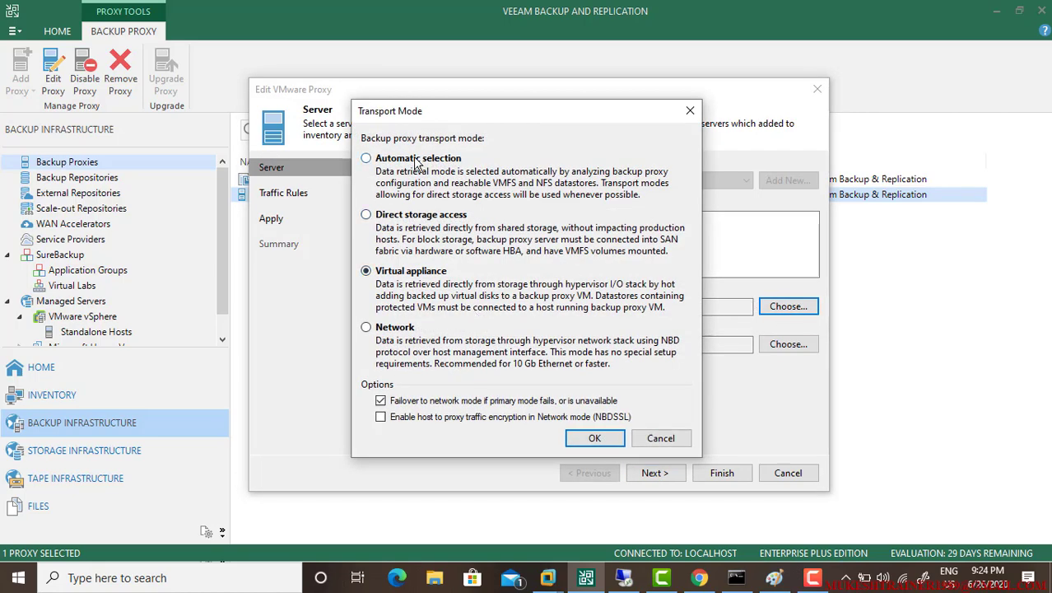
{"action": "left_click", "coordinate": [365, 214]}
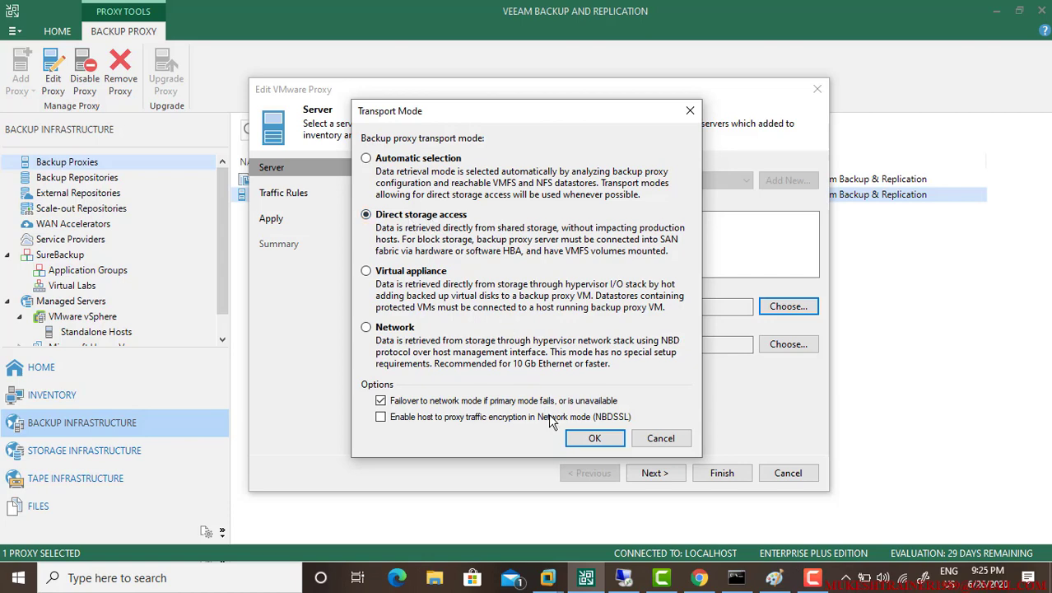
{"action": "left_click", "coordinate": [595, 438]}
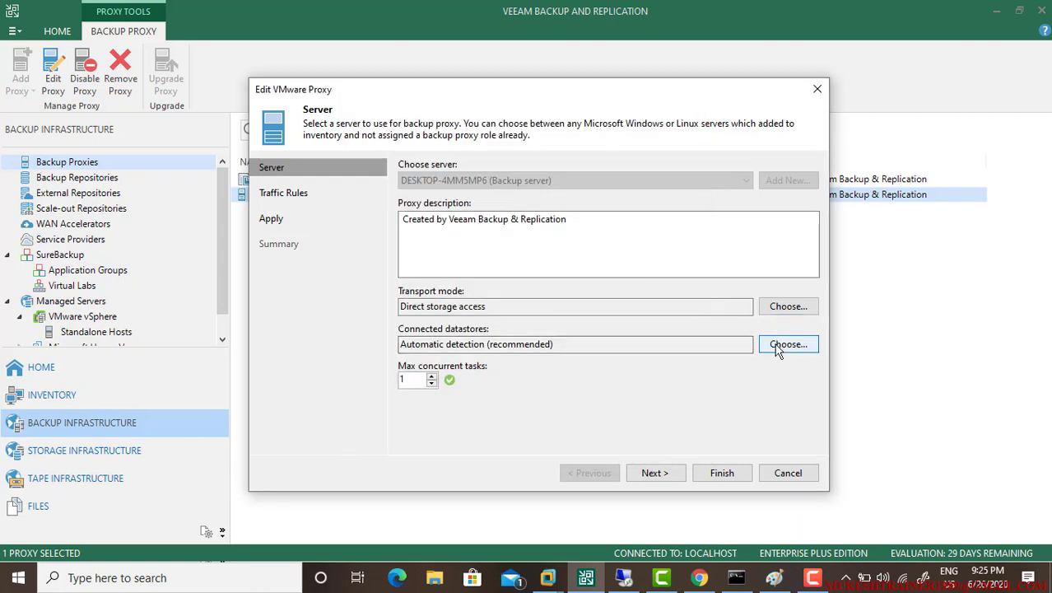
{"action": "left_click", "coordinate": [787, 345]}
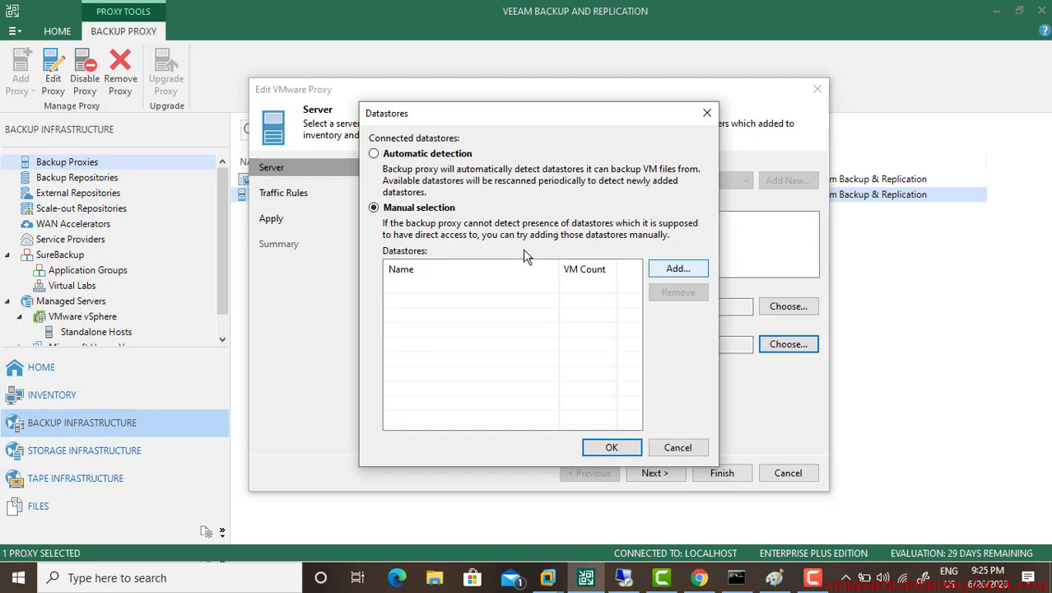
Assign both datastore1 datastores to the proxy under manual selection.
{"action": "left_click", "coordinate": [679, 268]}
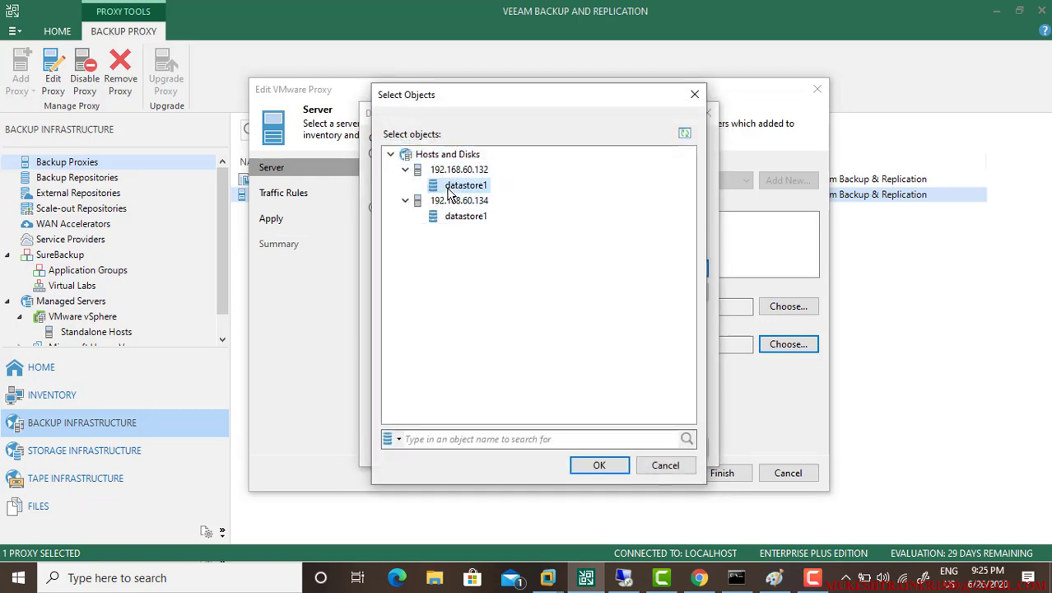
{"action": "left_click", "coordinate": [466, 216]}
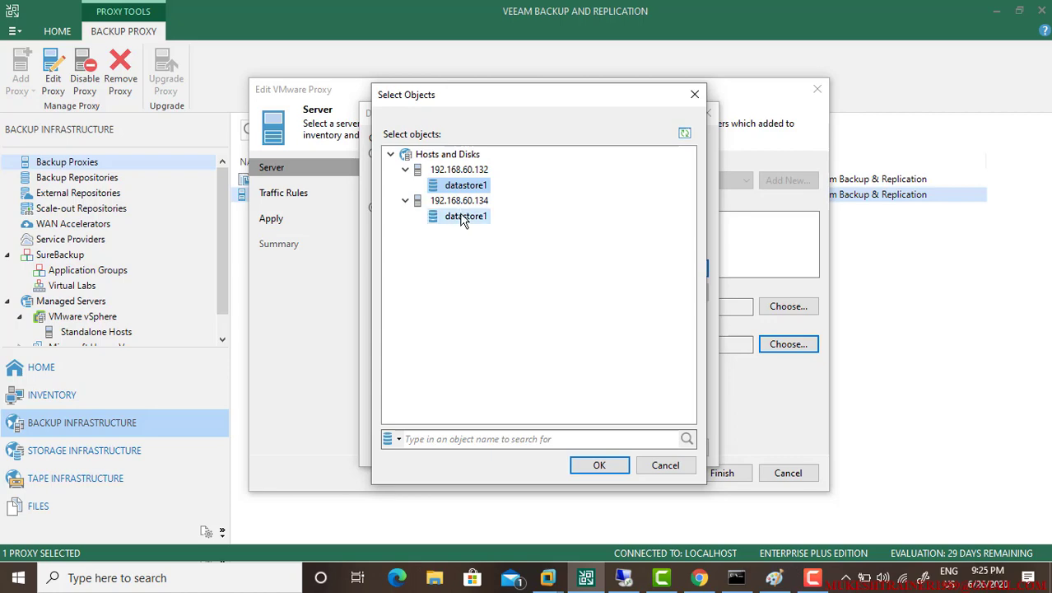
{"action": "left_click", "coordinate": [599, 464]}
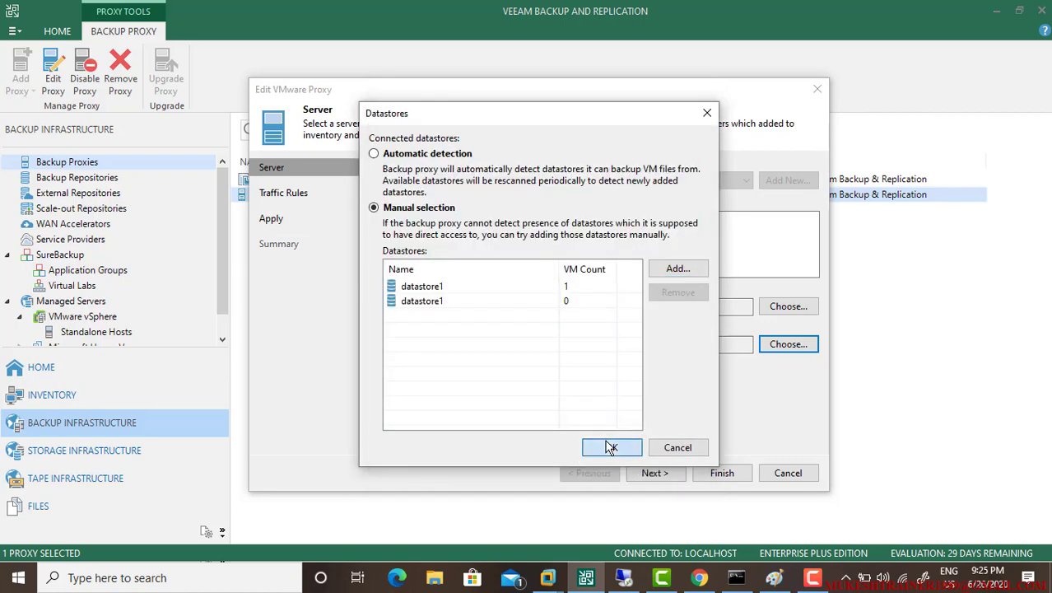
{"action": "left_click", "coordinate": [611, 447]}
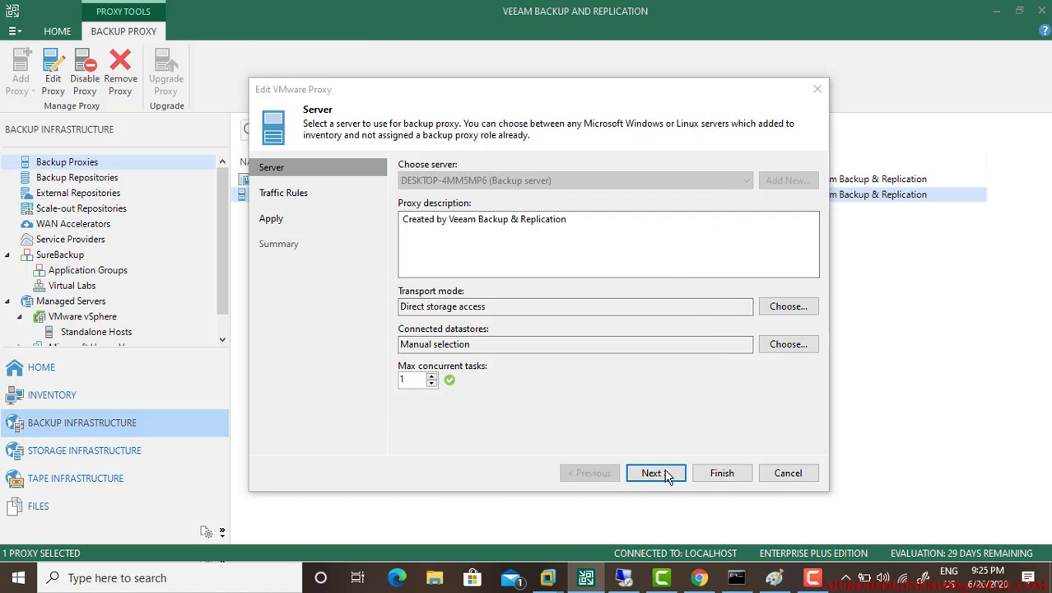
Advance the proxy wizard to the traffic rules step.
{"action": "left_click", "coordinate": [652, 472]}
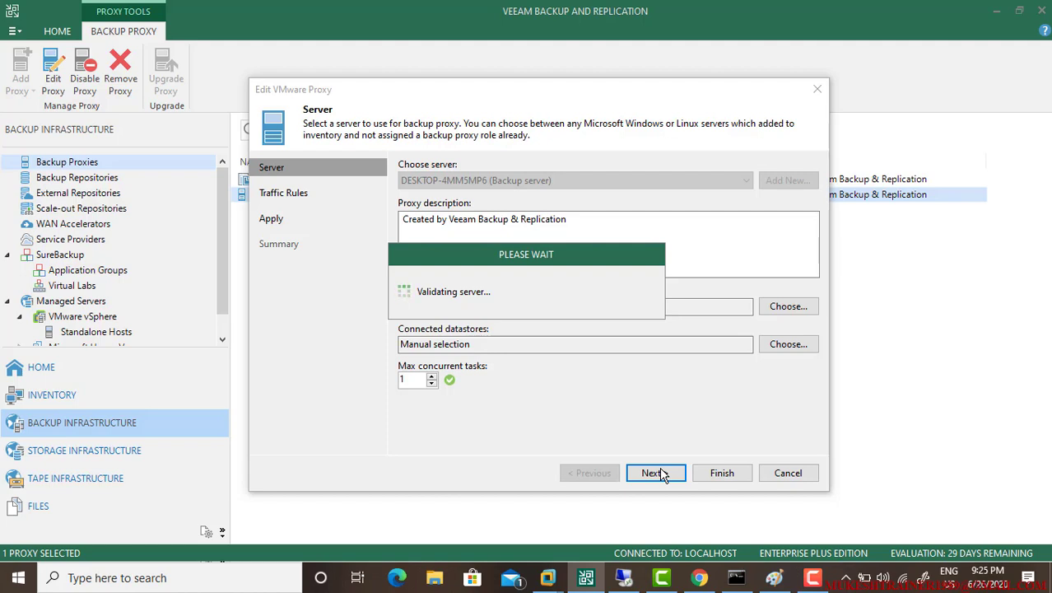
{"action": "left_click", "coordinate": [652, 473]}
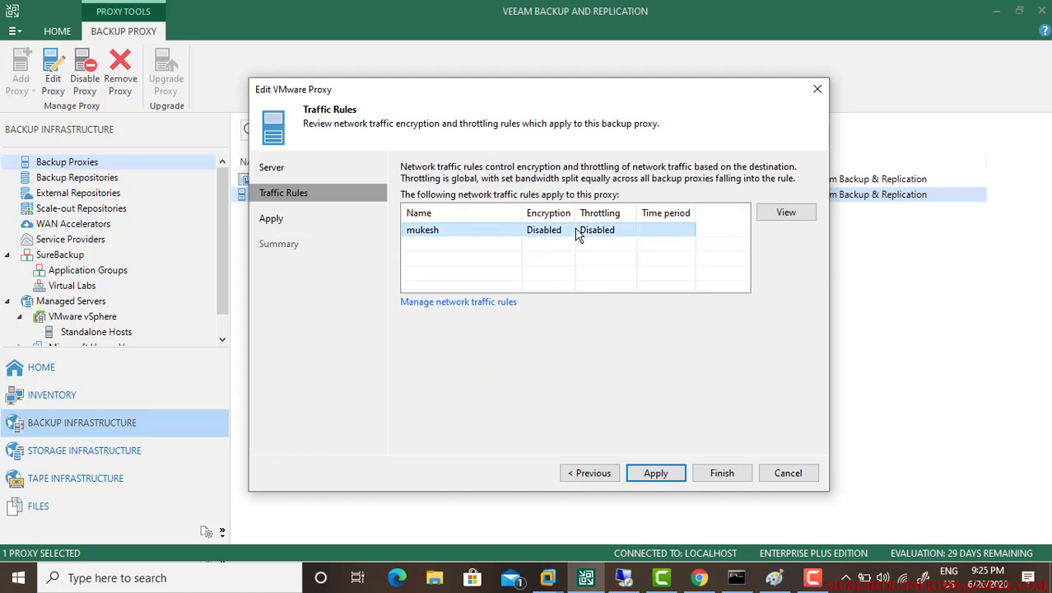
Edit the 'mukesh' rule to encrypt traffic and throttle at 7 MB/s during specified time periods.
{"action": "left_click", "coordinate": [457, 302]}
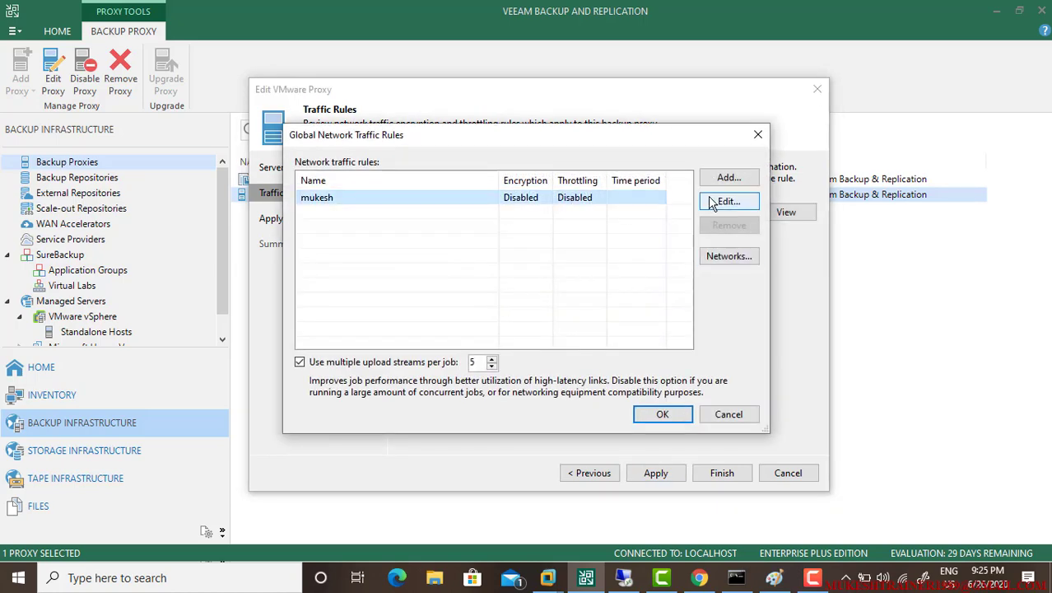
{"action": "left_click", "coordinate": [728, 201]}
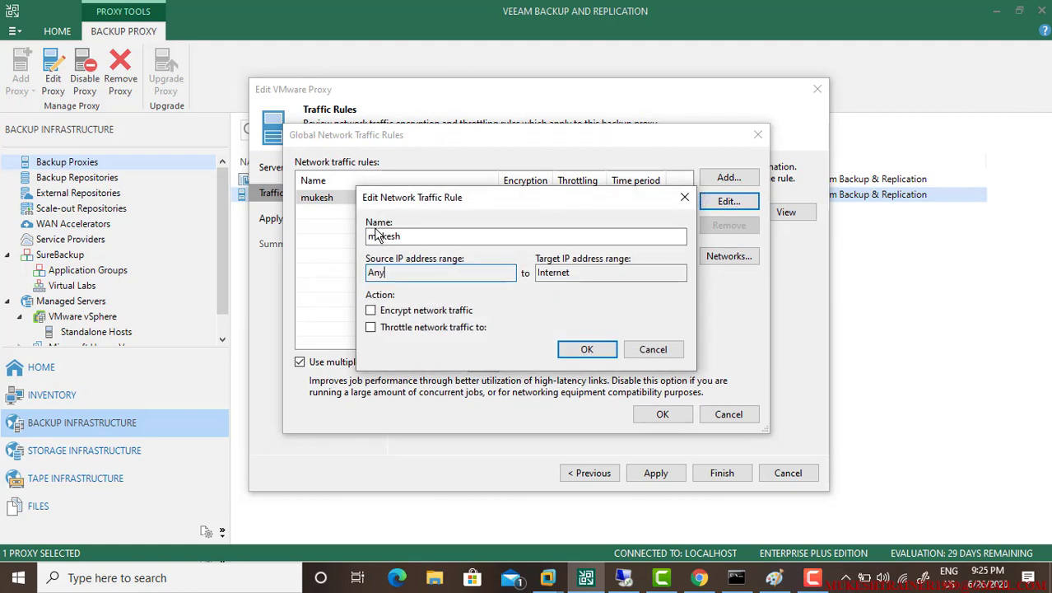
{"action": "left_click", "coordinate": [370, 309]}
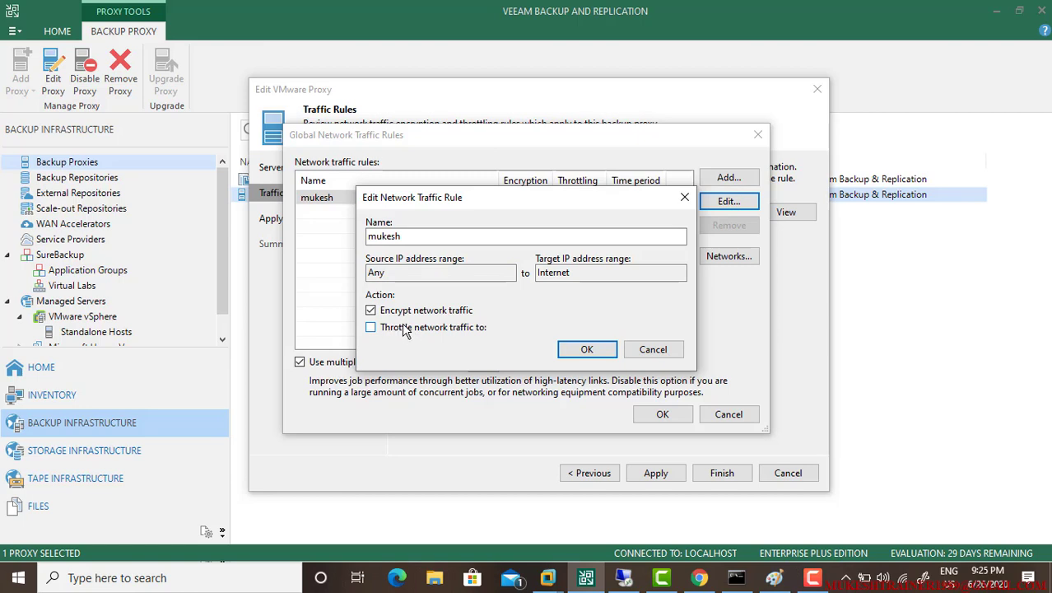
{"action": "left_click", "coordinate": [371, 326]}
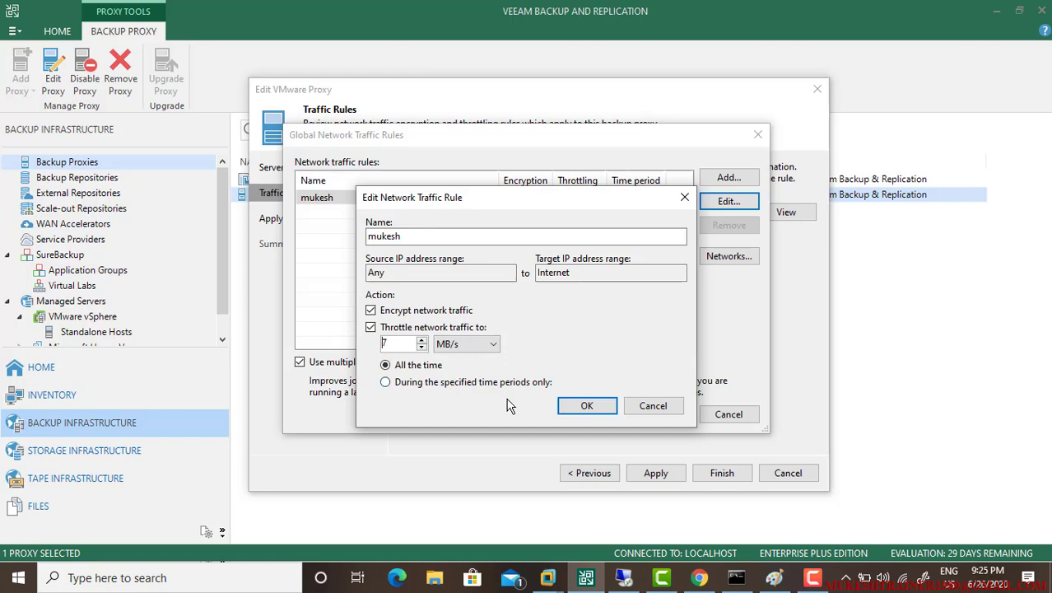
{"action": "left_click", "coordinate": [385, 382]}
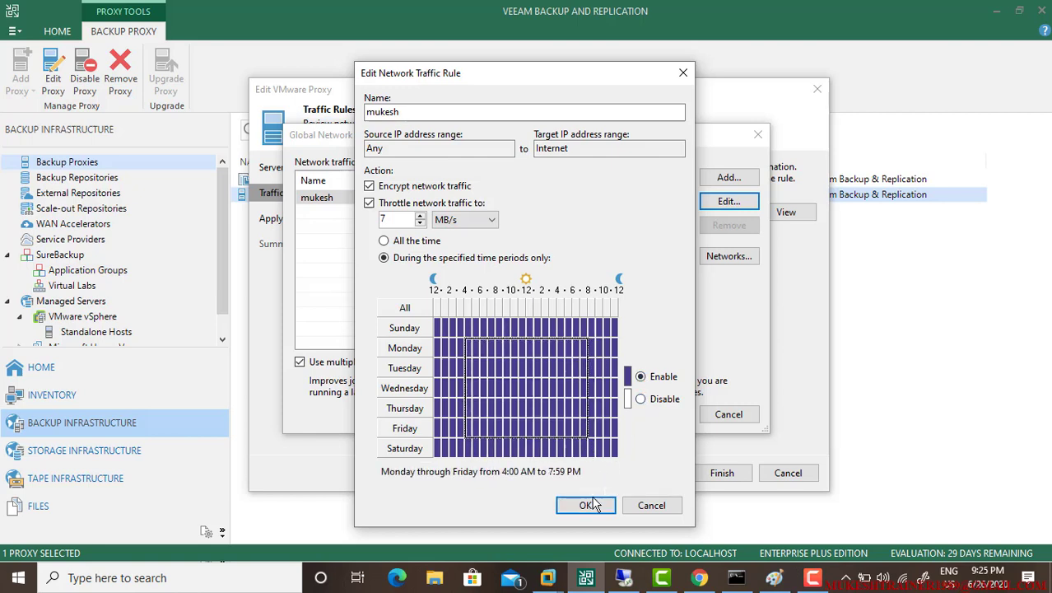
{"action": "left_click", "coordinate": [586, 504]}
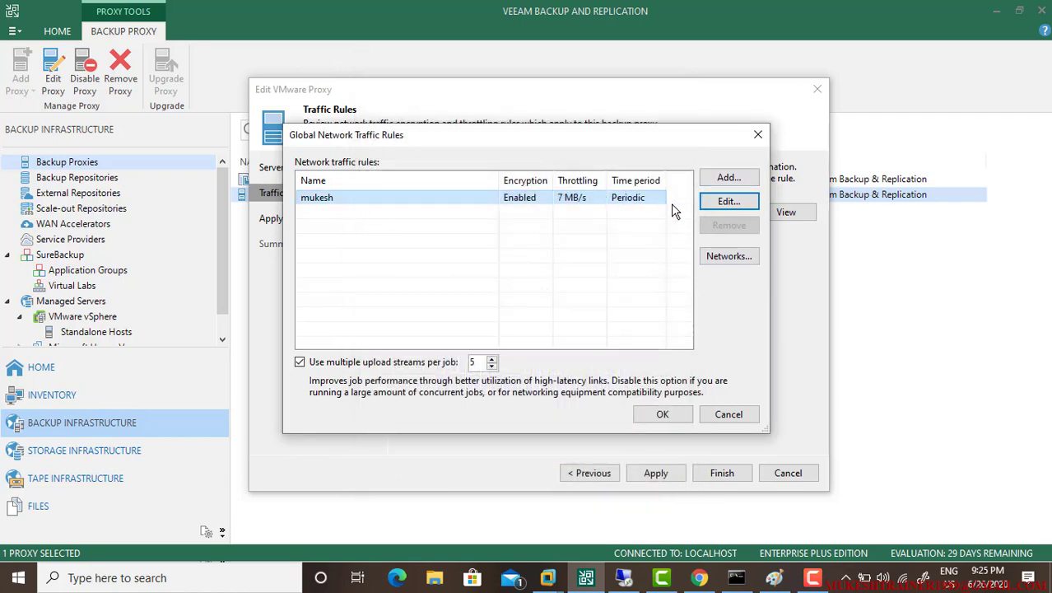
Add 10.0.0.0/24 as a preferred network for backup and replication traffic.
{"action": "left_click", "coordinate": [727, 255]}
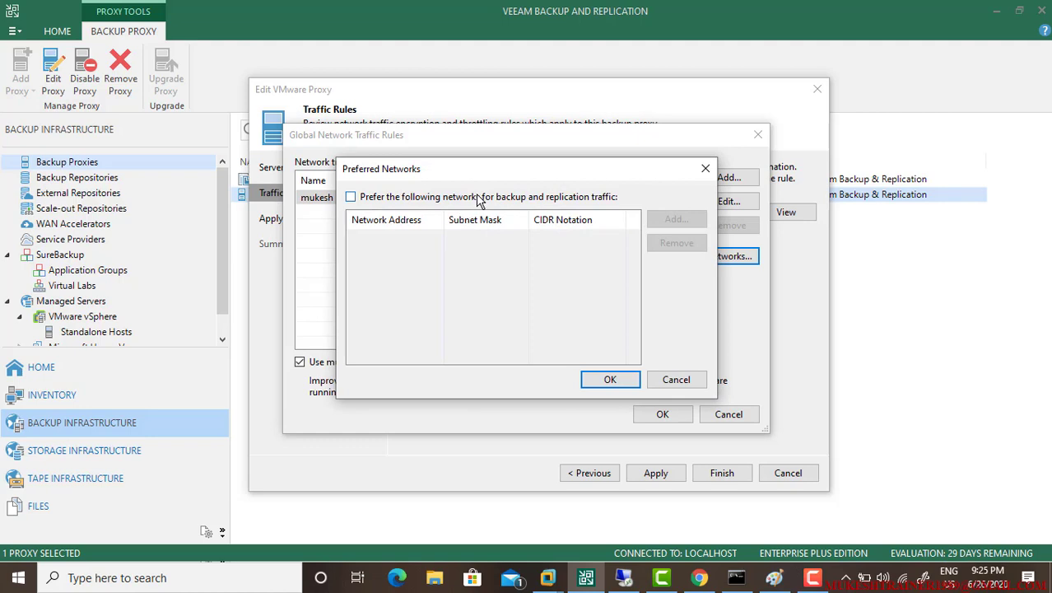
{"action": "left_click", "coordinate": [675, 218]}
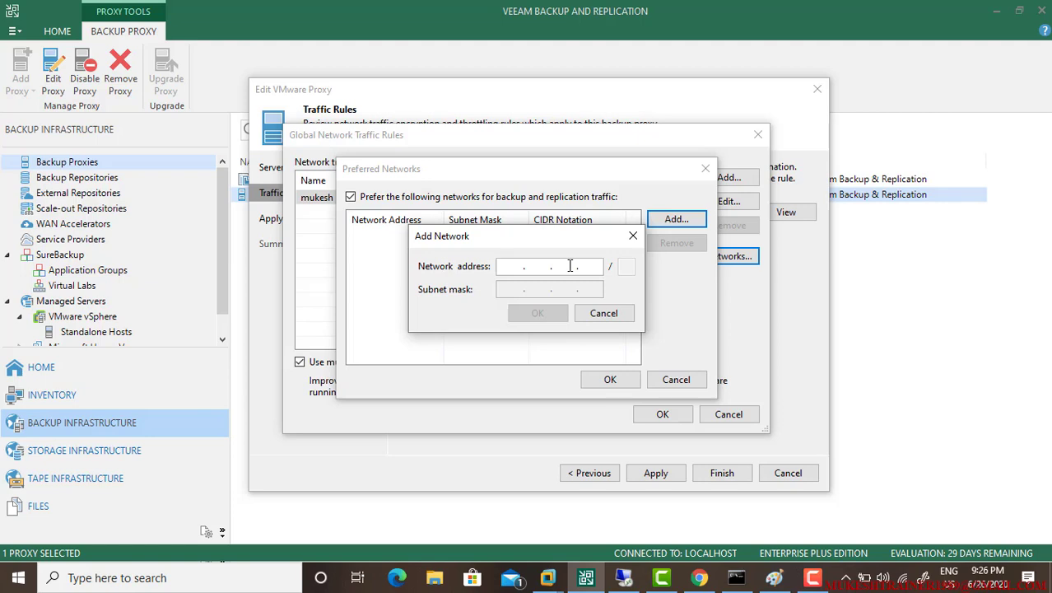
{"action": "type", "text": "10.0.0.0"}
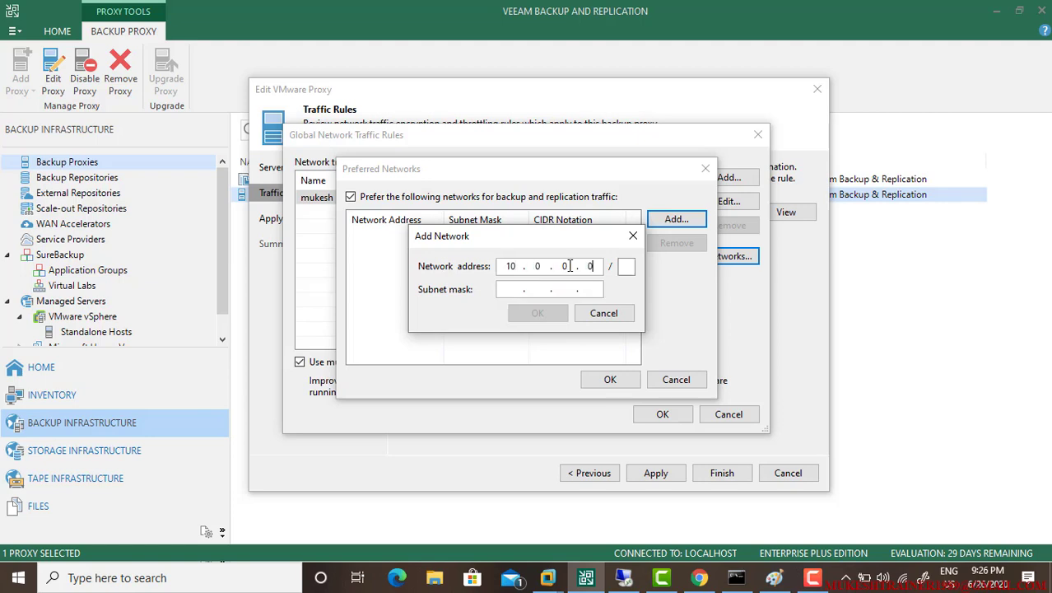
{"action": "type", "text": "24"}
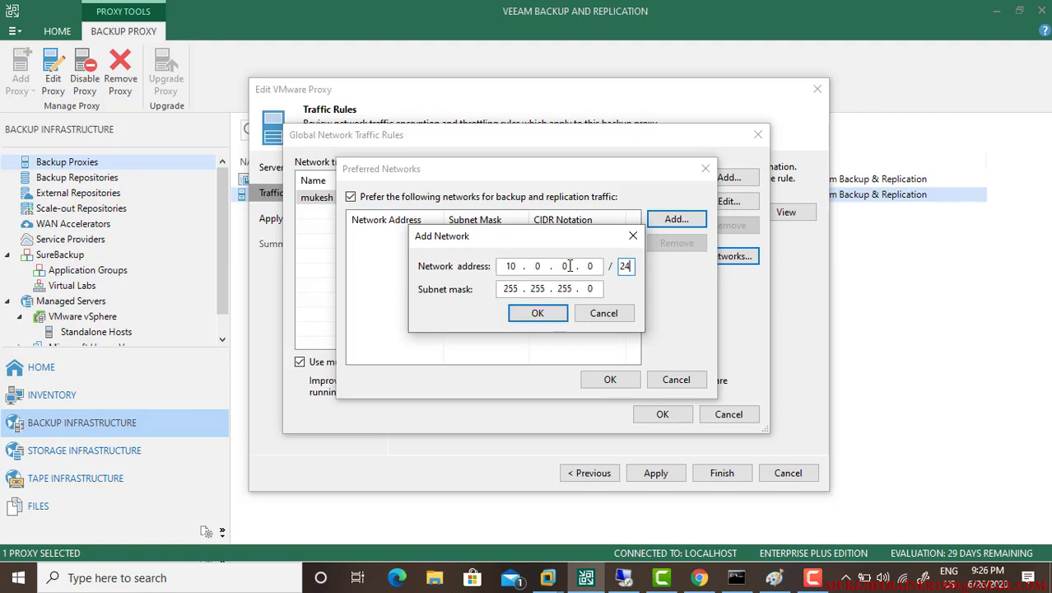
{"action": "left_click", "coordinate": [537, 313]}
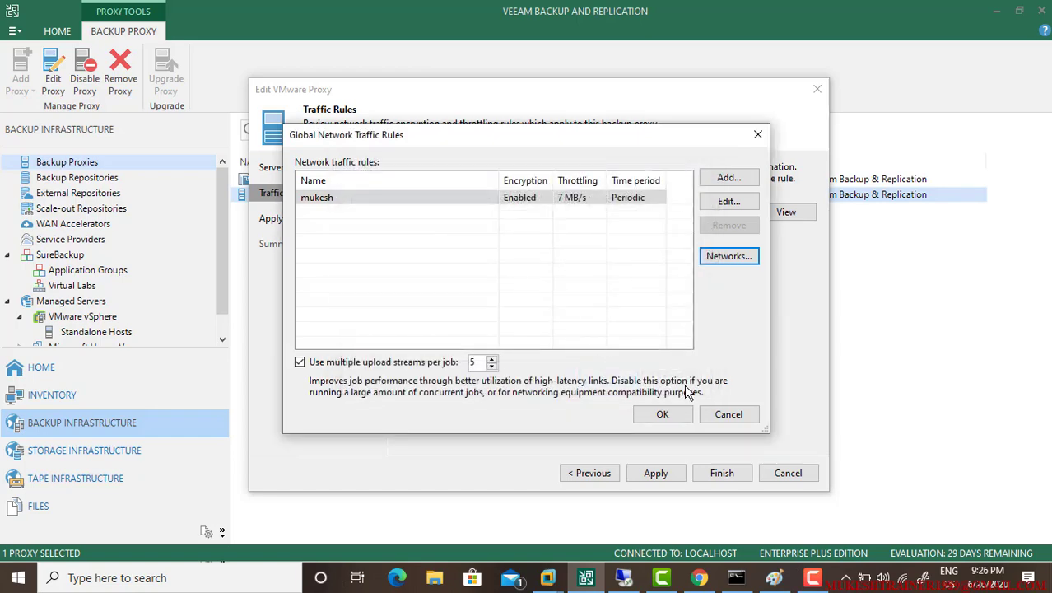
Close the global traffic rules and cancel out of the Edit VMware Proxy wizard.
{"action": "left_click", "coordinate": [661, 415]}
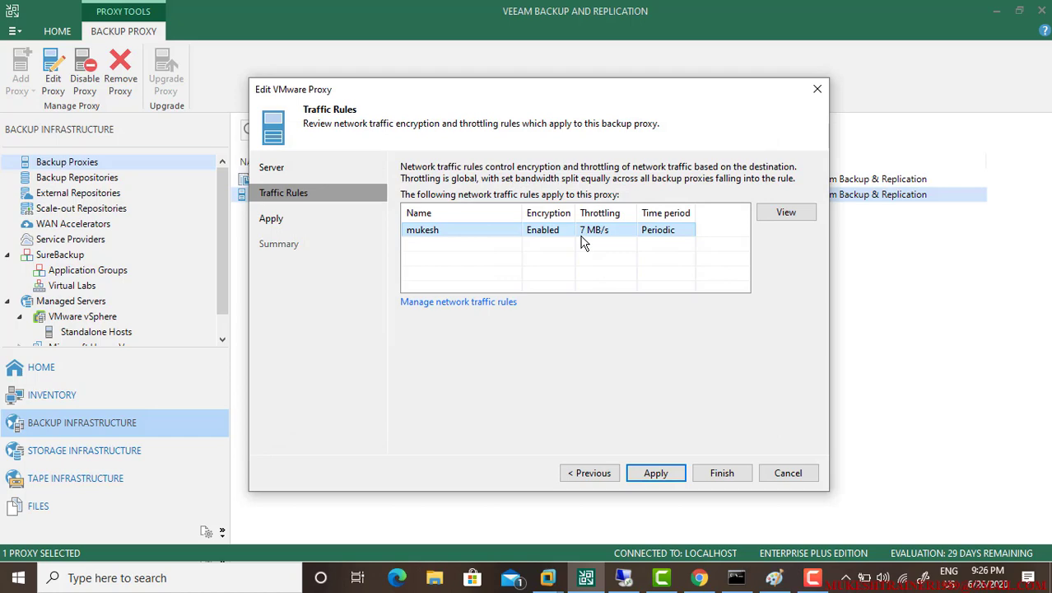
{"action": "left_click", "coordinate": [458, 301]}
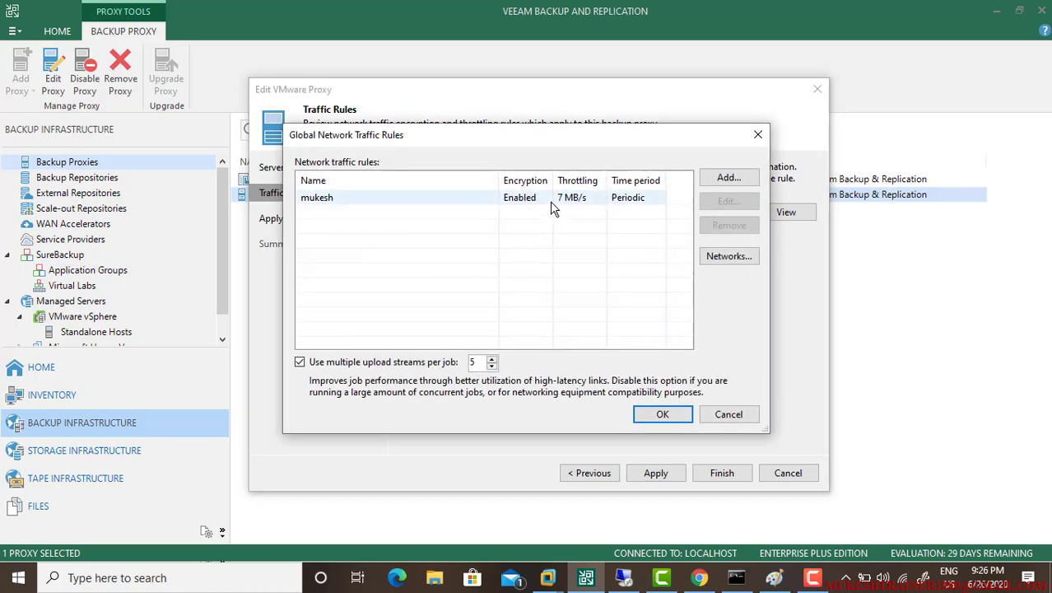
{"action": "left_click", "coordinate": [727, 201]}
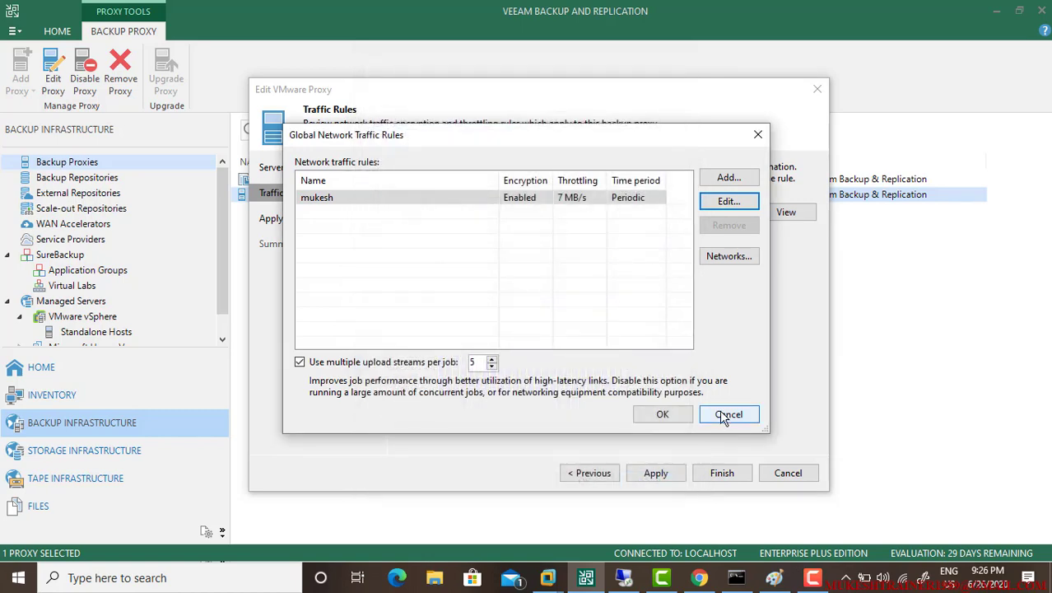
{"action": "left_click", "coordinate": [727, 414]}
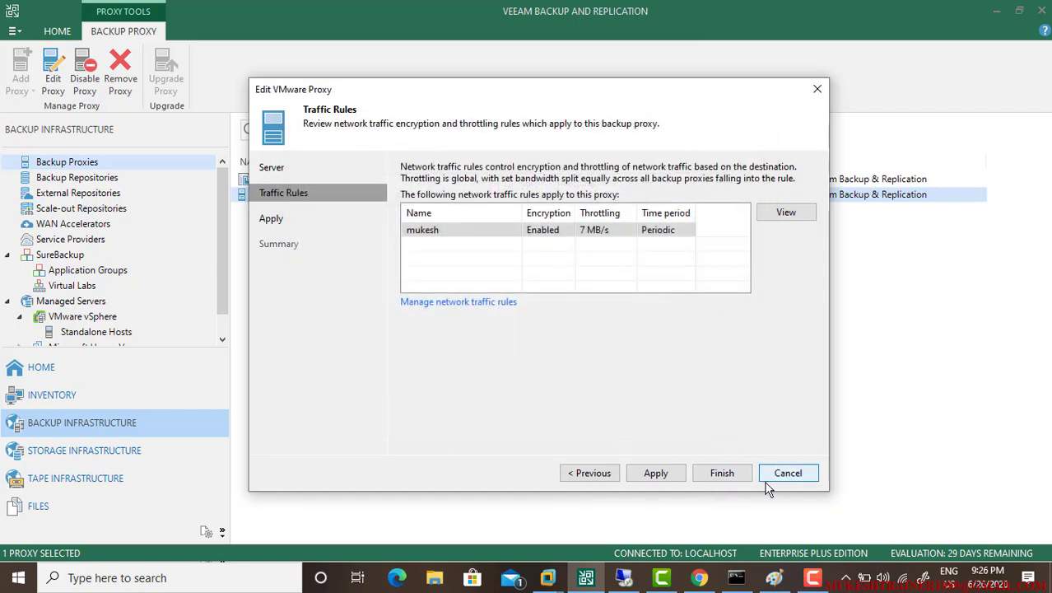
{"action": "left_click", "coordinate": [787, 471]}
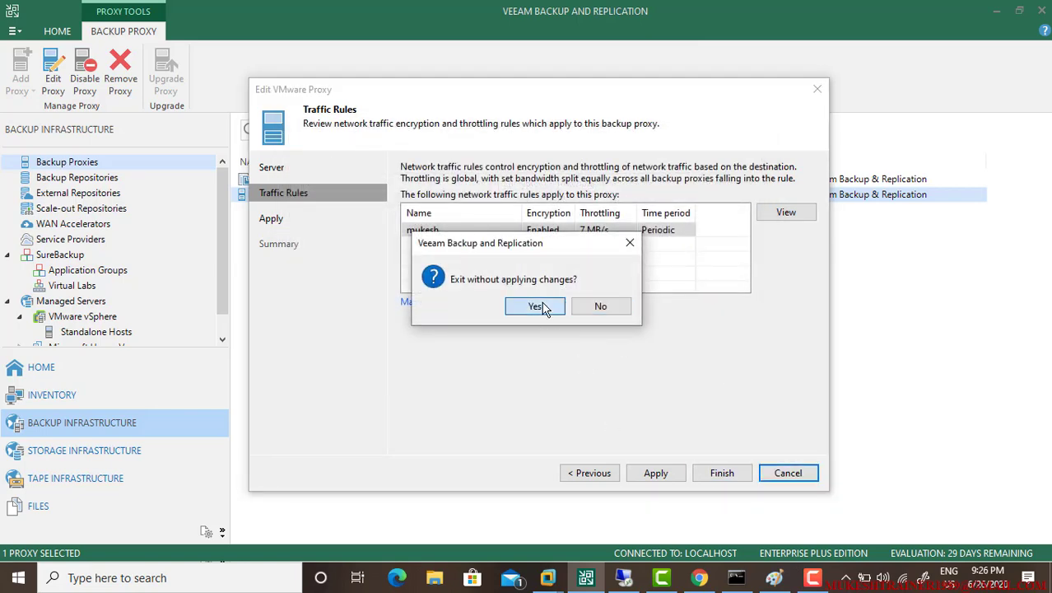
Discard the unapplied changes and set the proxy's transport mode to automatic selection.
{"action": "left_click", "coordinate": [535, 305]}
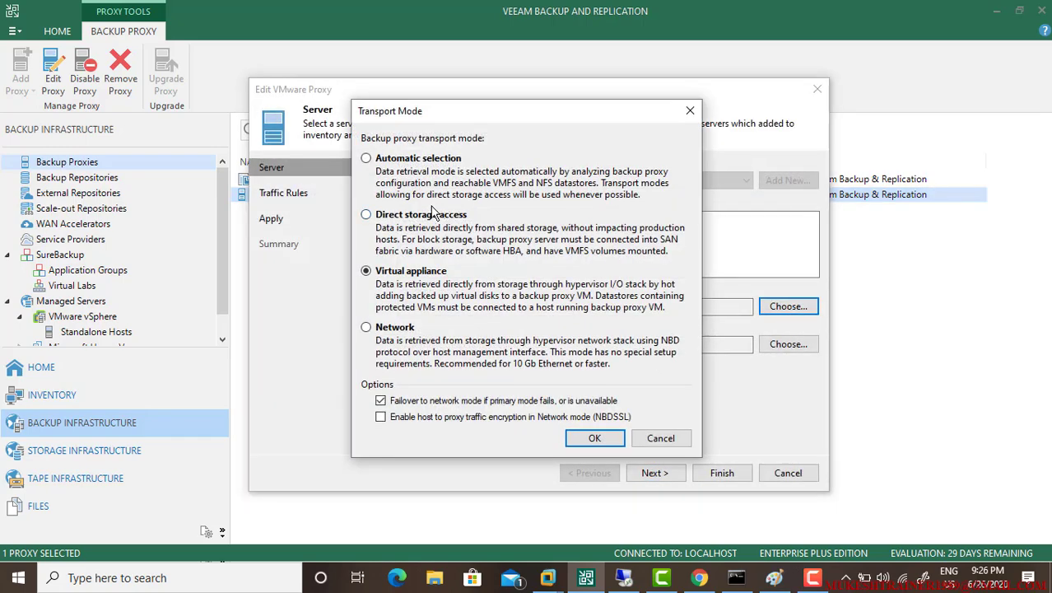
{"action": "left_click", "coordinate": [365, 214]}
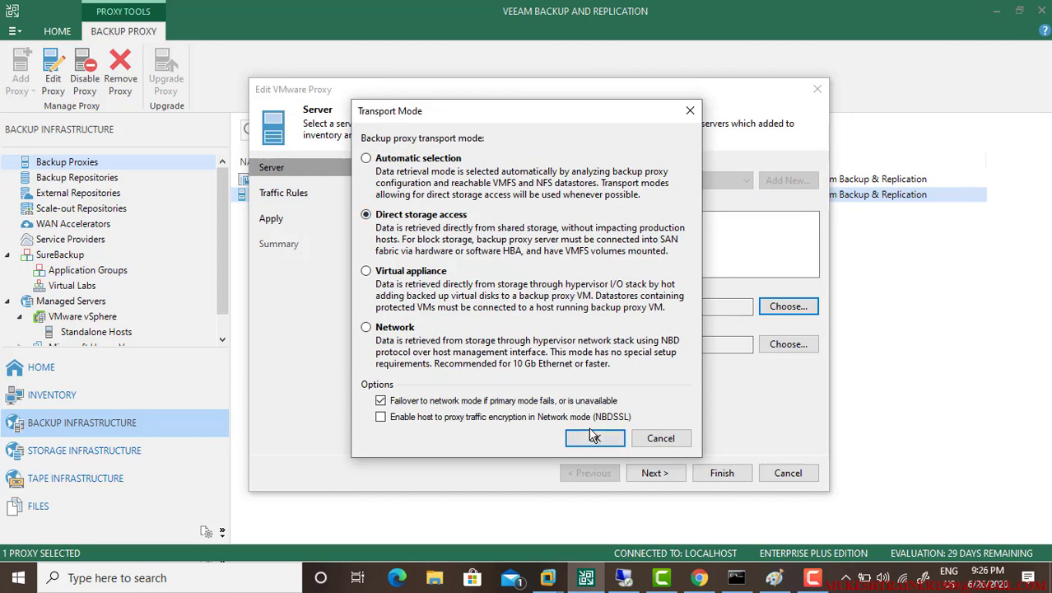
{"action": "left_click", "coordinate": [366, 158]}
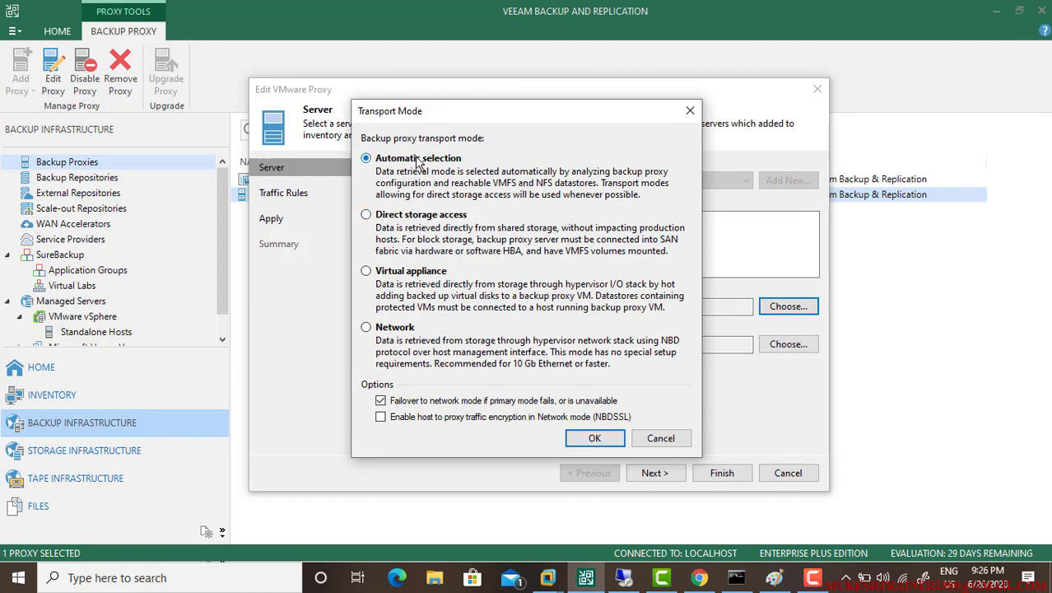
{"action": "left_click", "coordinate": [595, 438]}
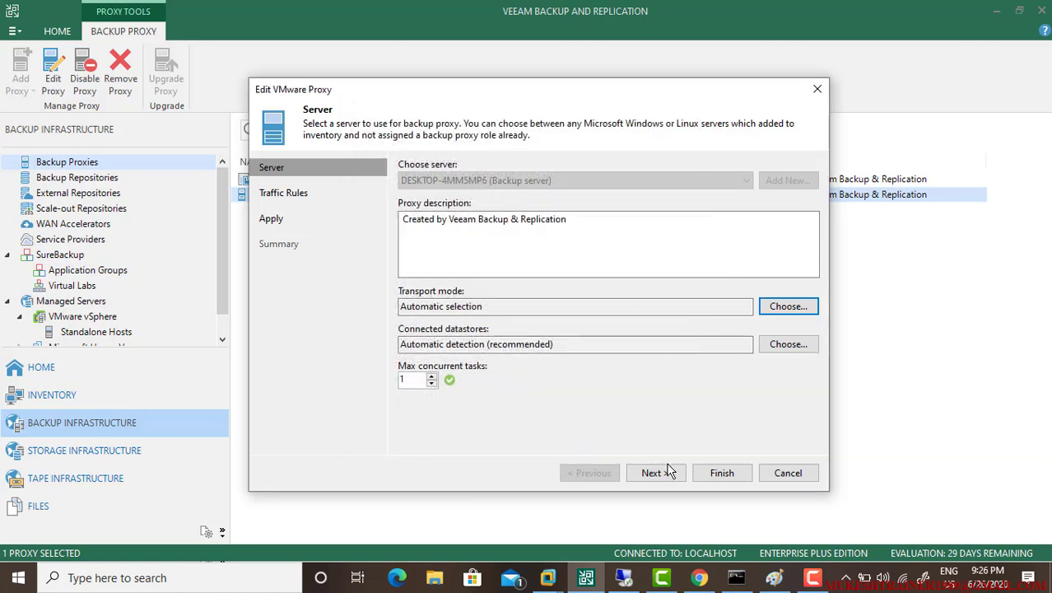
Keep automatic datastore detection and continue to the traffic rules step.
{"action": "left_click", "coordinate": [787, 344]}
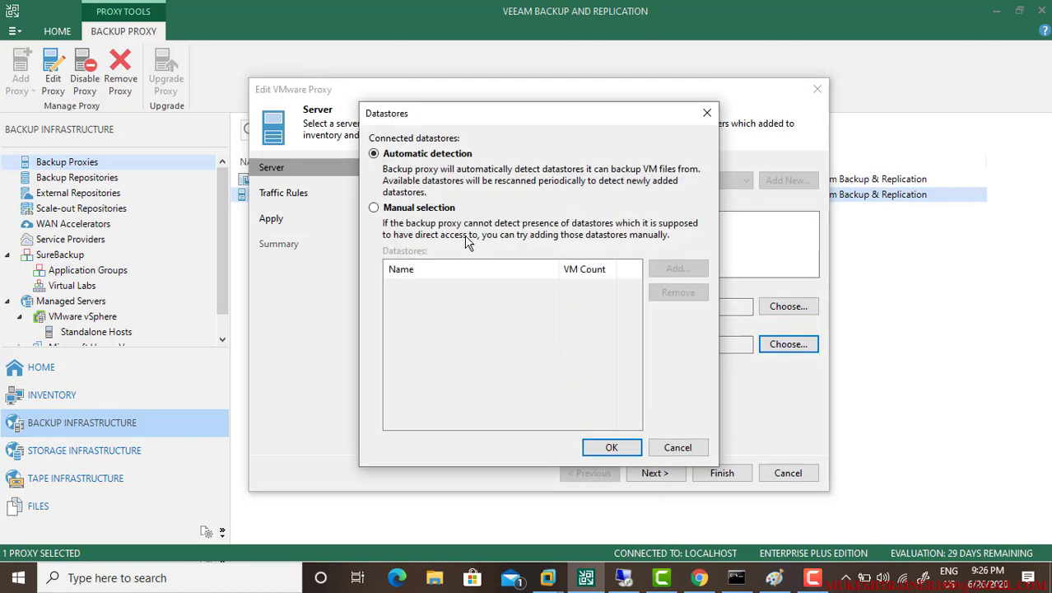
{"action": "left_click", "coordinate": [611, 448]}
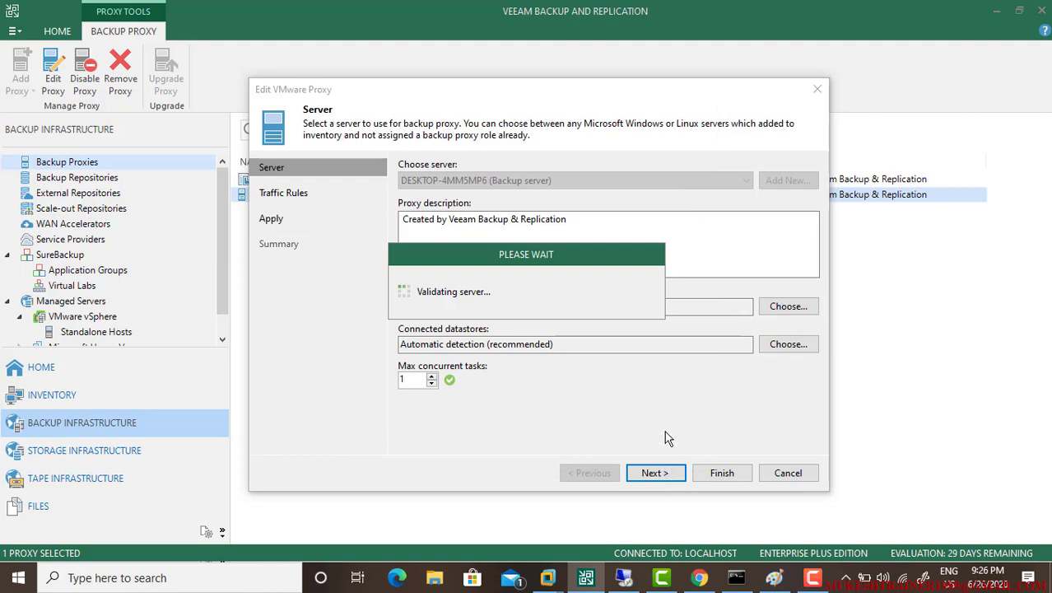
{"action": "mouse_move", "coordinate": [669, 426]}
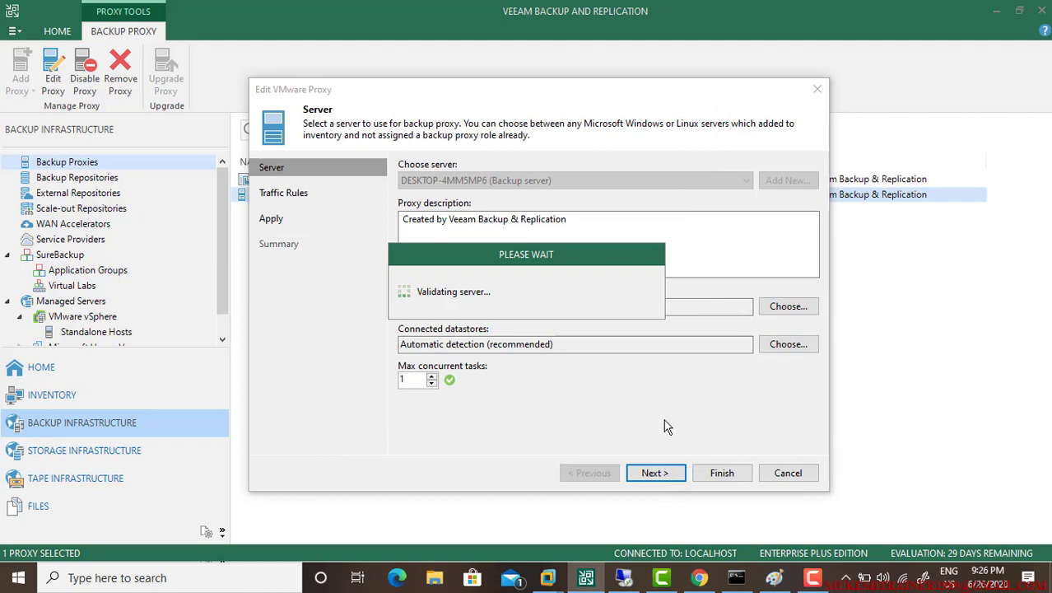
{"action": "left_click", "coordinate": [655, 471]}
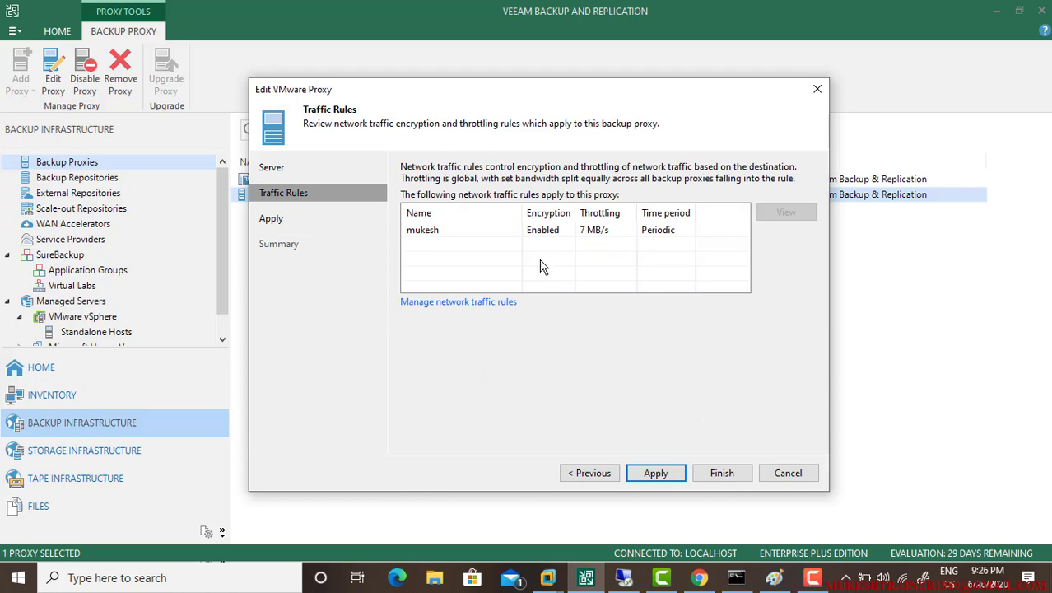
Set the 'mukesh' rule to encrypt network traffic with throttling disabled.
{"action": "left_click", "coordinate": [457, 302]}
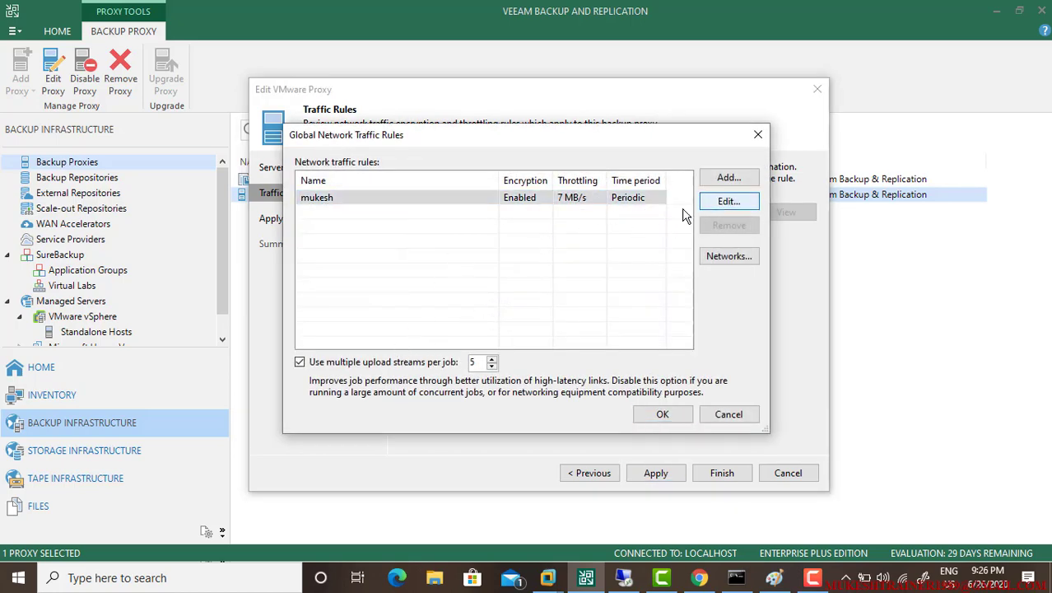
{"action": "left_click", "coordinate": [728, 201]}
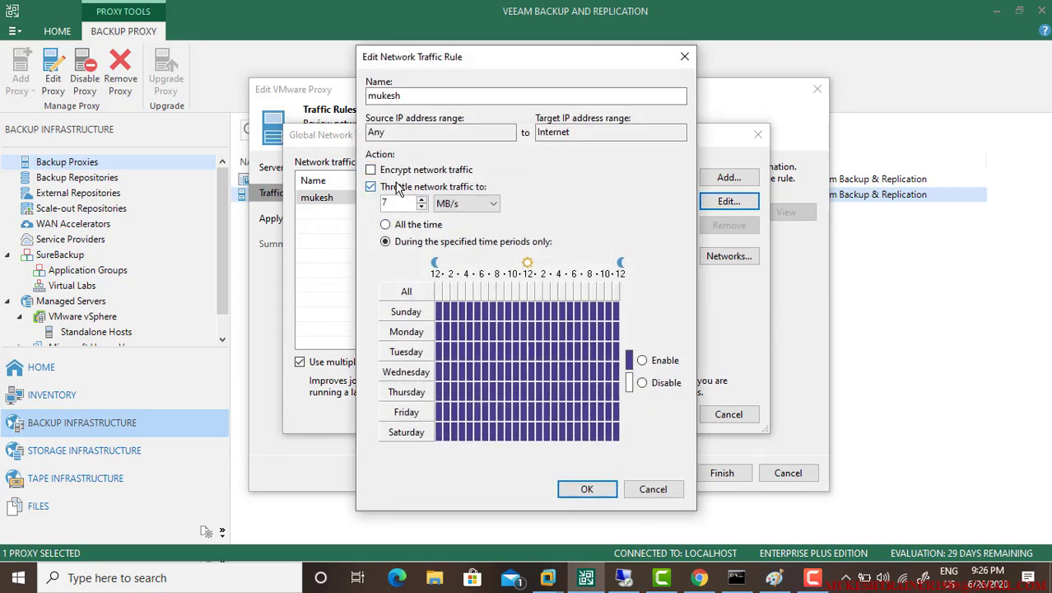
{"action": "left_click", "coordinate": [586, 487]}
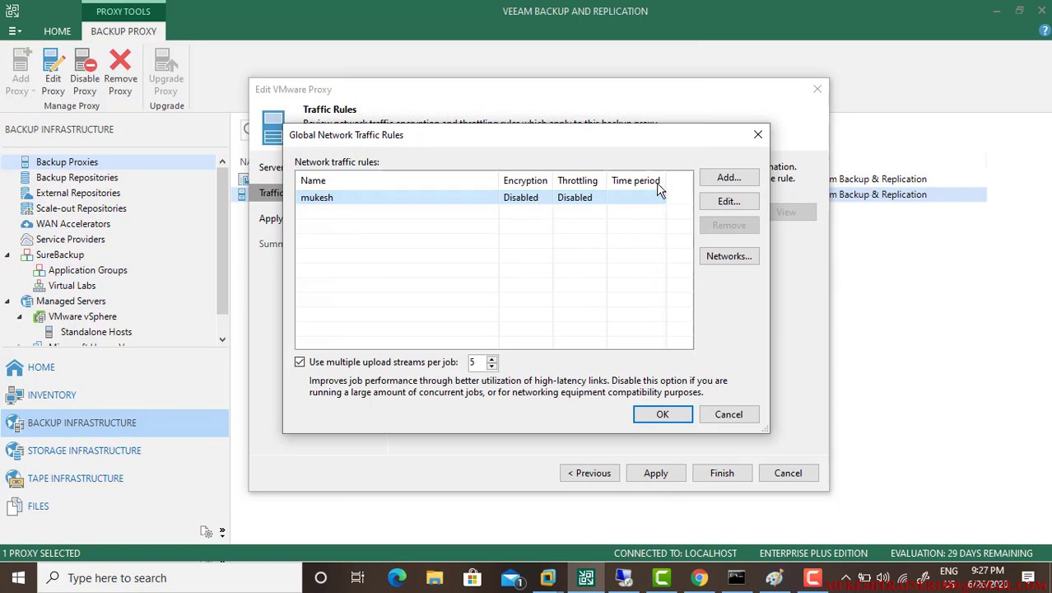
{"action": "left_click", "coordinate": [727, 201]}
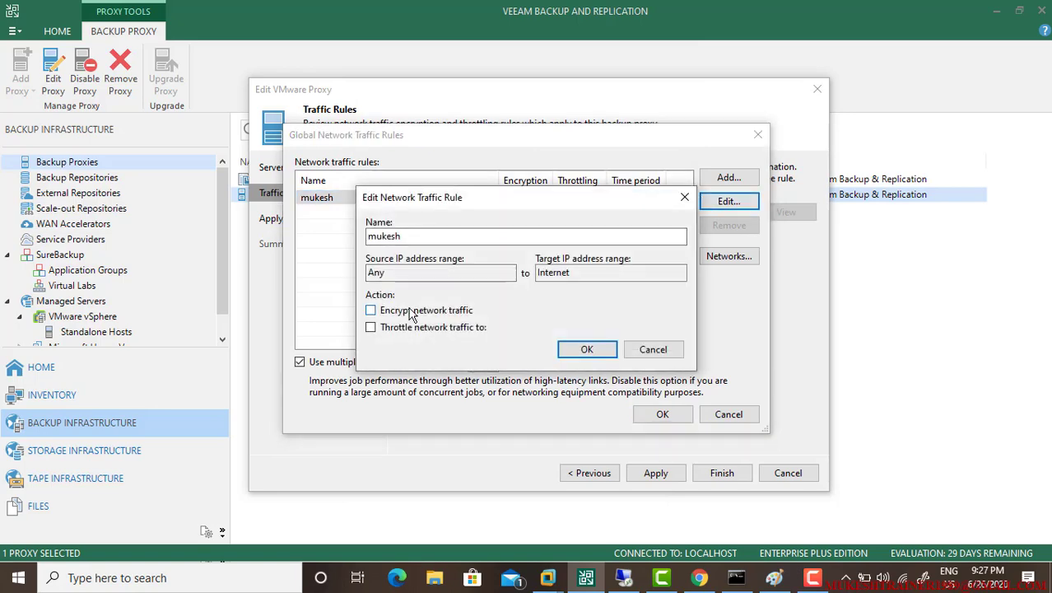
{"action": "left_click", "coordinate": [586, 349]}
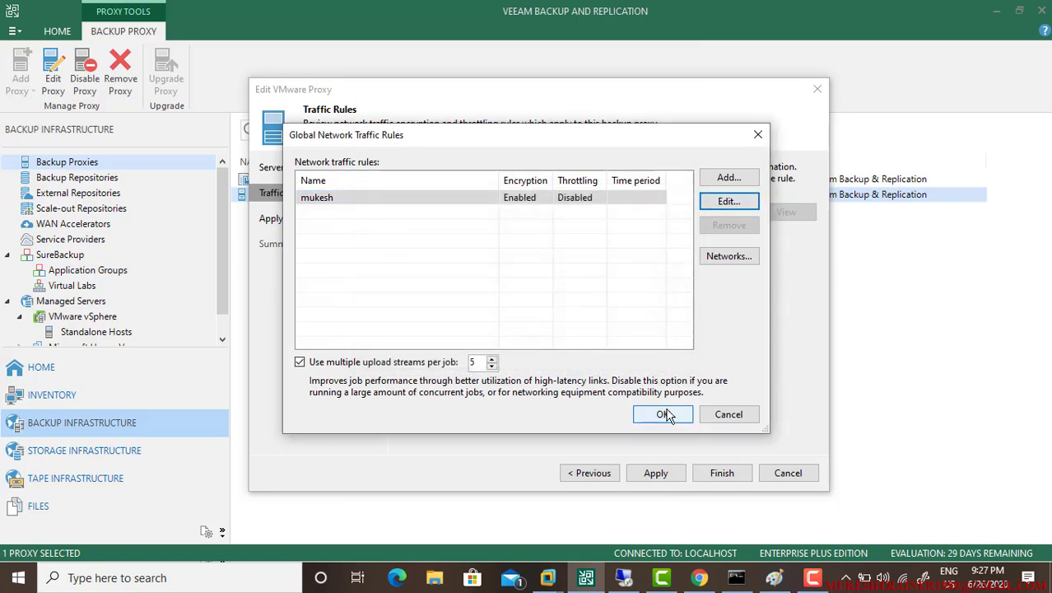
{"action": "left_click", "coordinate": [664, 415]}
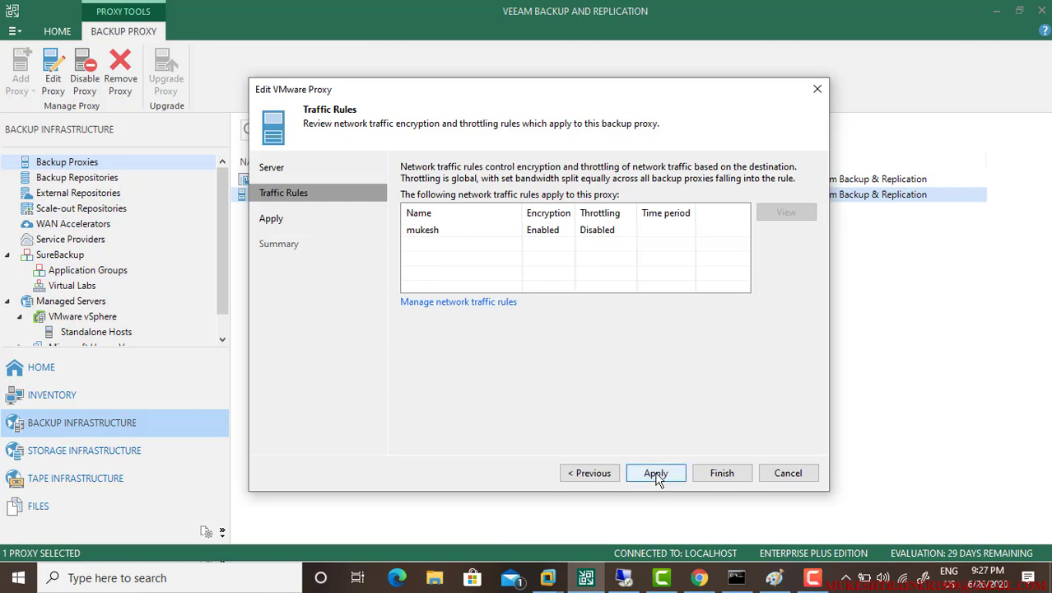
Apply the VMware Backup Proxy's settings and finish back to the proxies list.
{"action": "left_click", "coordinate": [655, 471]}
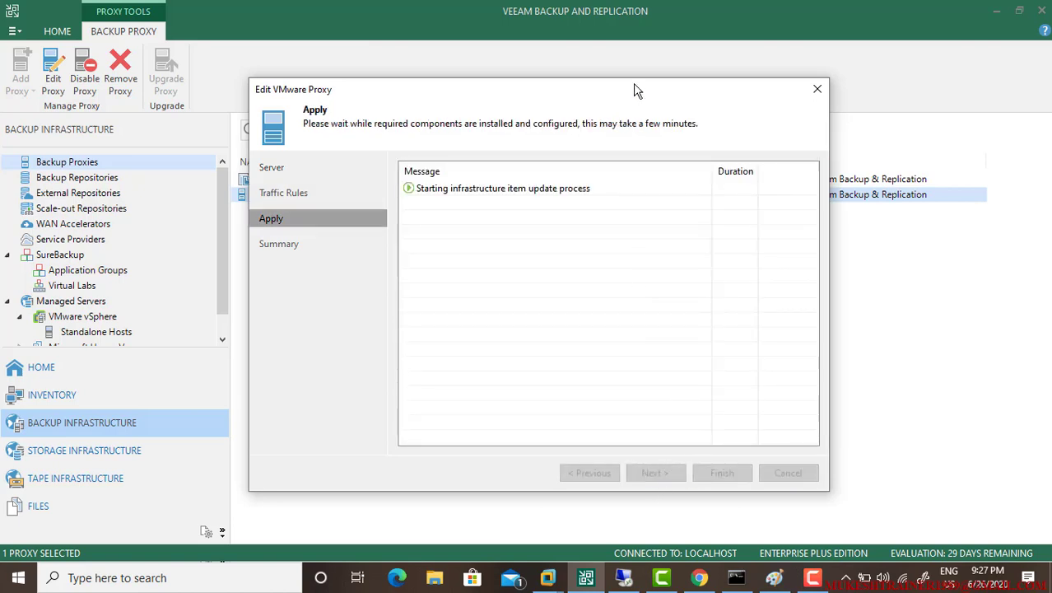
{"action": "mouse_move", "coordinate": [619, 58]}
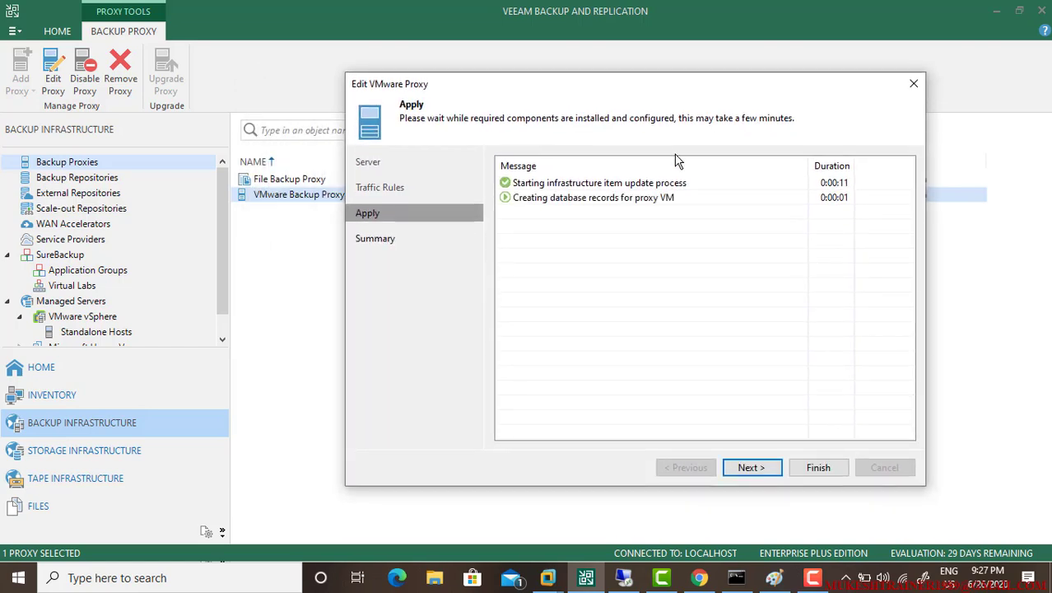
{"action": "left_click", "coordinate": [817, 467]}
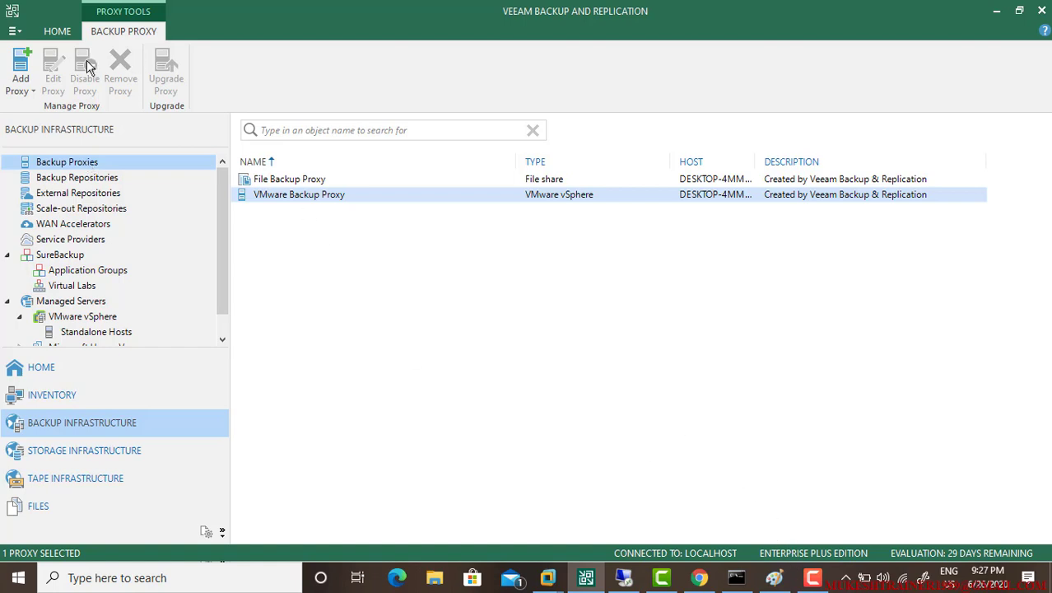
Start a new VMware vSphere proxy and choose to add a new Microsoft Windows server for it.
{"action": "left_click", "coordinate": [20, 69]}
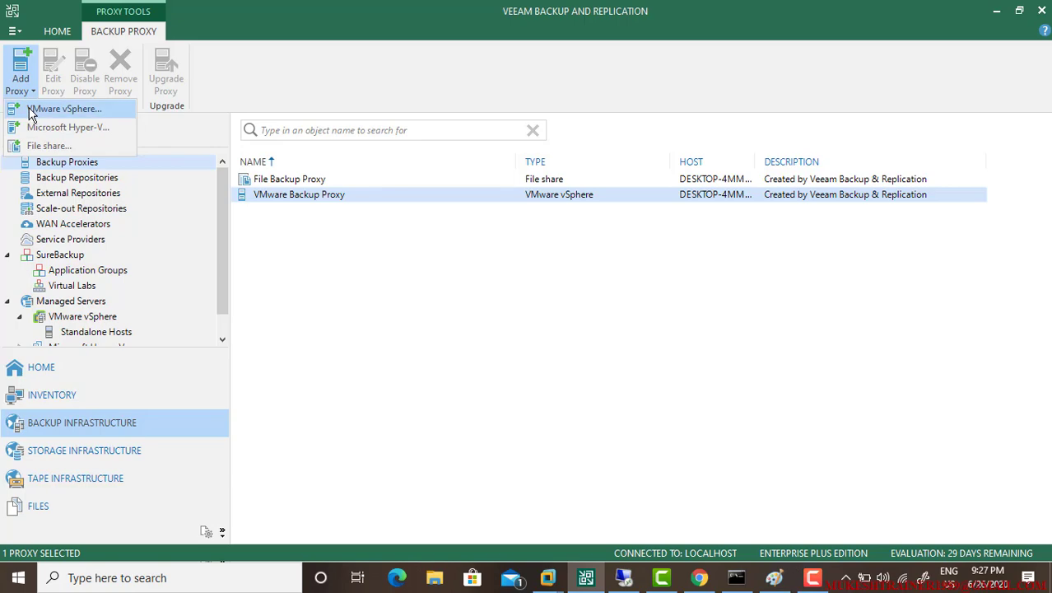
{"action": "left_click", "coordinate": [66, 109]}
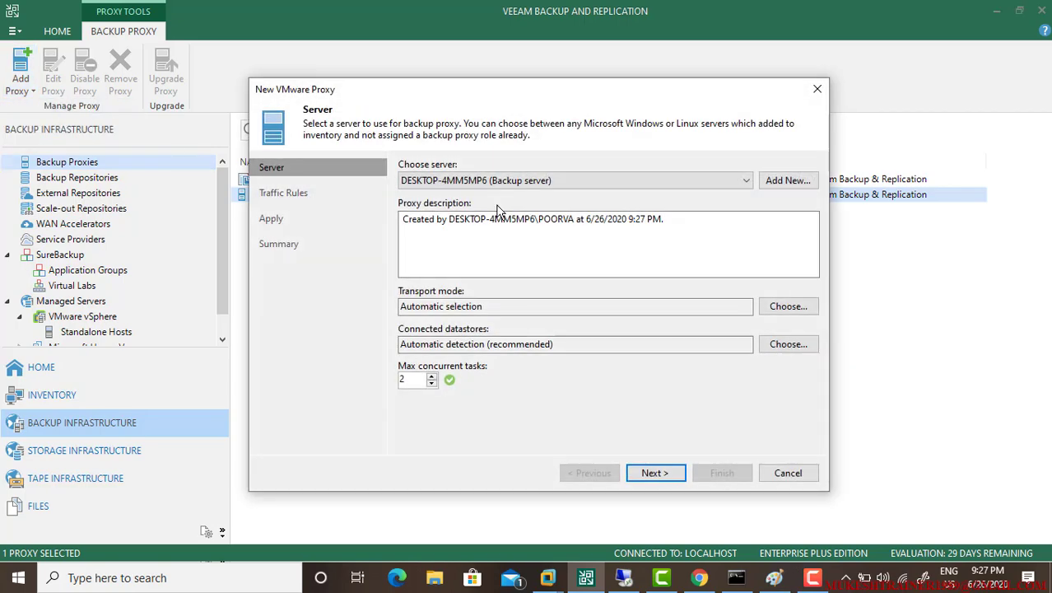
{"action": "left_click", "coordinate": [787, 180]}
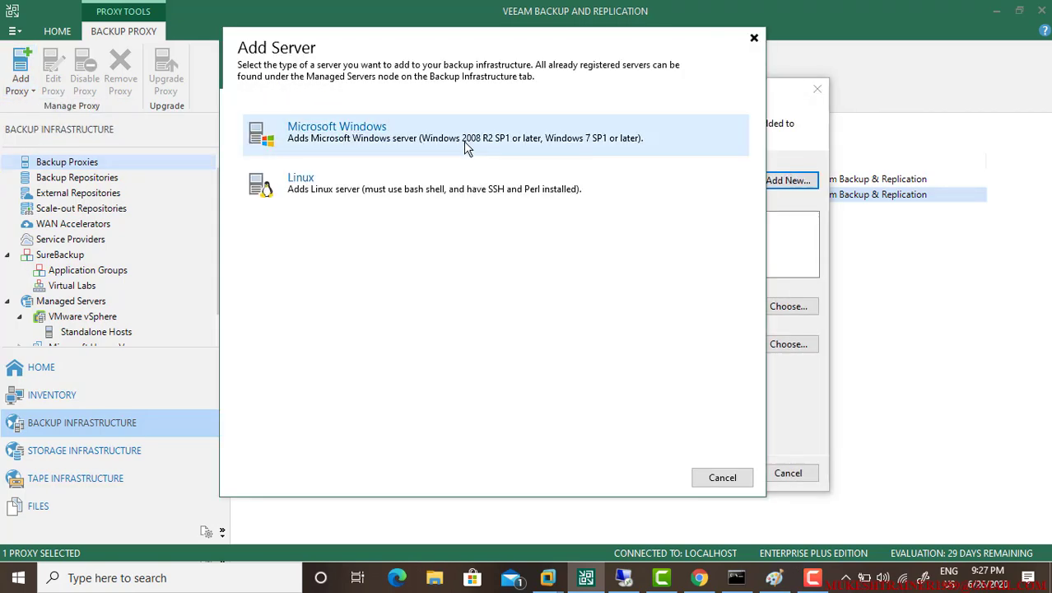
{"action": "left_click", "coordinate": [336, 132]}
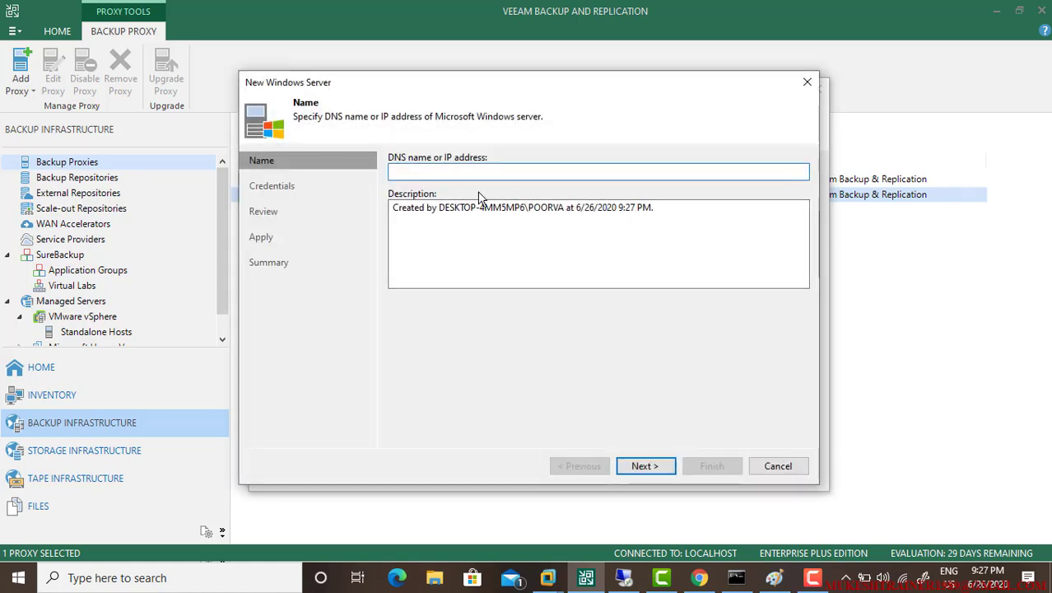
Attempt to continue without a server name and dismiss the missing-name warning.
{"action": "left_click", "coordinate": [645, 464]}
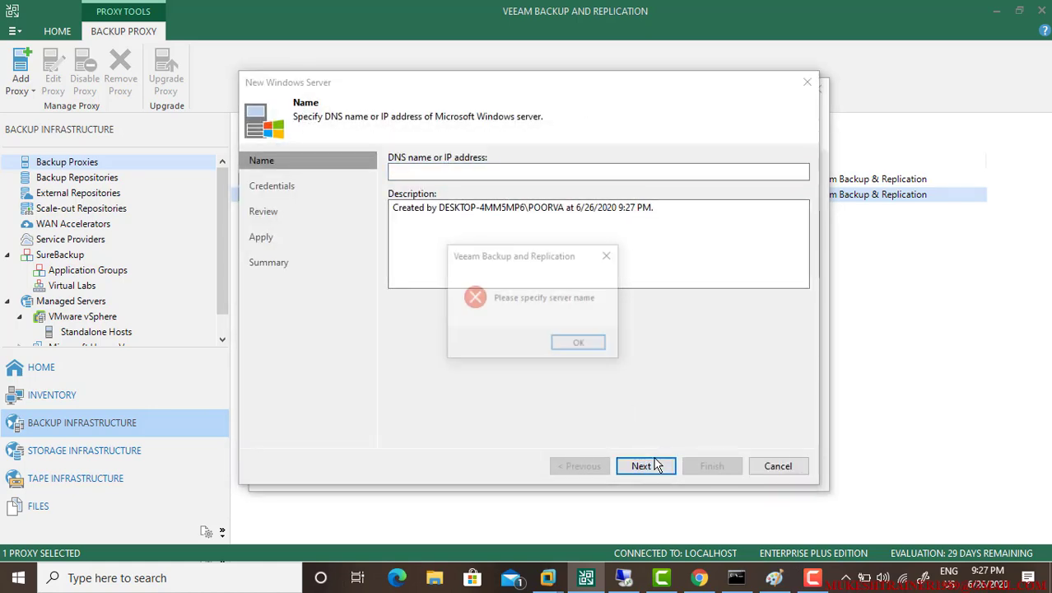
{"action": "left_click", "coordinate": [578, 341]}
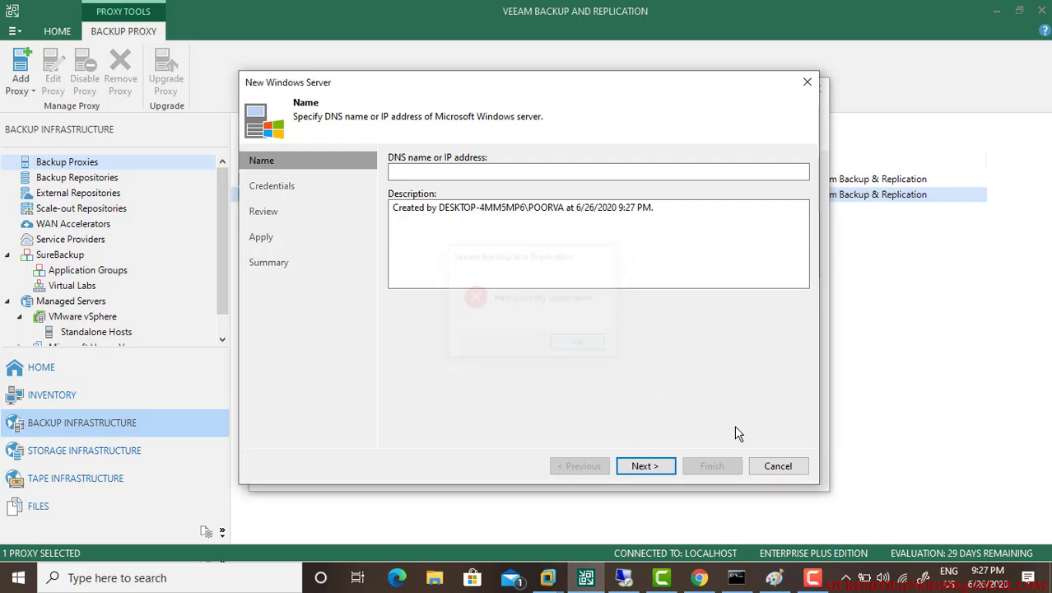